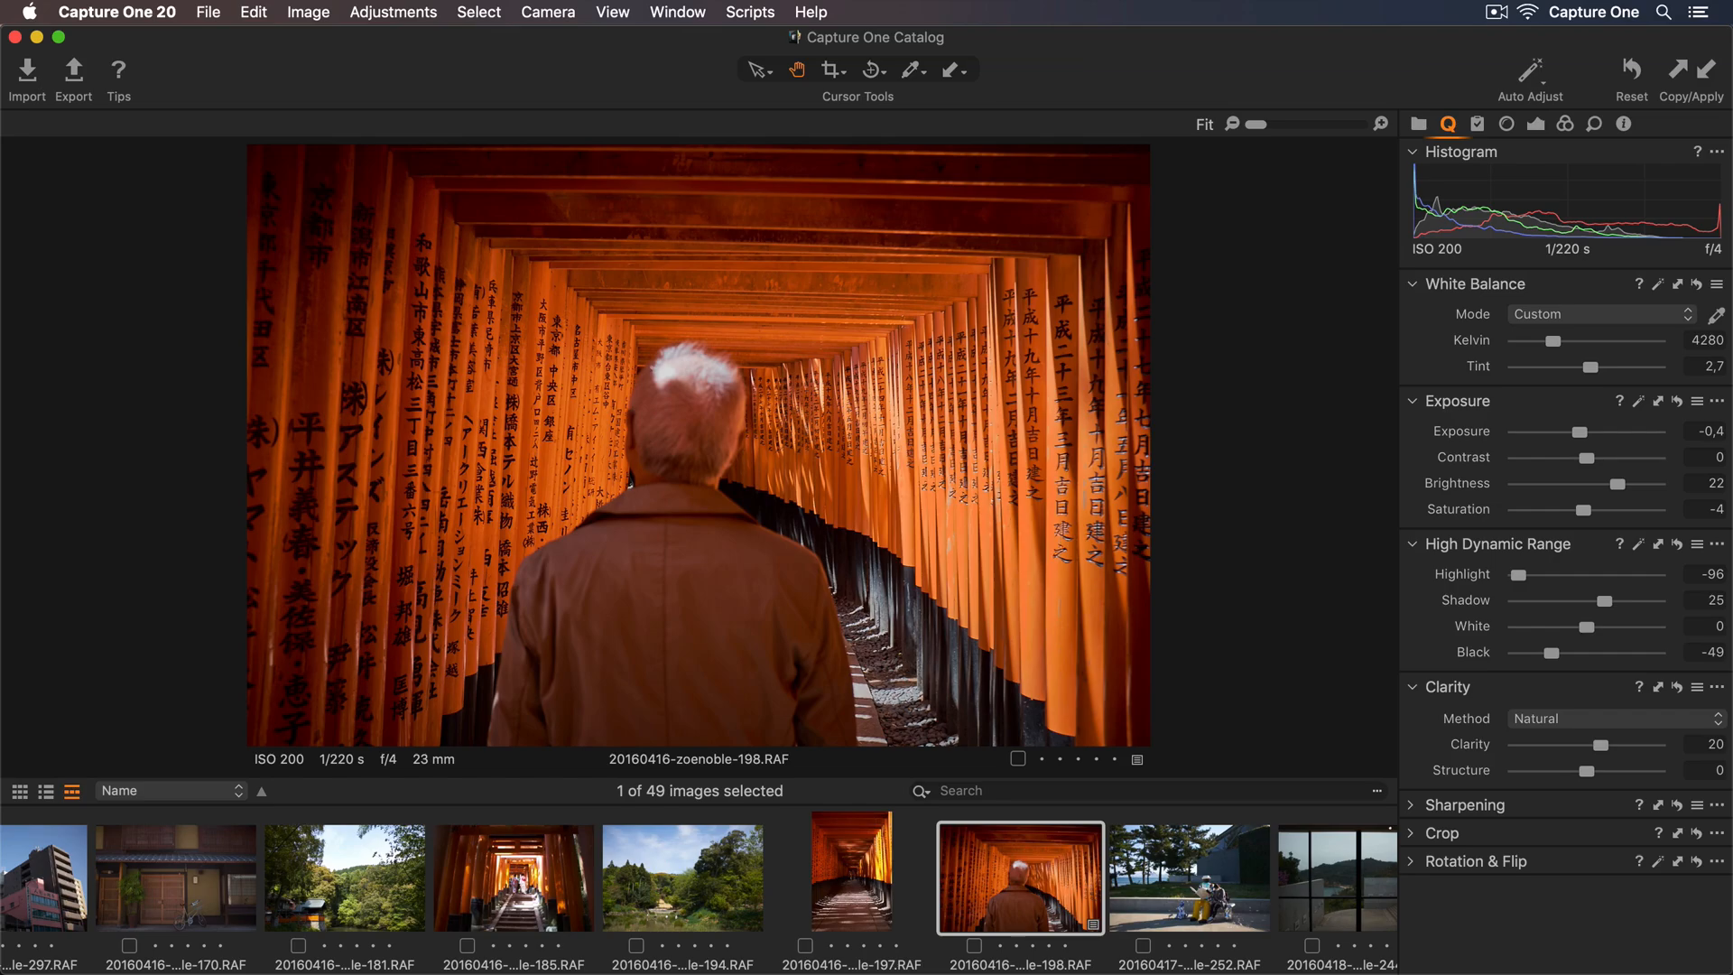
Step: Show the Library's Catalog Collections and Folders in the empty catalog
scroll("right", 3)
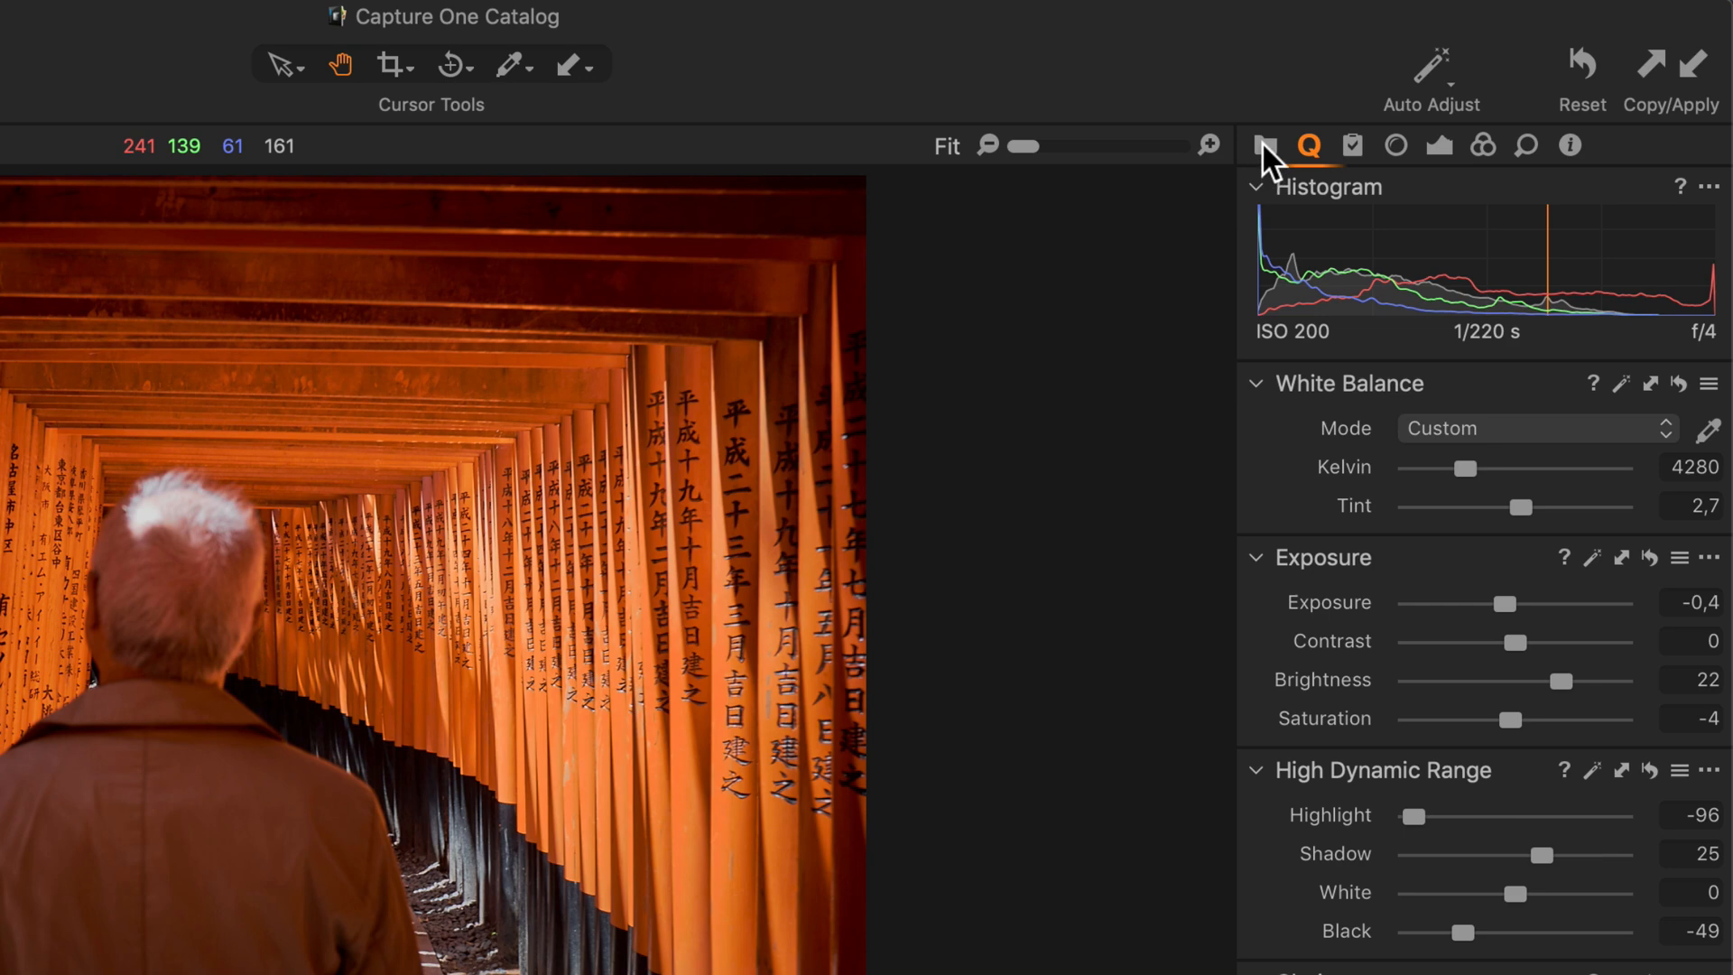
left_click(1264, 145)
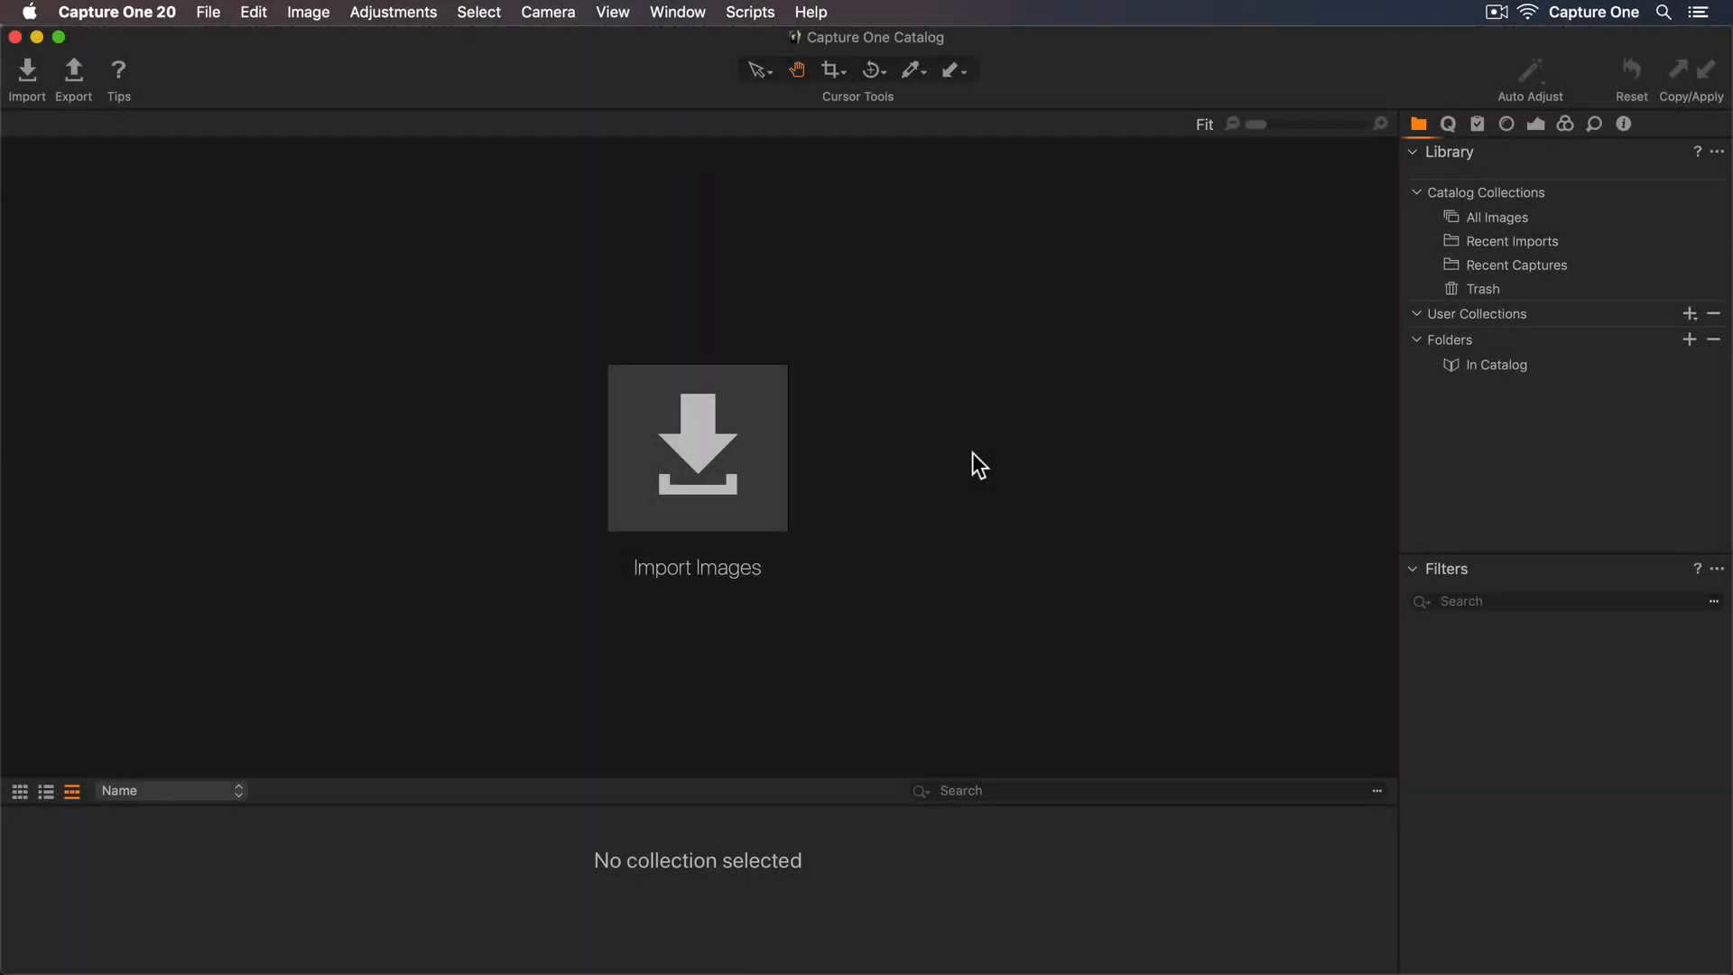
mouse_move(908, 510)
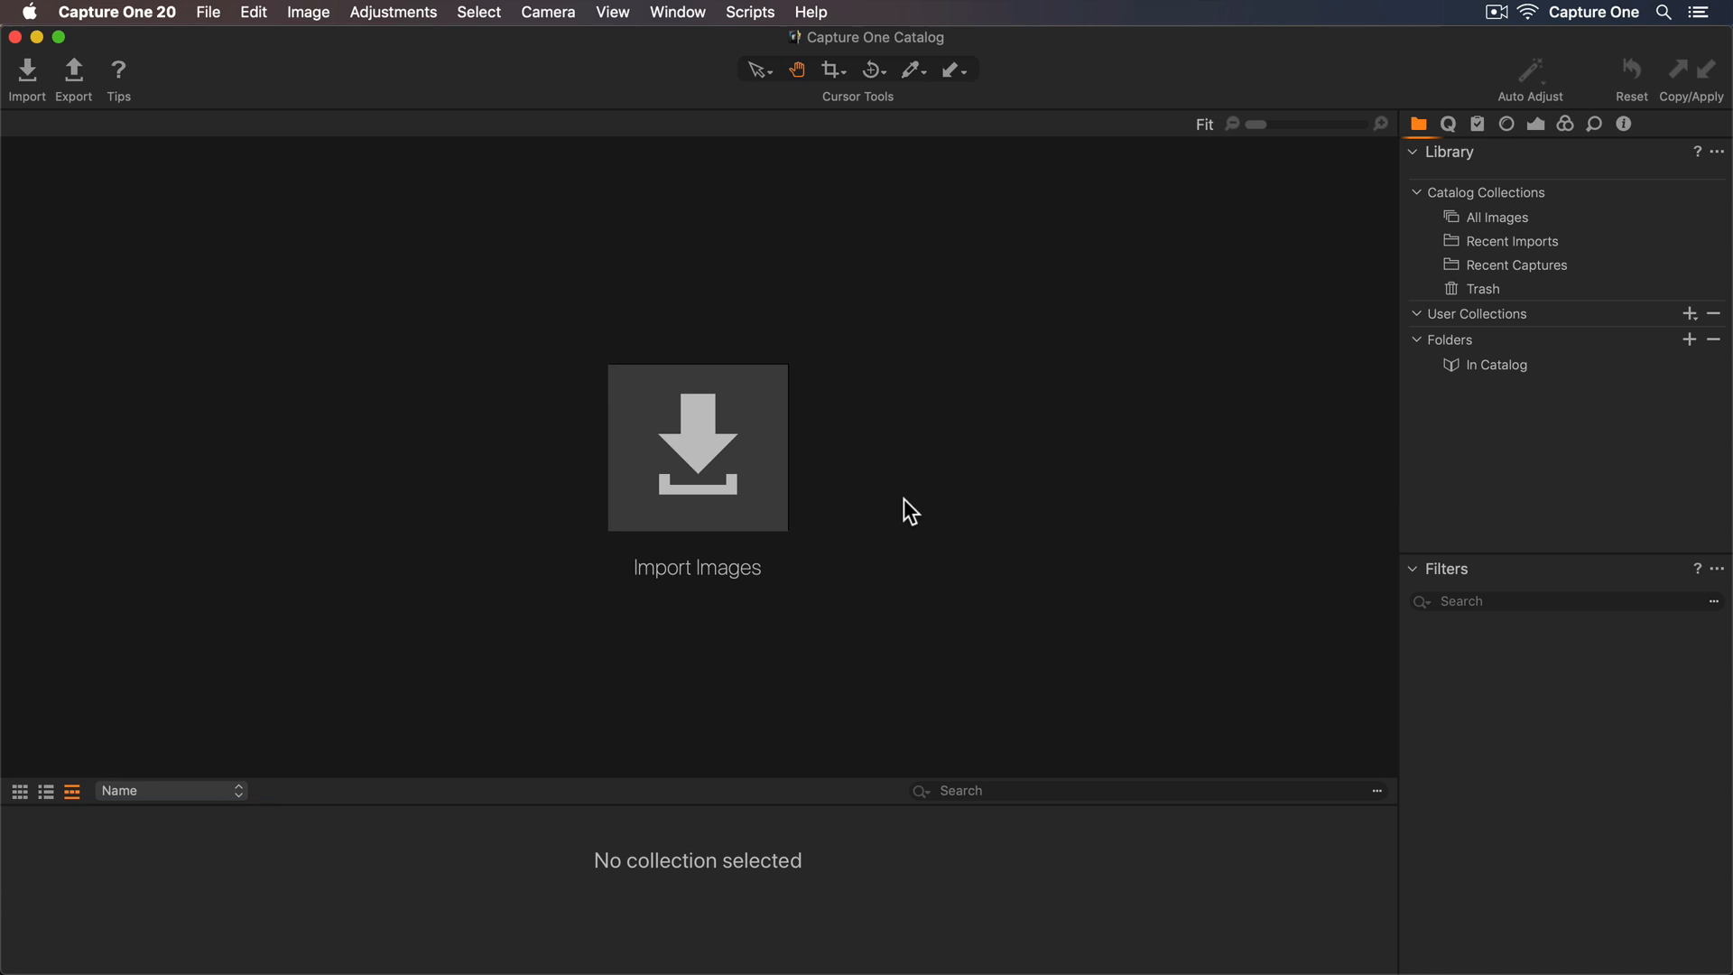
Step: Import all 49 photos from the Photos > Tokyo folder into the catalog
left_click(697, 448)
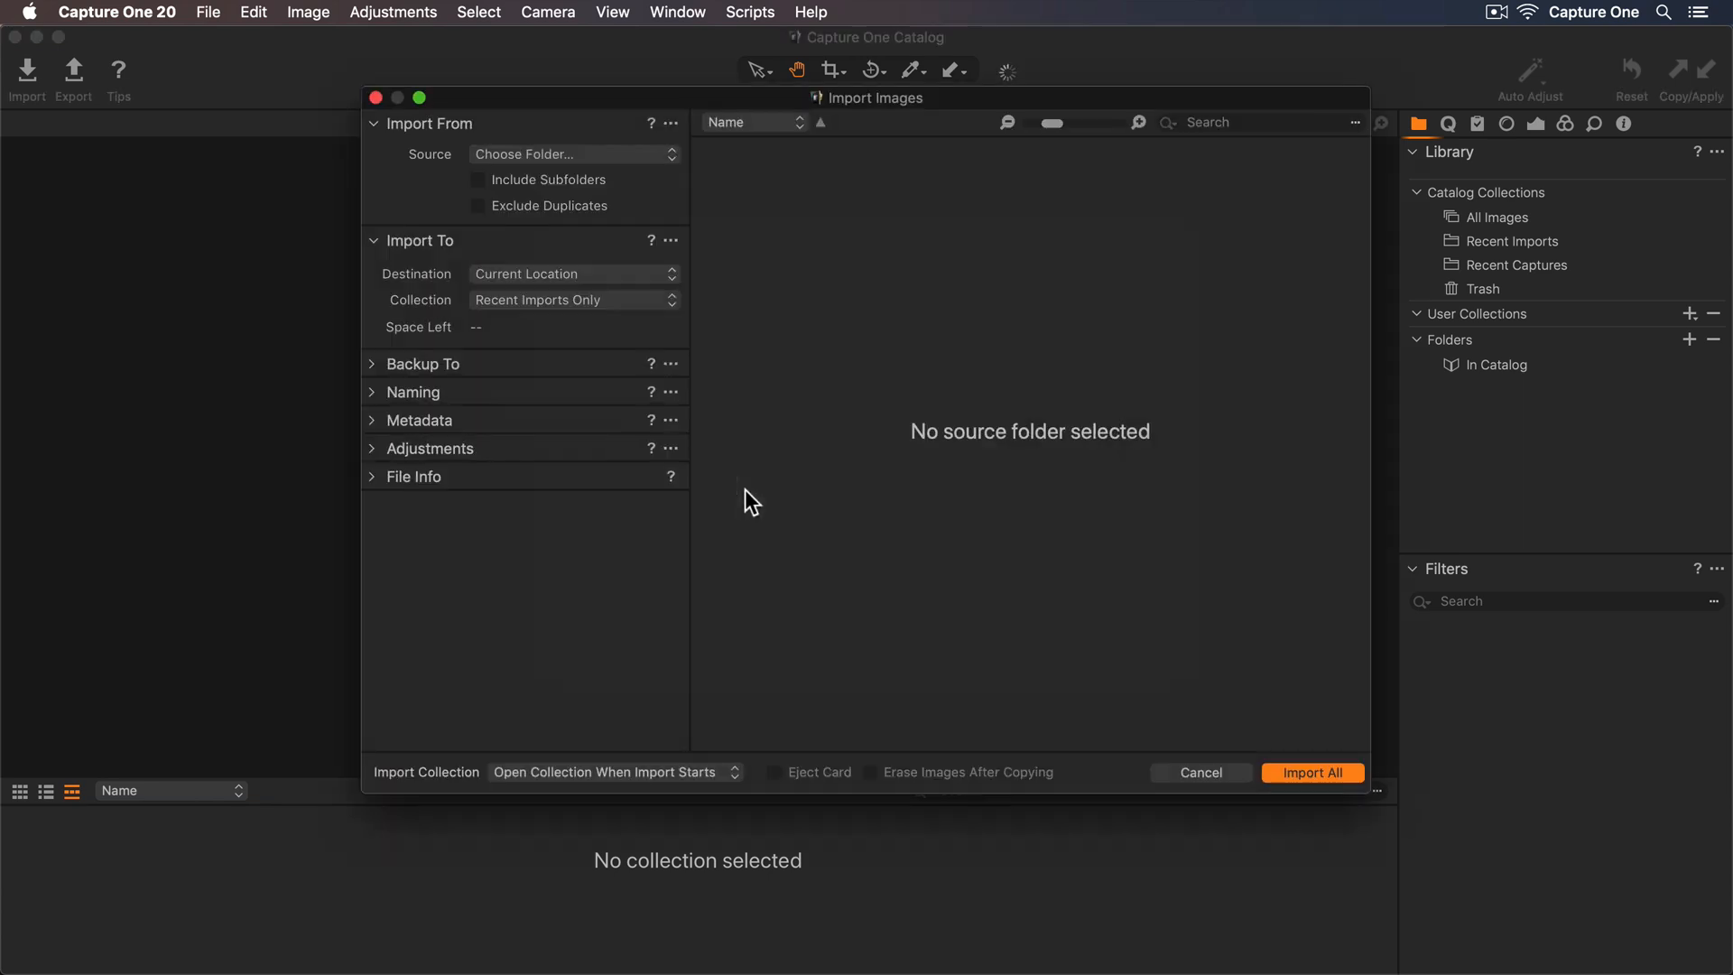
left_click(569, 154)
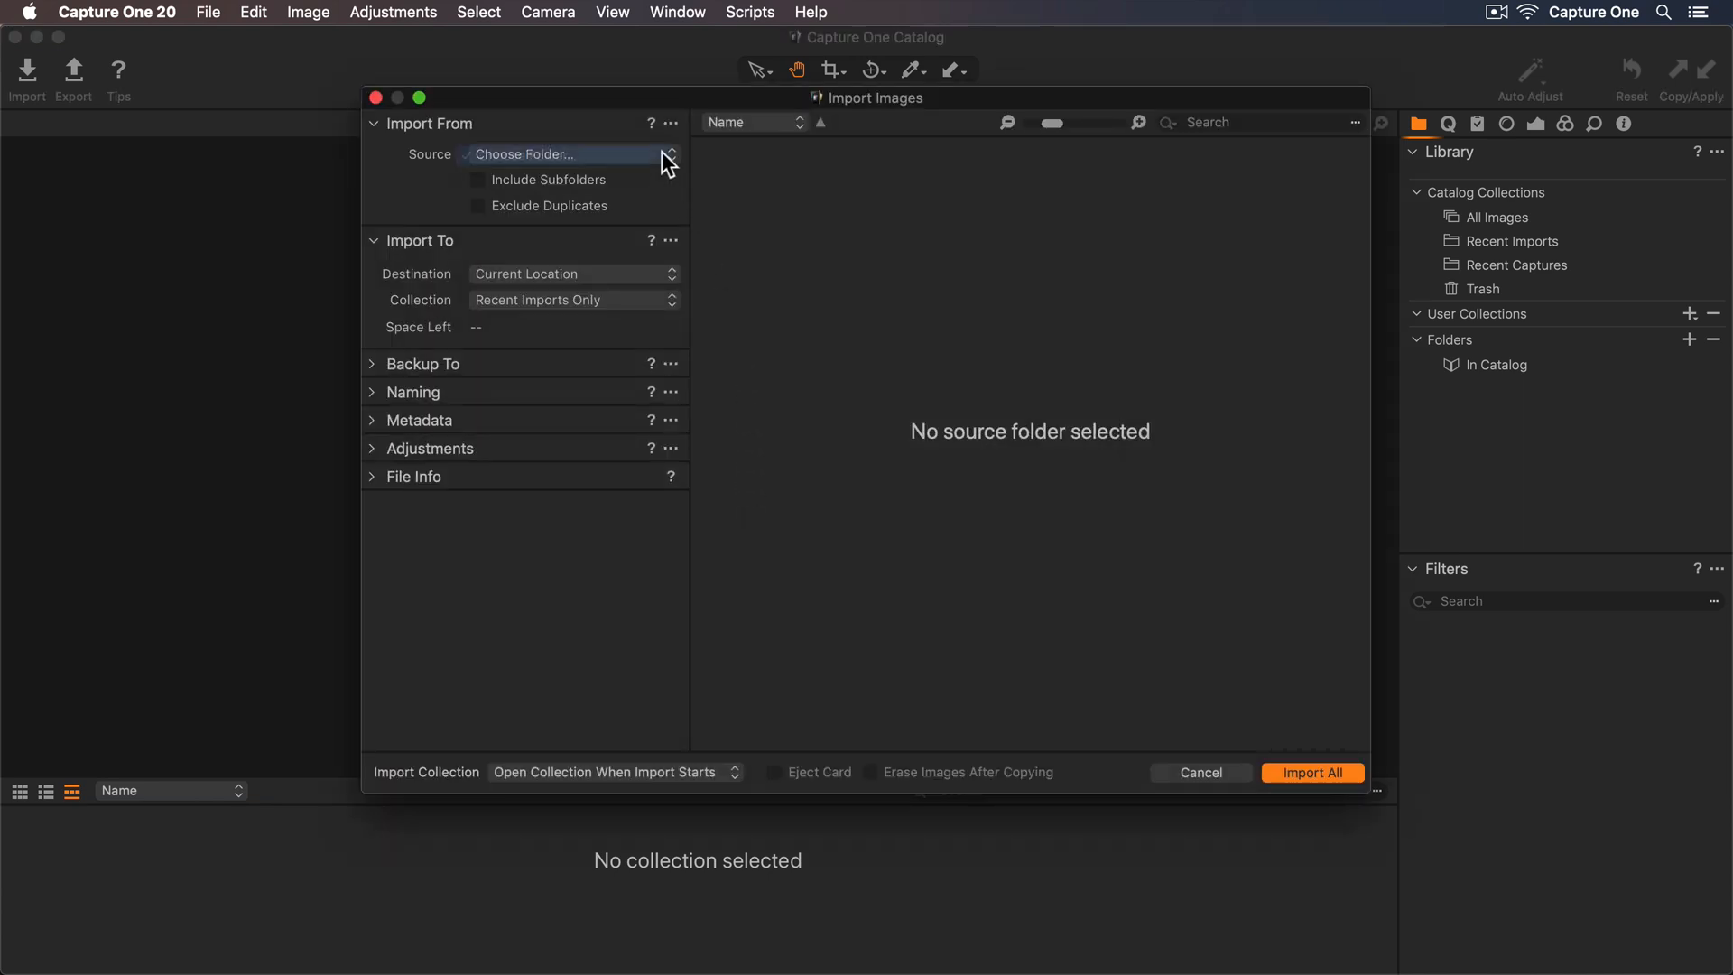
left_click(563, 153)
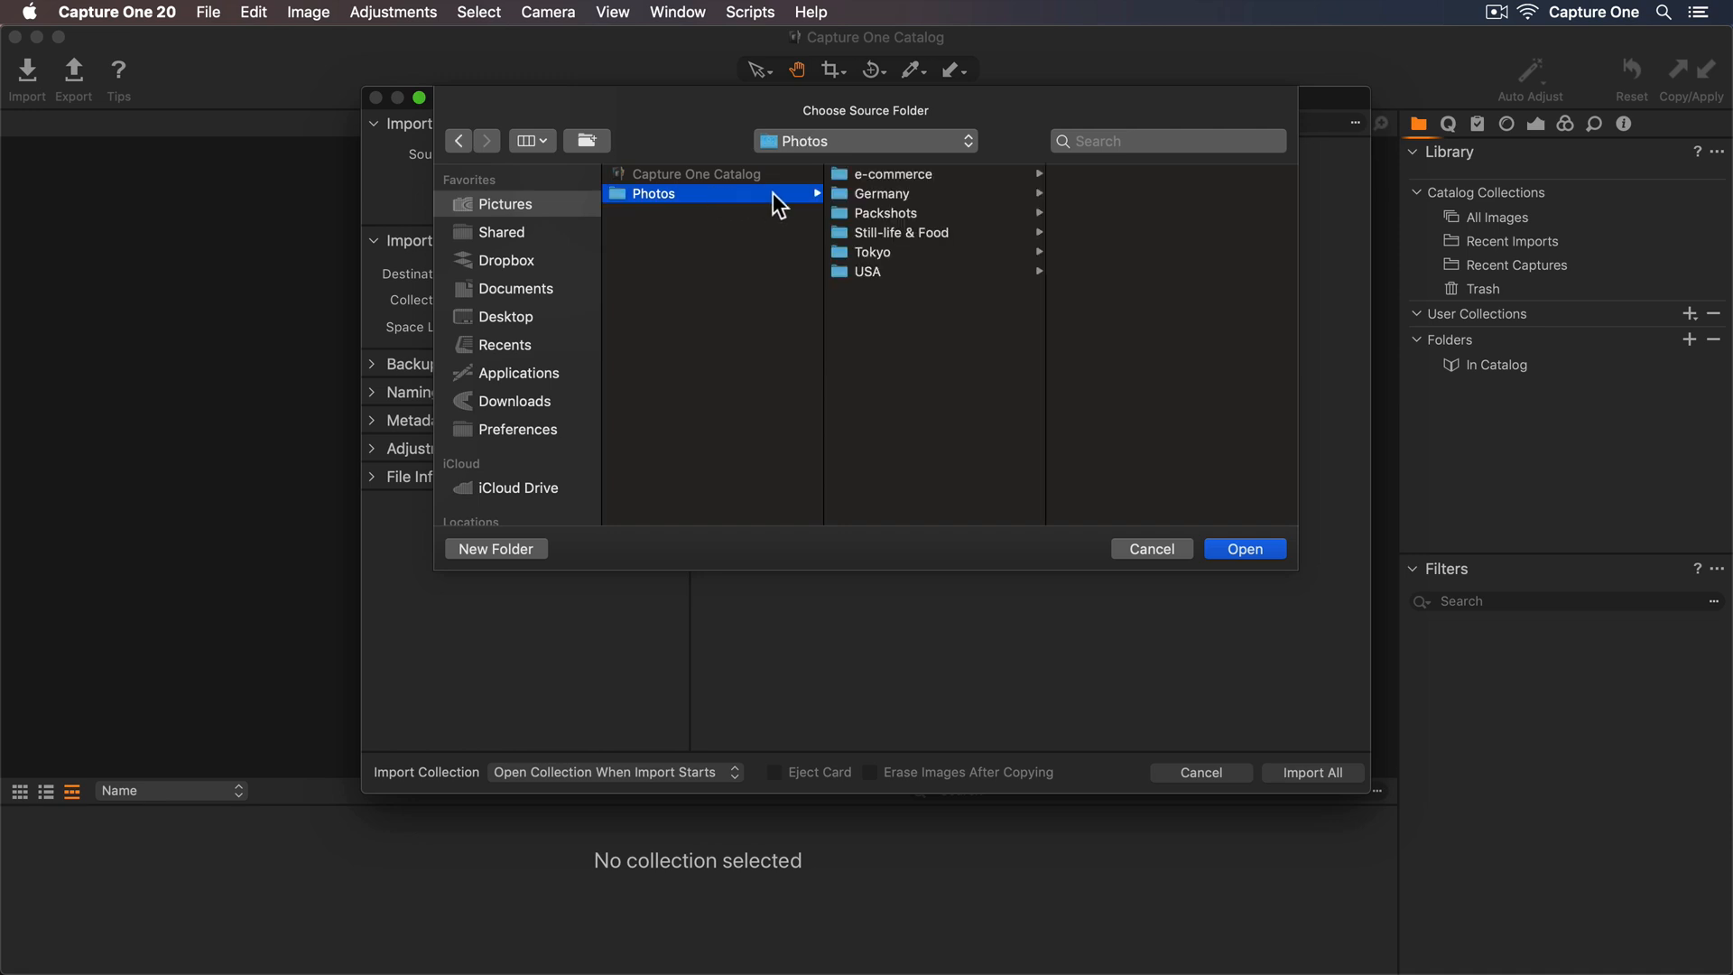
left_click(872, 253)
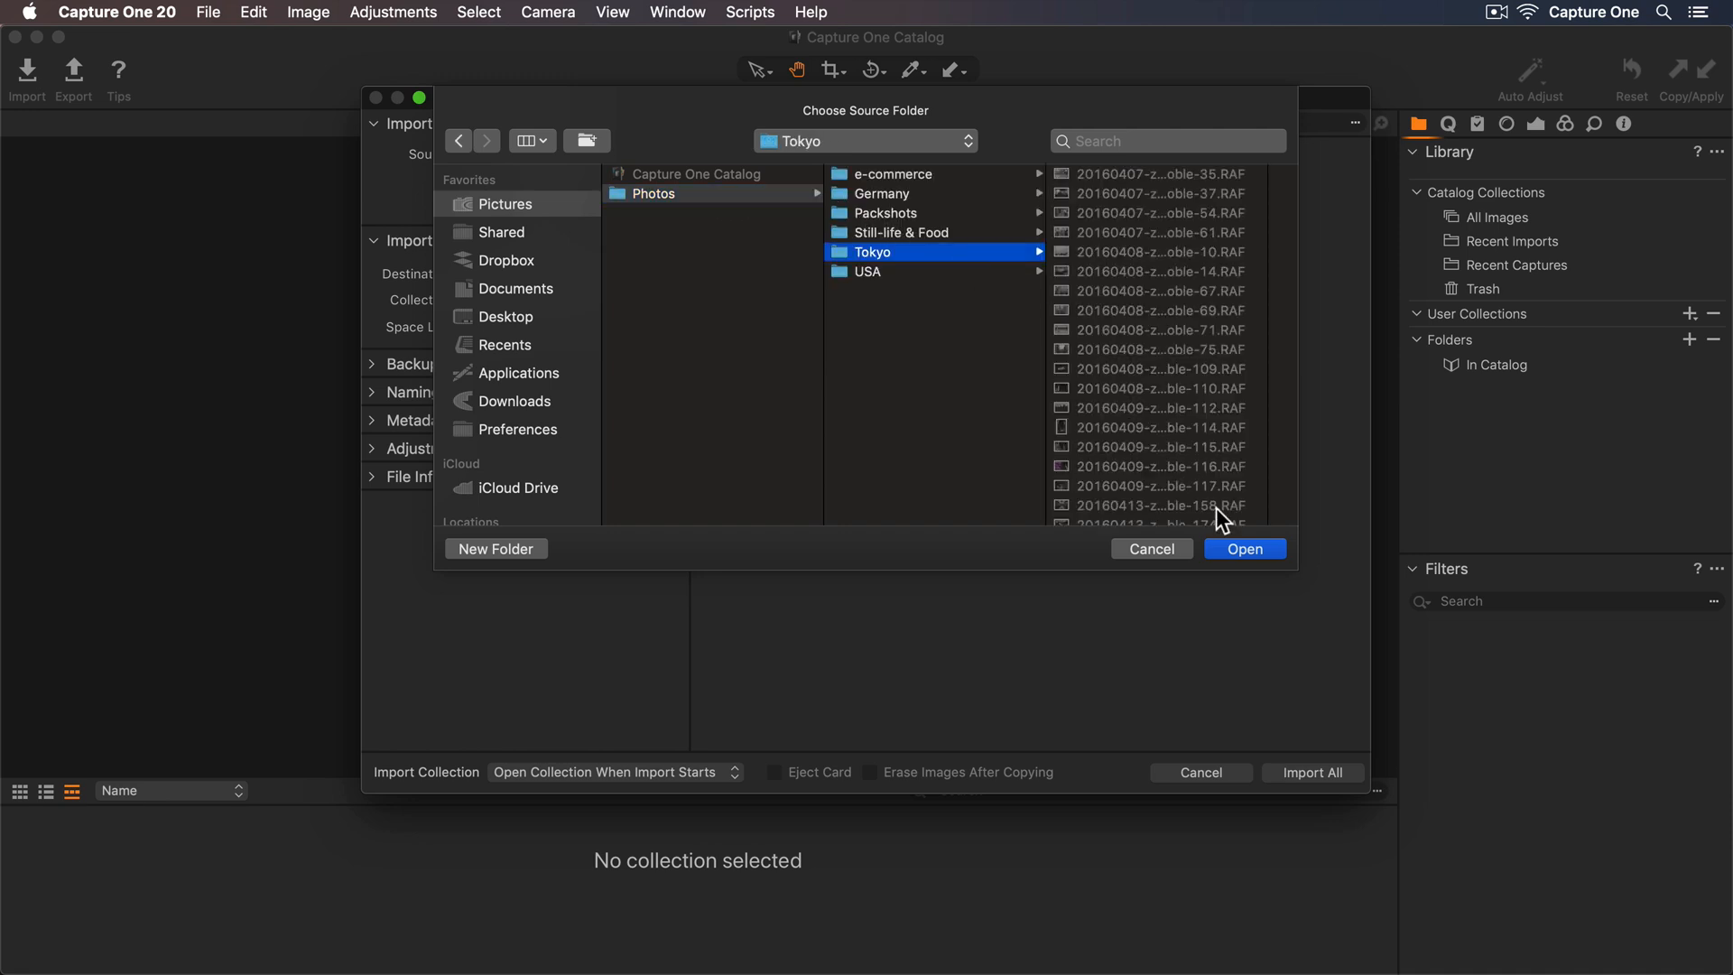
left_click(1244, 549)
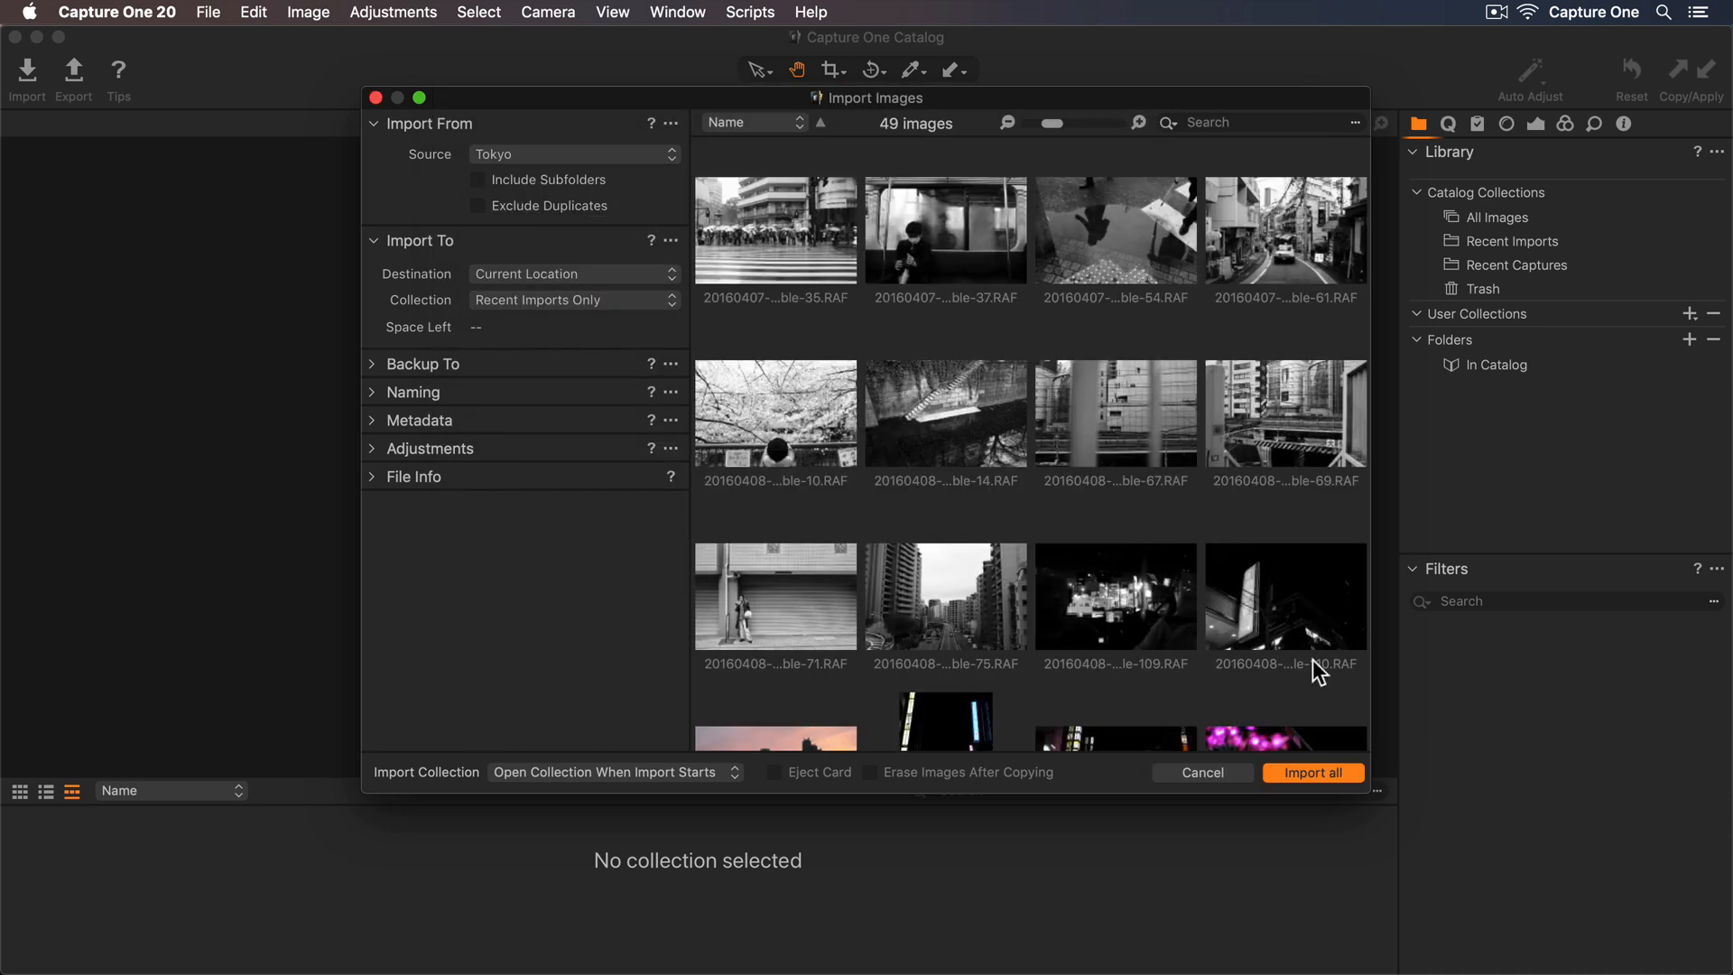
left_click(1313, 773)
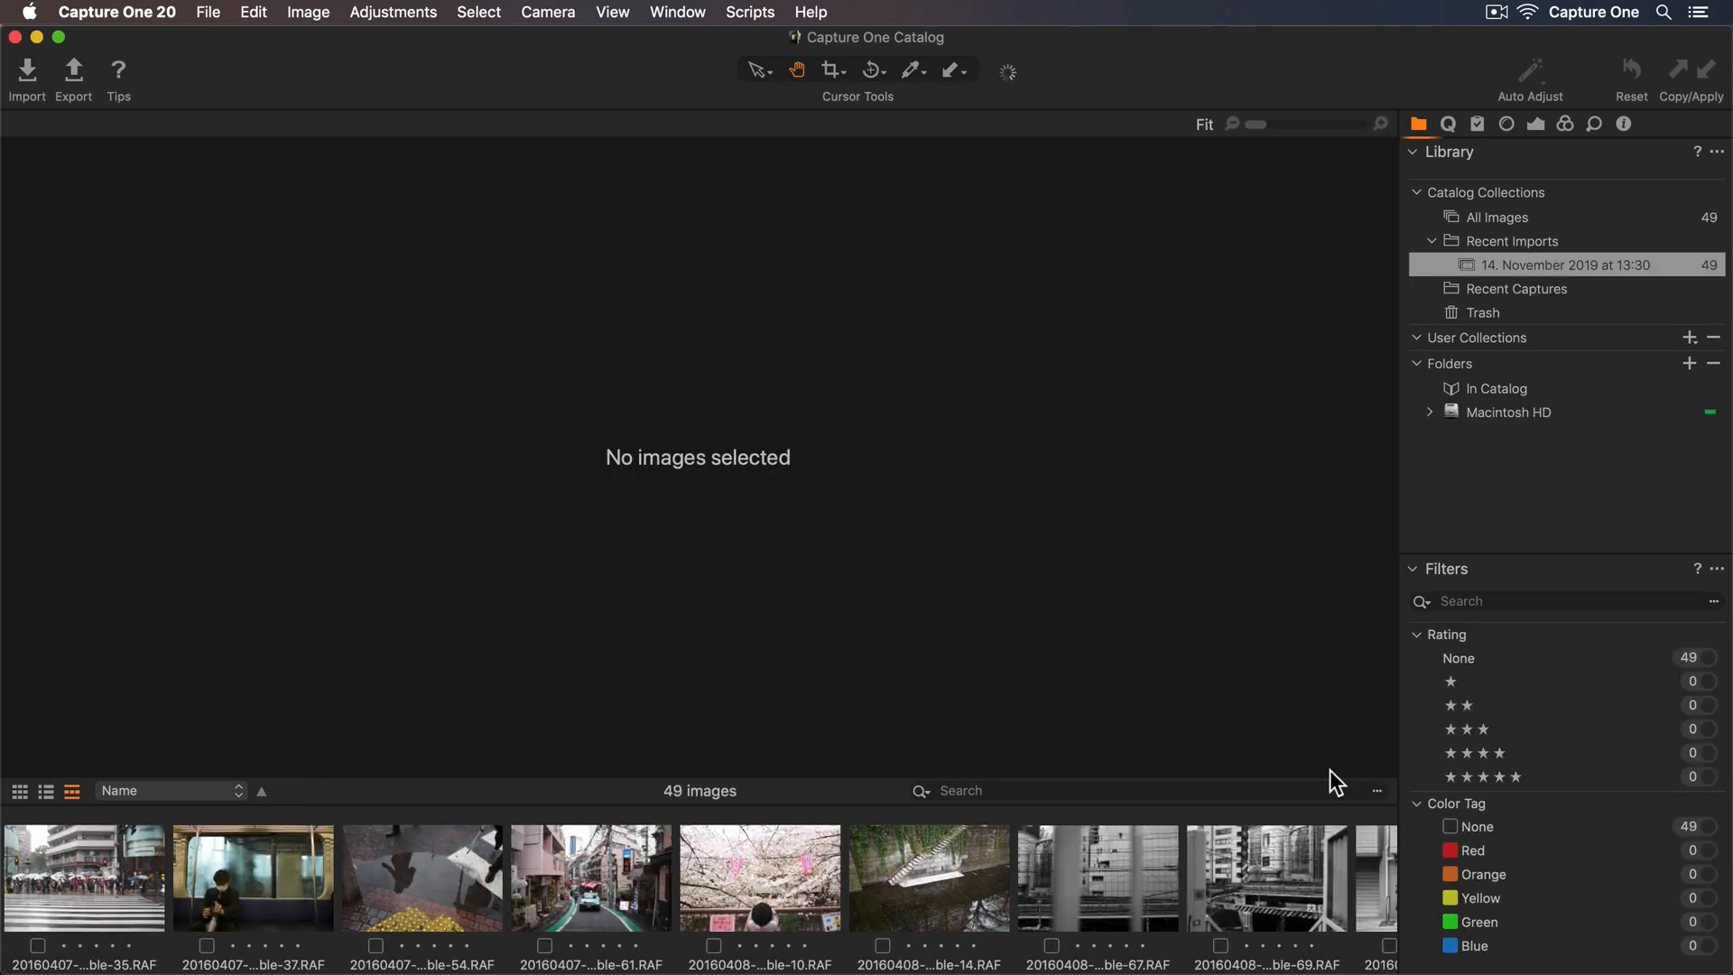
Step: Select the dark alley photo 20160423-zoenoble-125 in the filmstrip
left_click(421, 878)
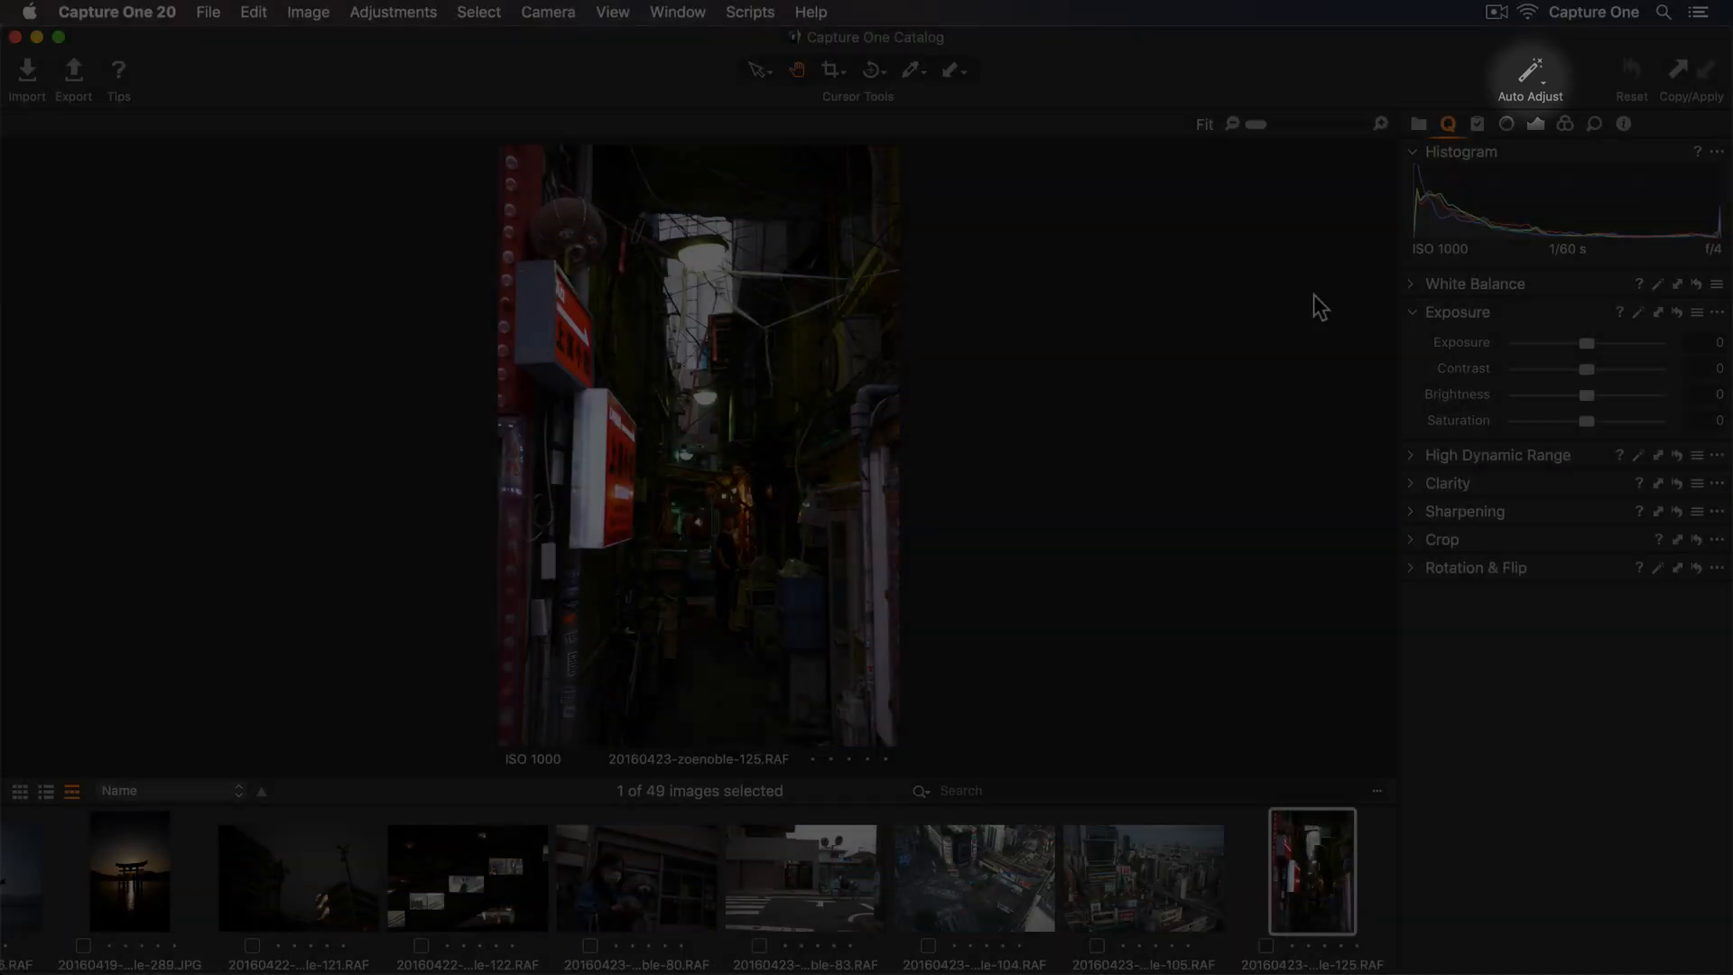
Step: Auto-adjust the alley photo to exposure 0,8 and review the Auto Adjust options
left_click(1529, 71)
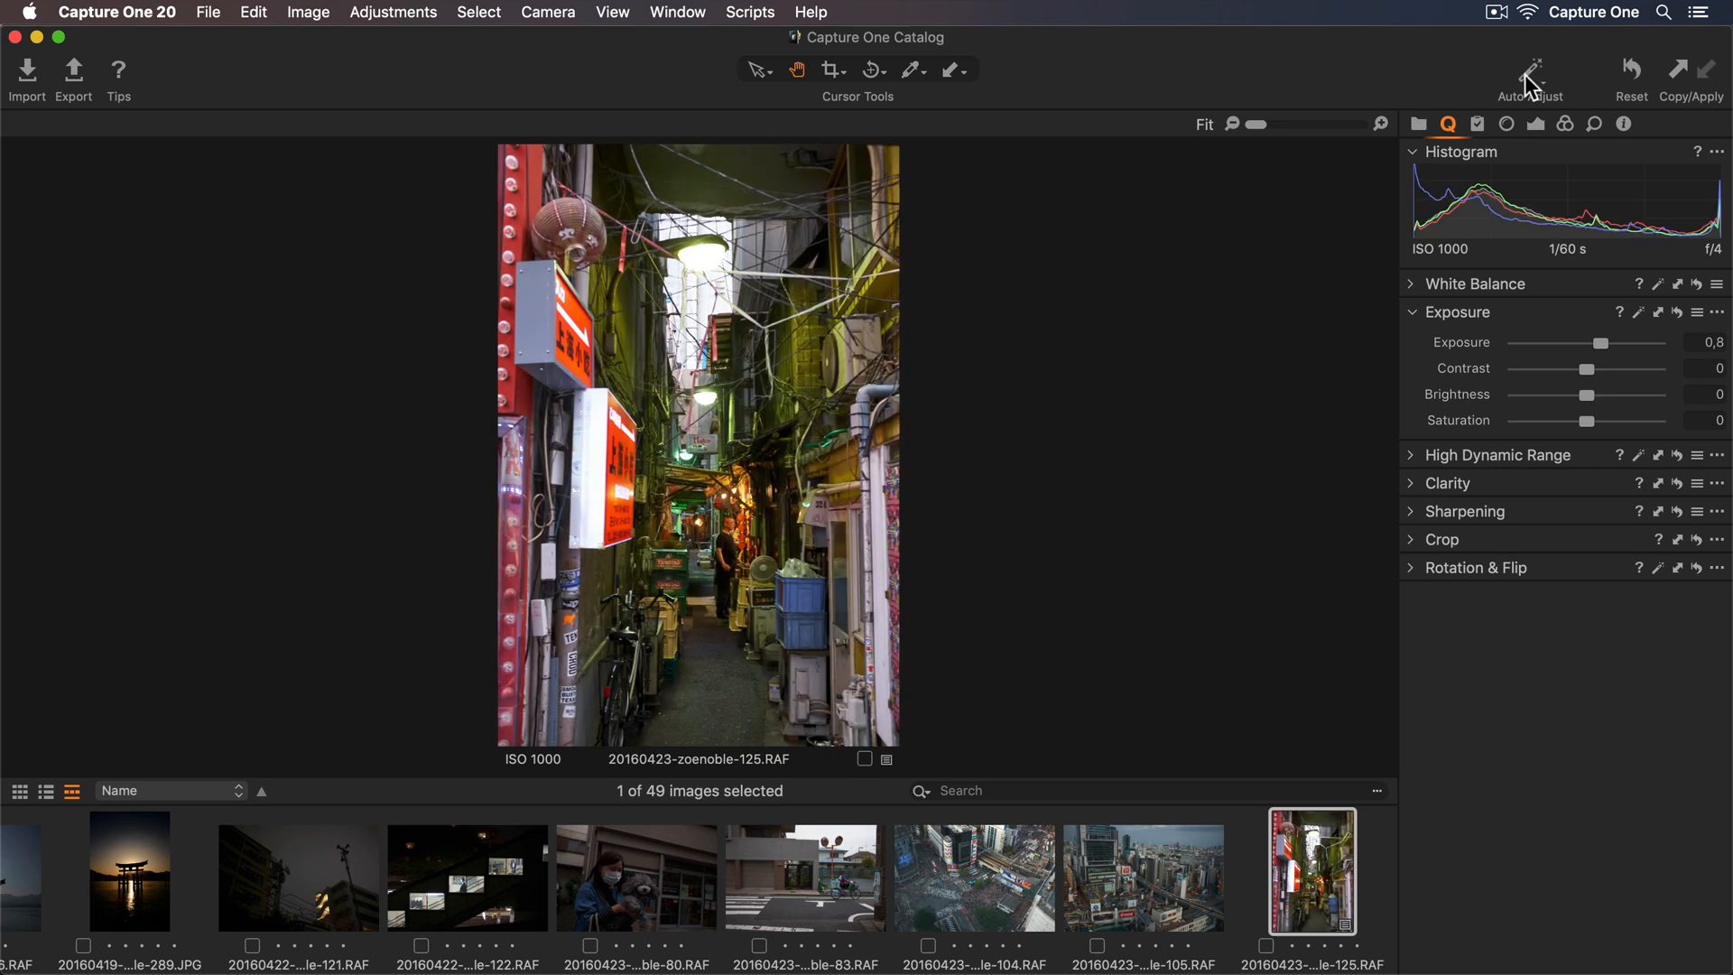
left_click(1531, 71)
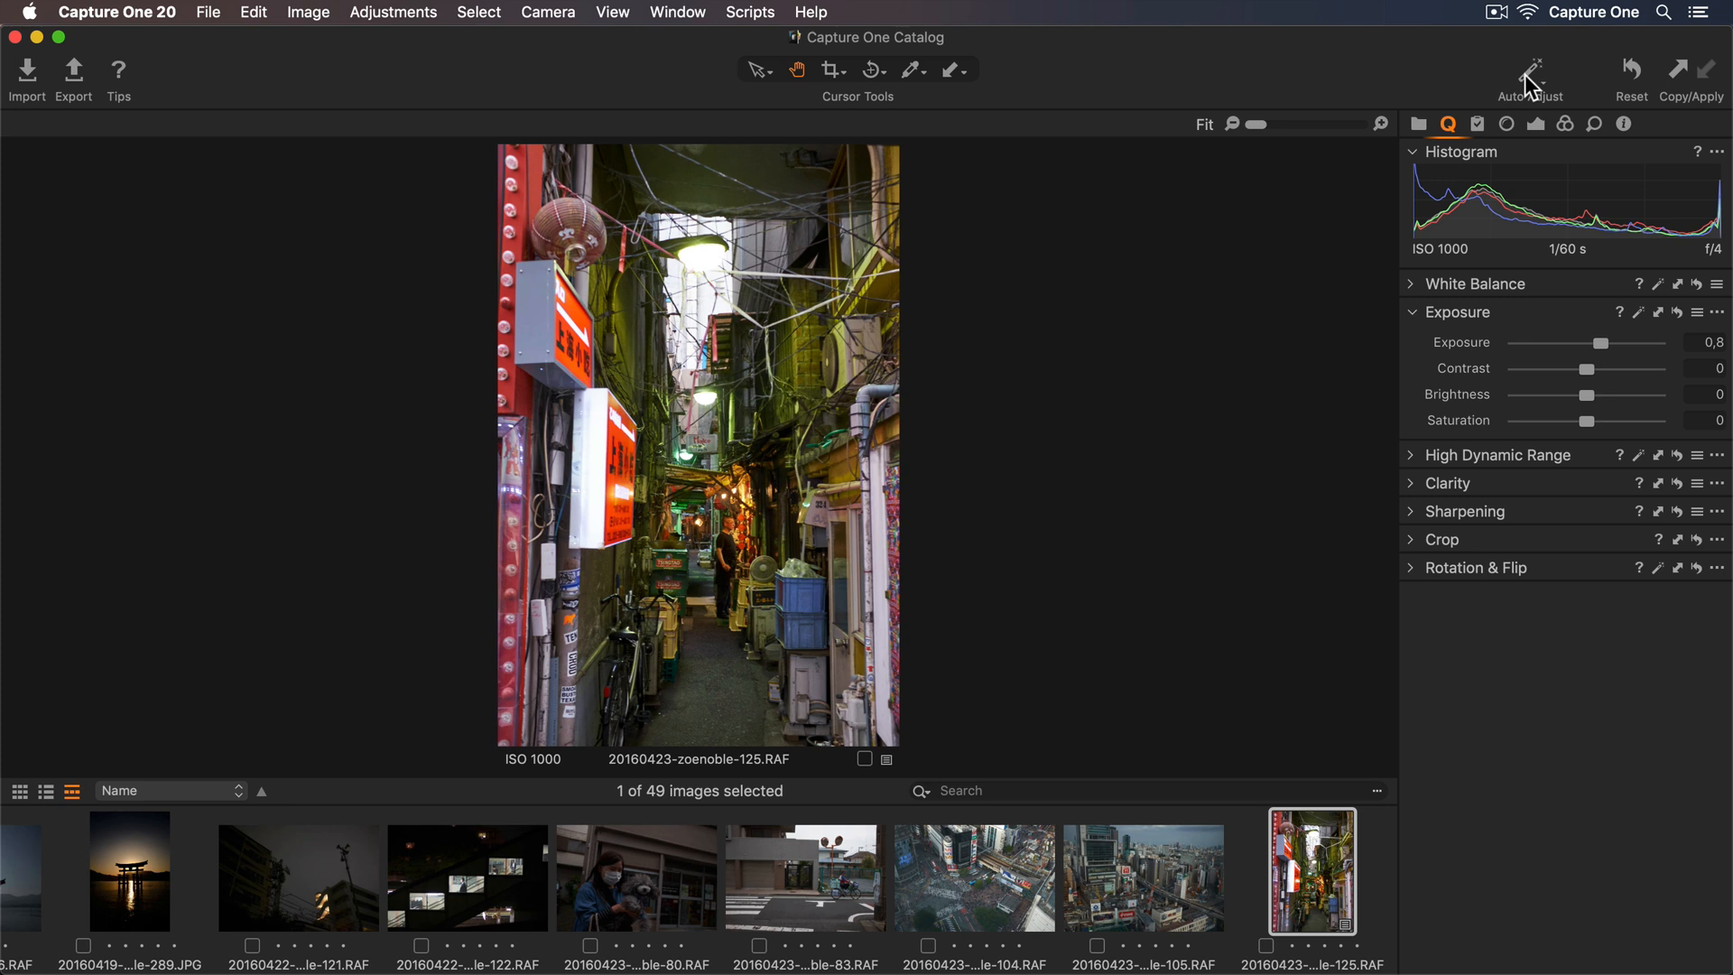
left_click(1533, 70)
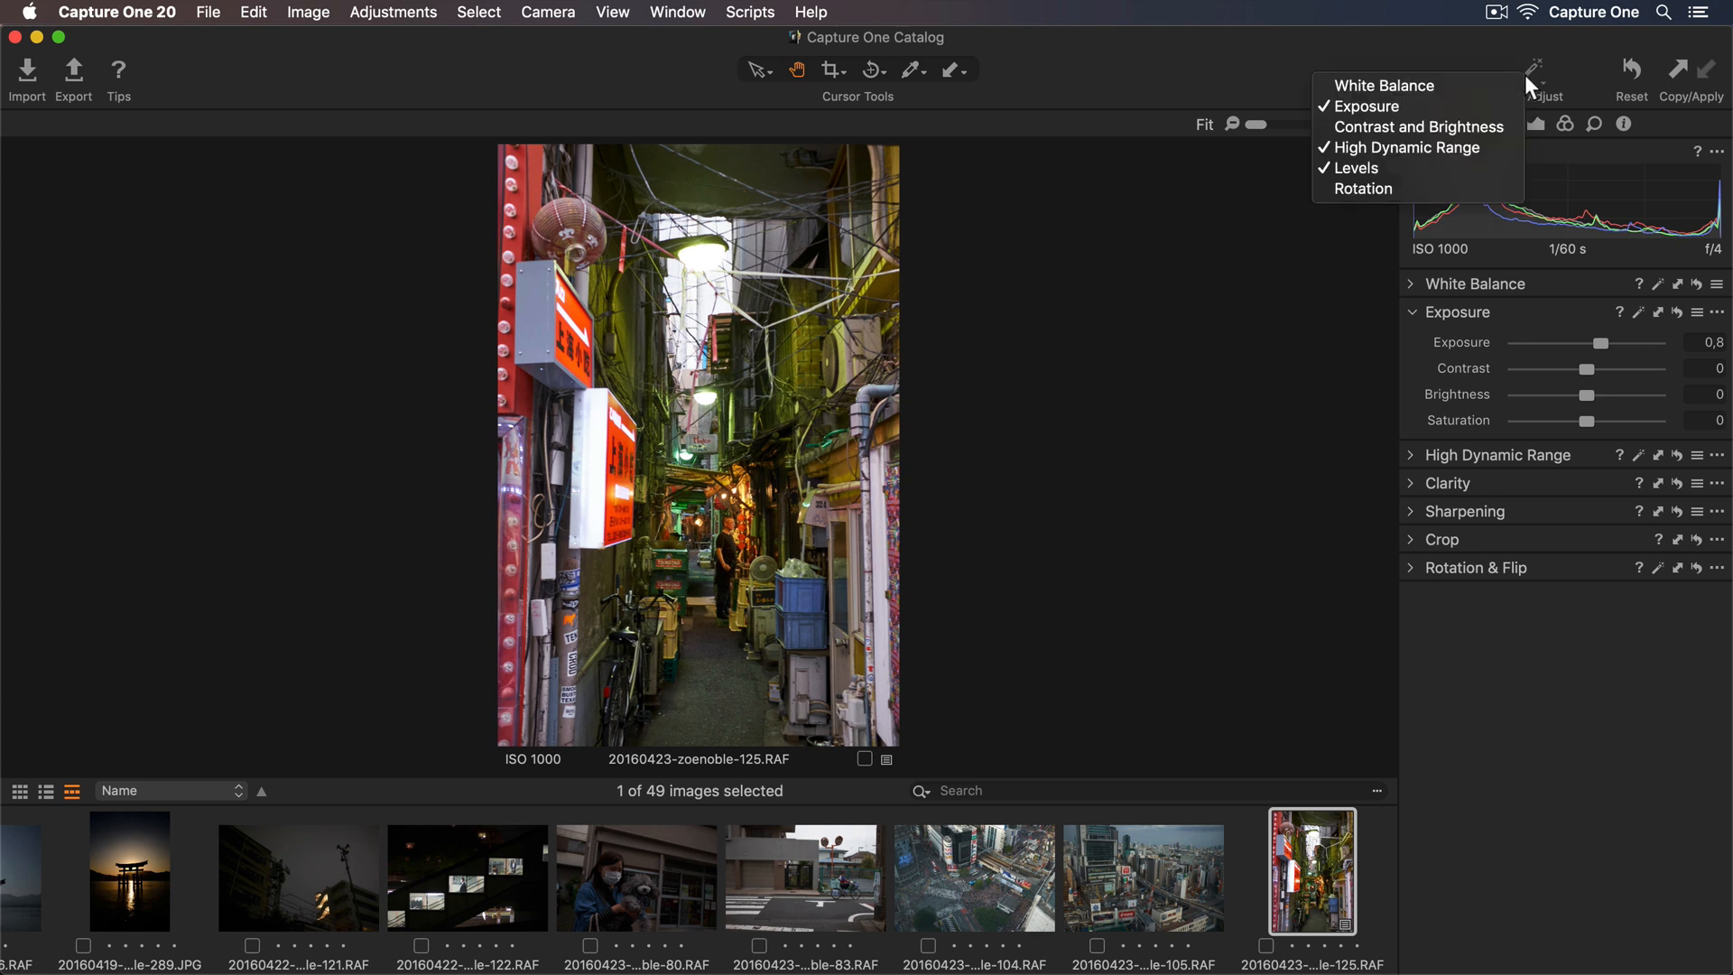
left_click(1533, 69)
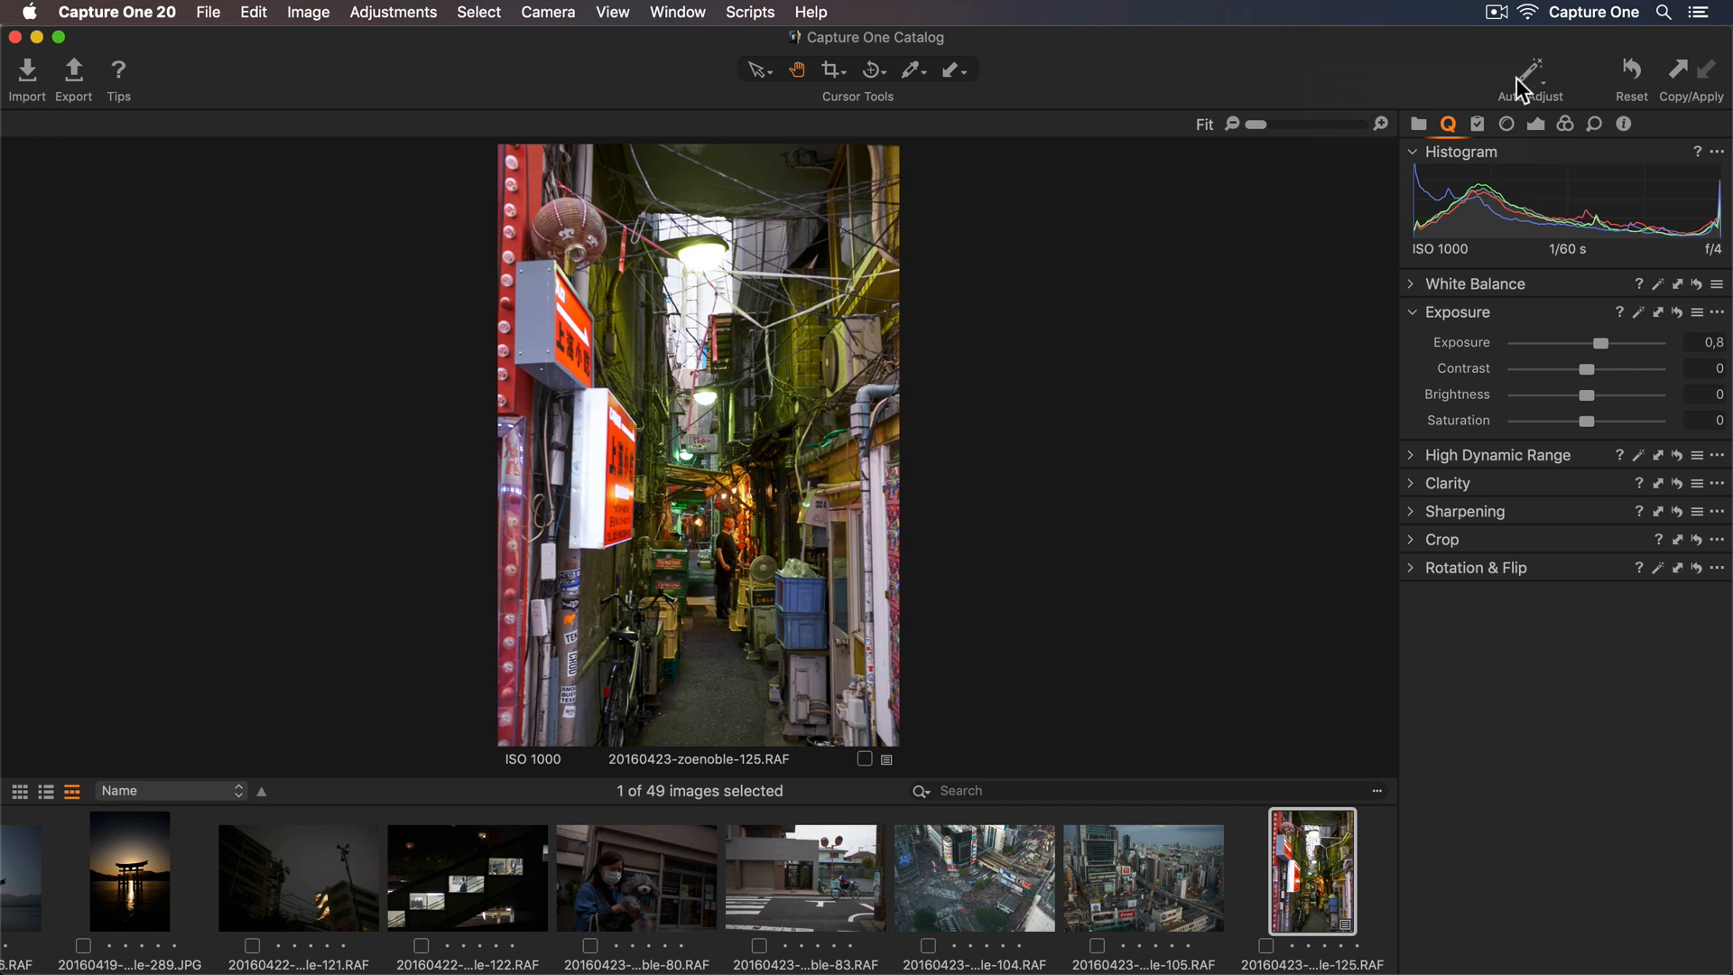
Step: Add the city skyline and aerial crossing photos to the selection and auto-adjust all three
left_click(1143, 877)
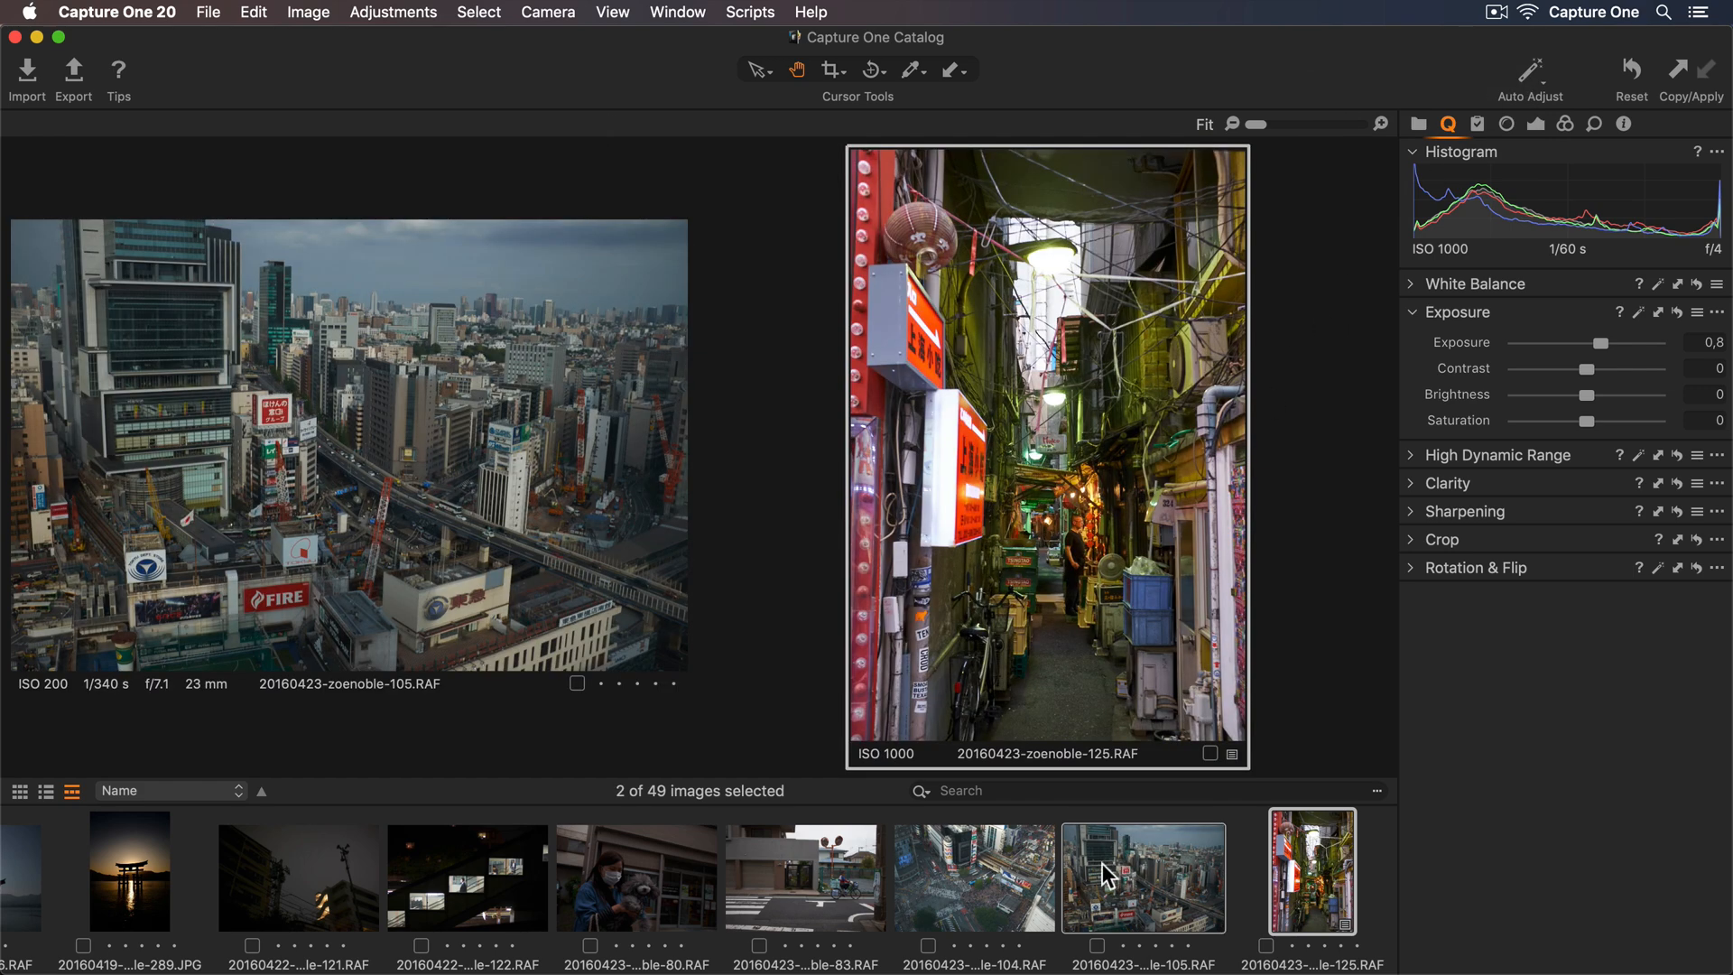
left_click(973, 877)
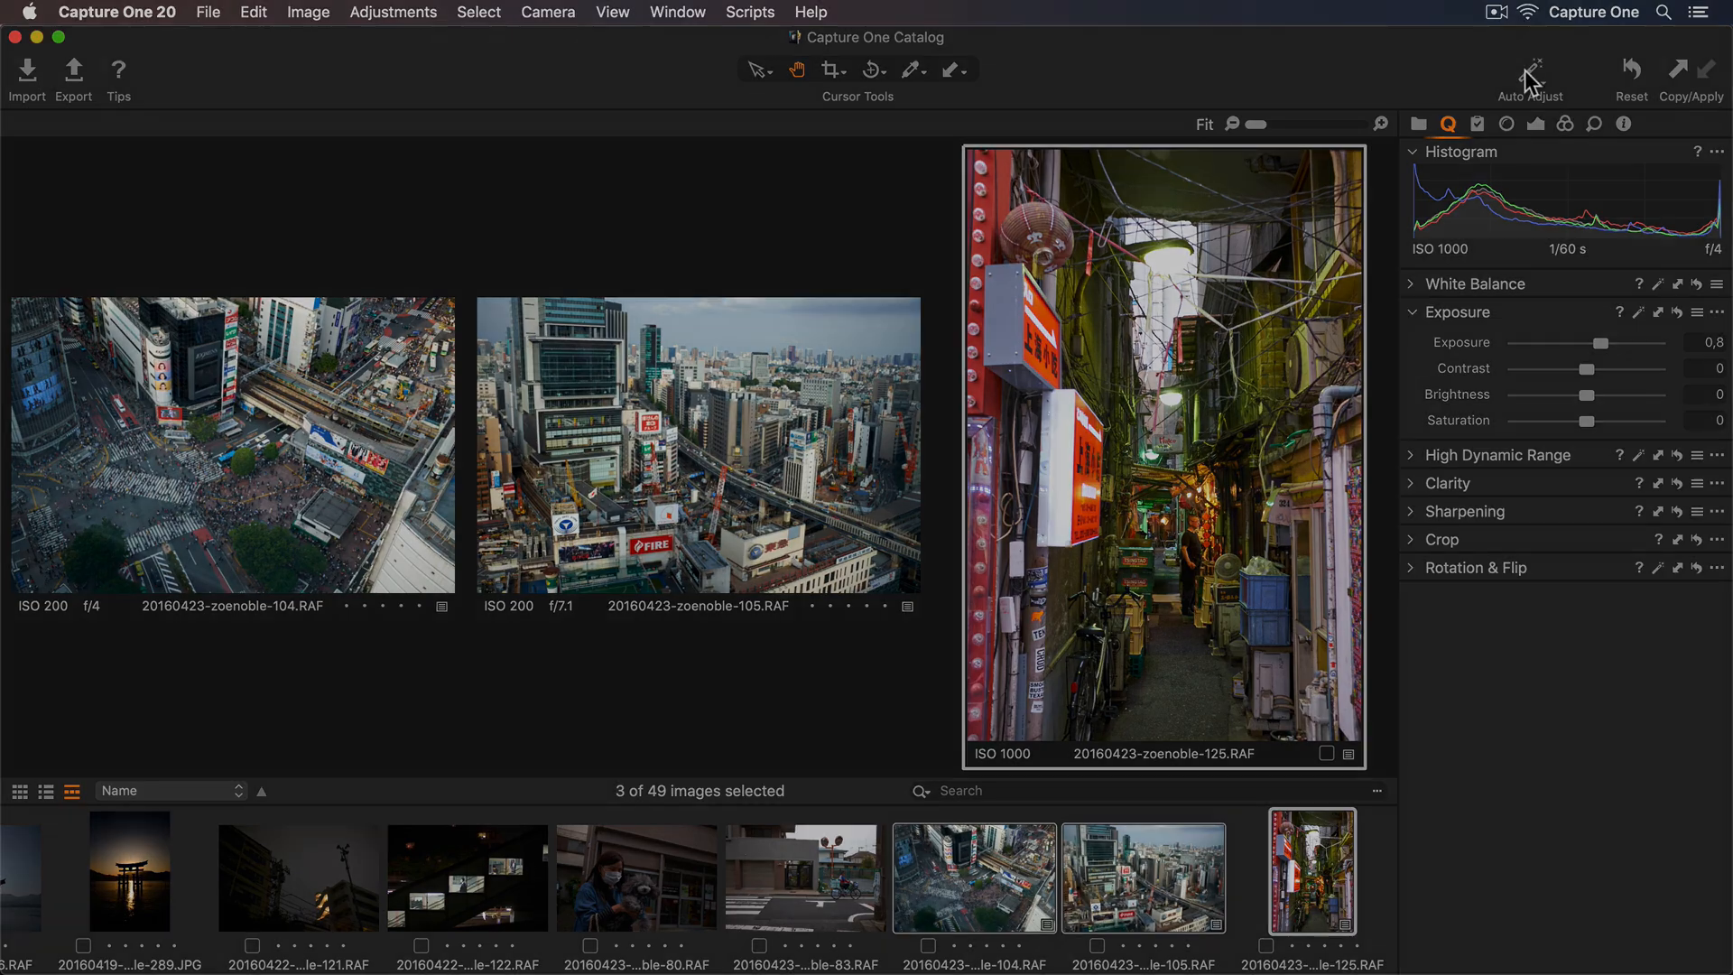
left_click(1418, 123)
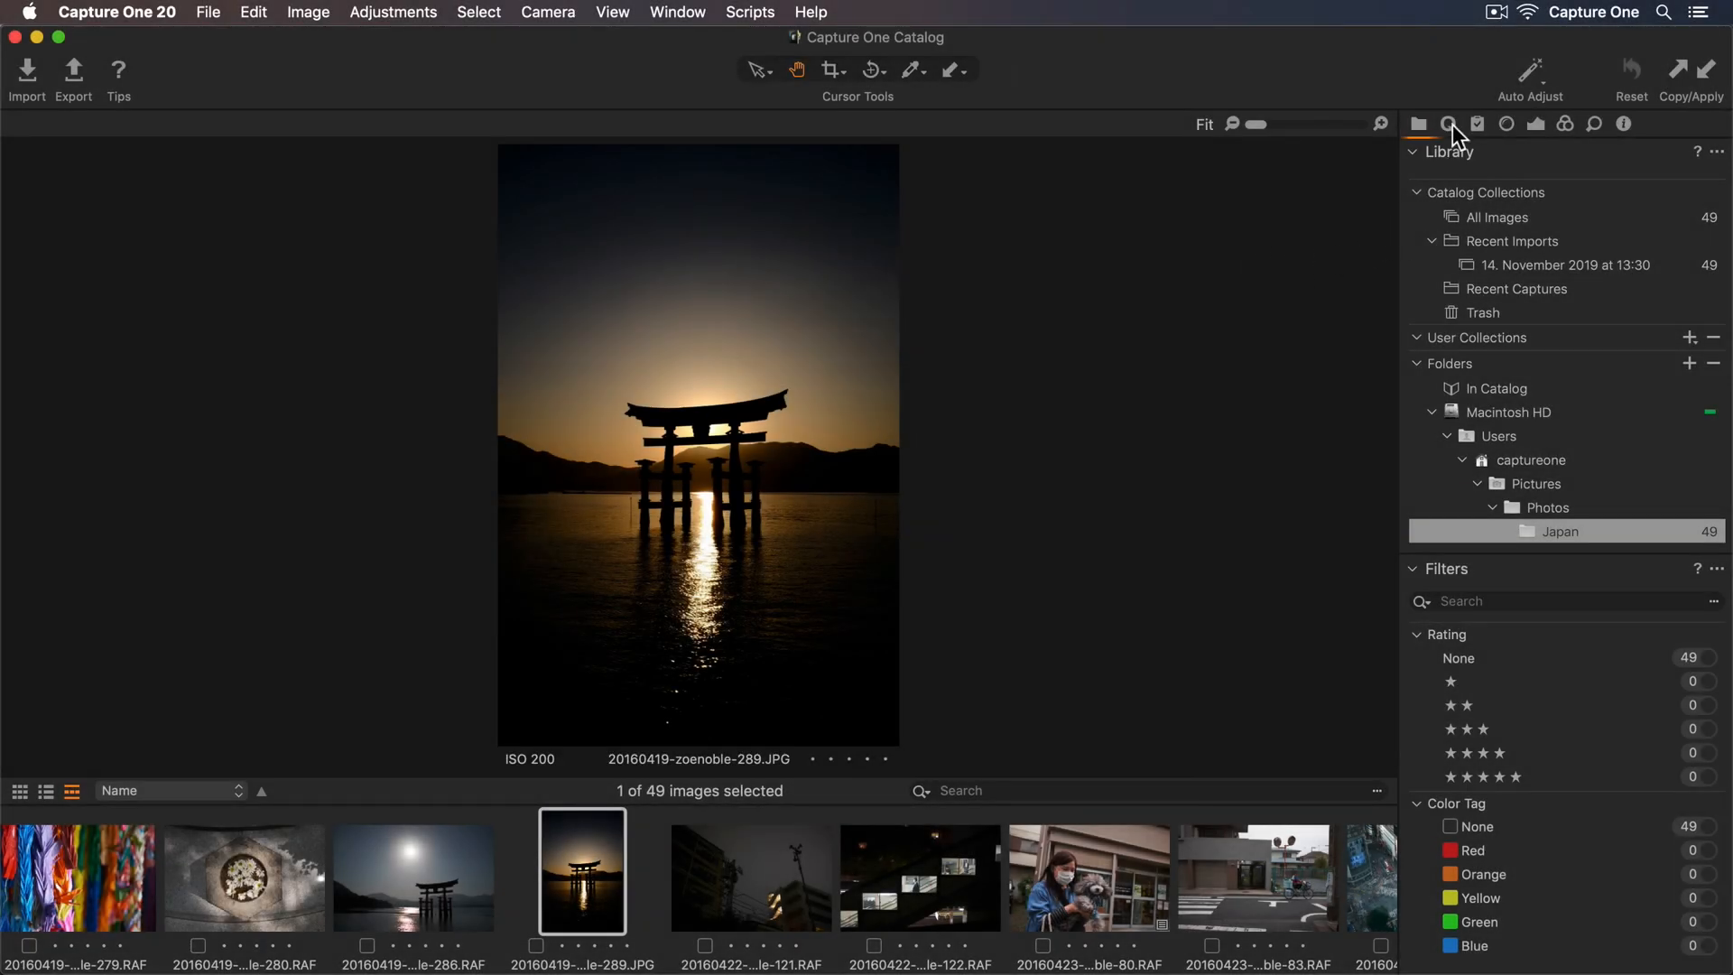
Step: Try the sunset photo's exposure and raise its brightness to 13
left_click(1448, 123)
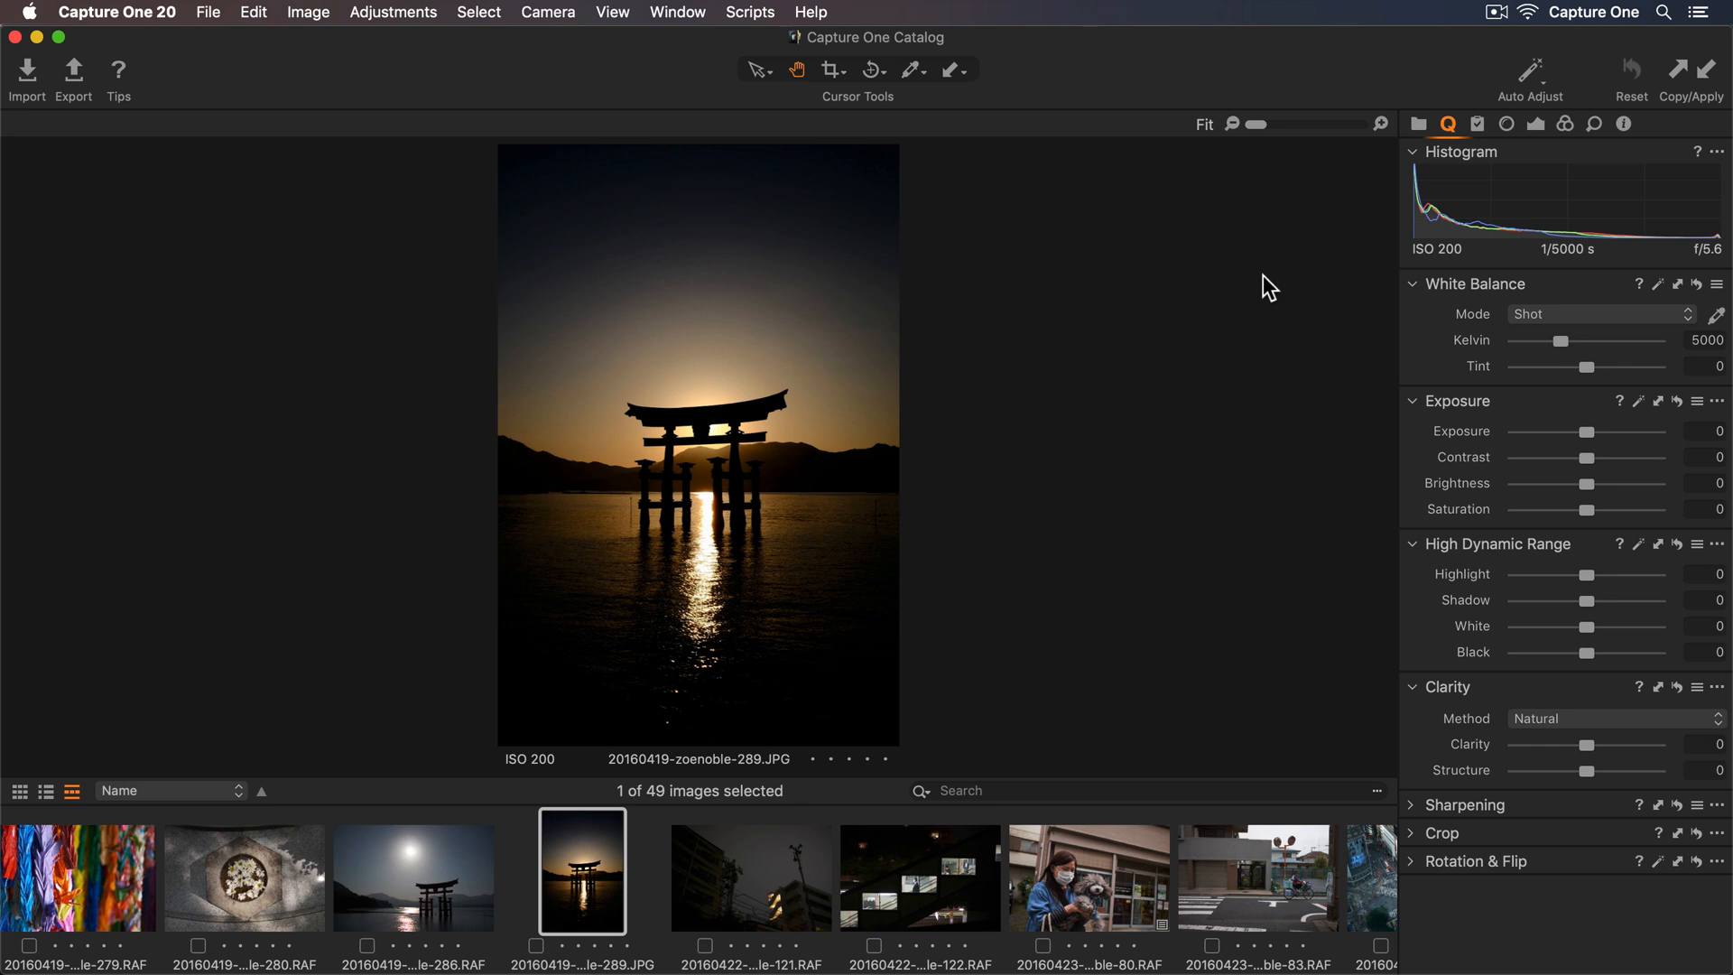
mouse_move(1584, 431)
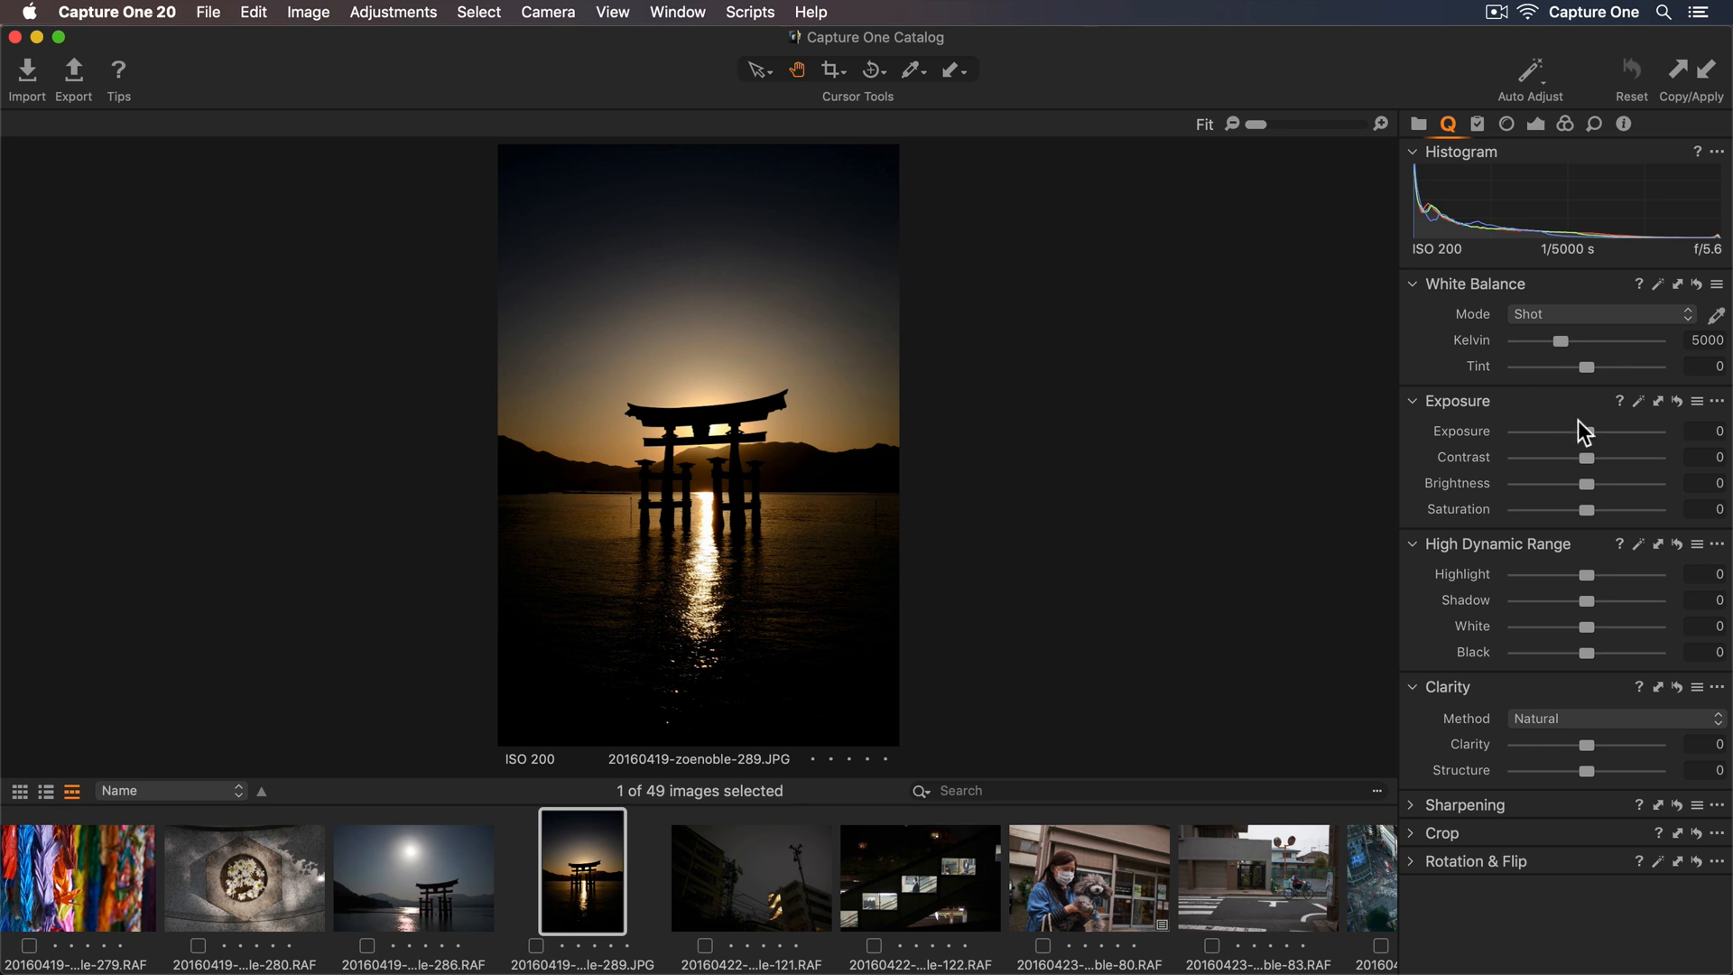
left_click_drag(1589, 431, 1610, 432)
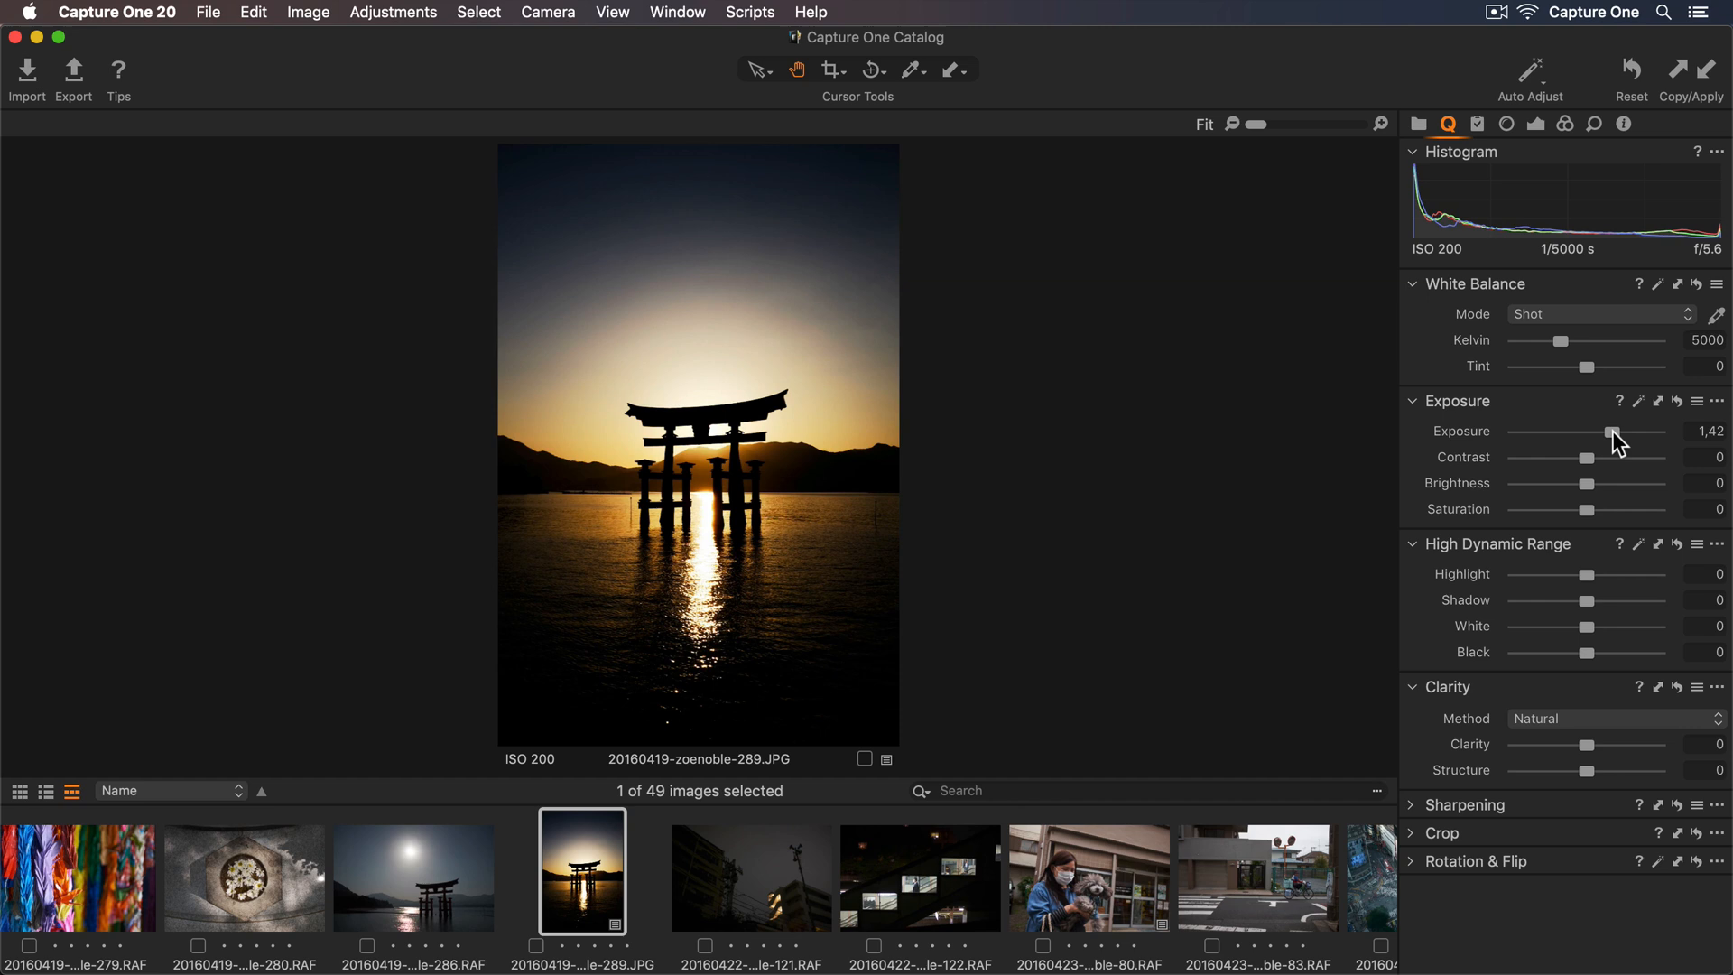
mouse_move(1650, 460)
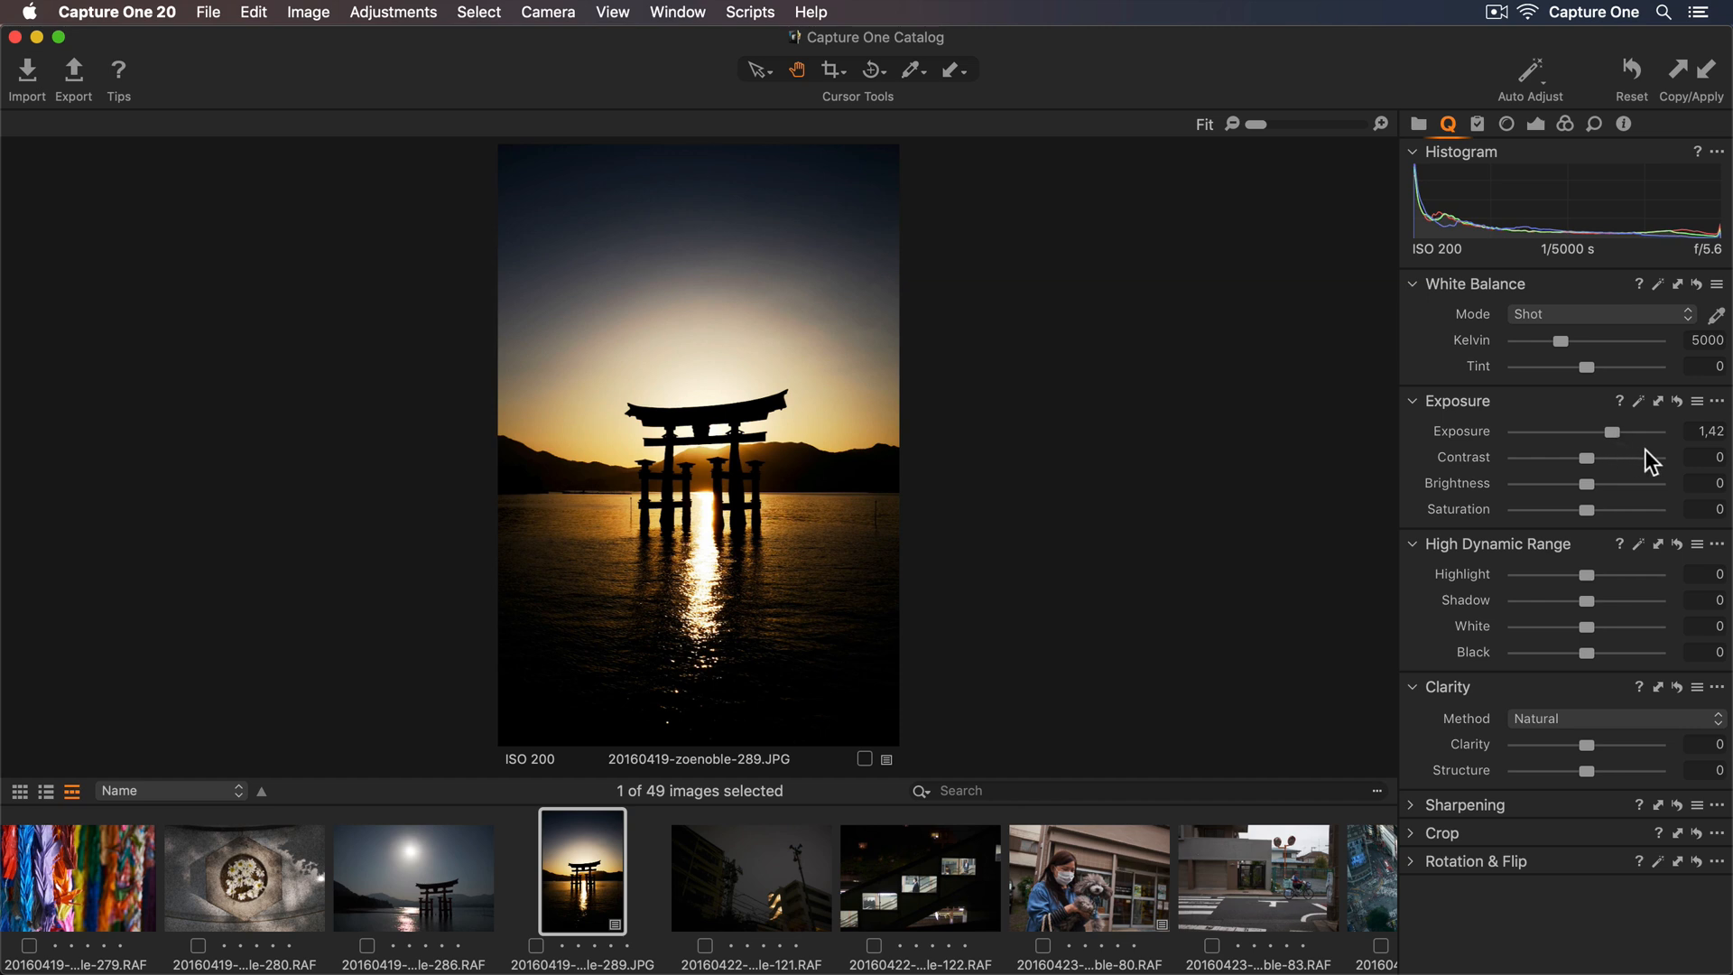
mouse_move(1646, 447)
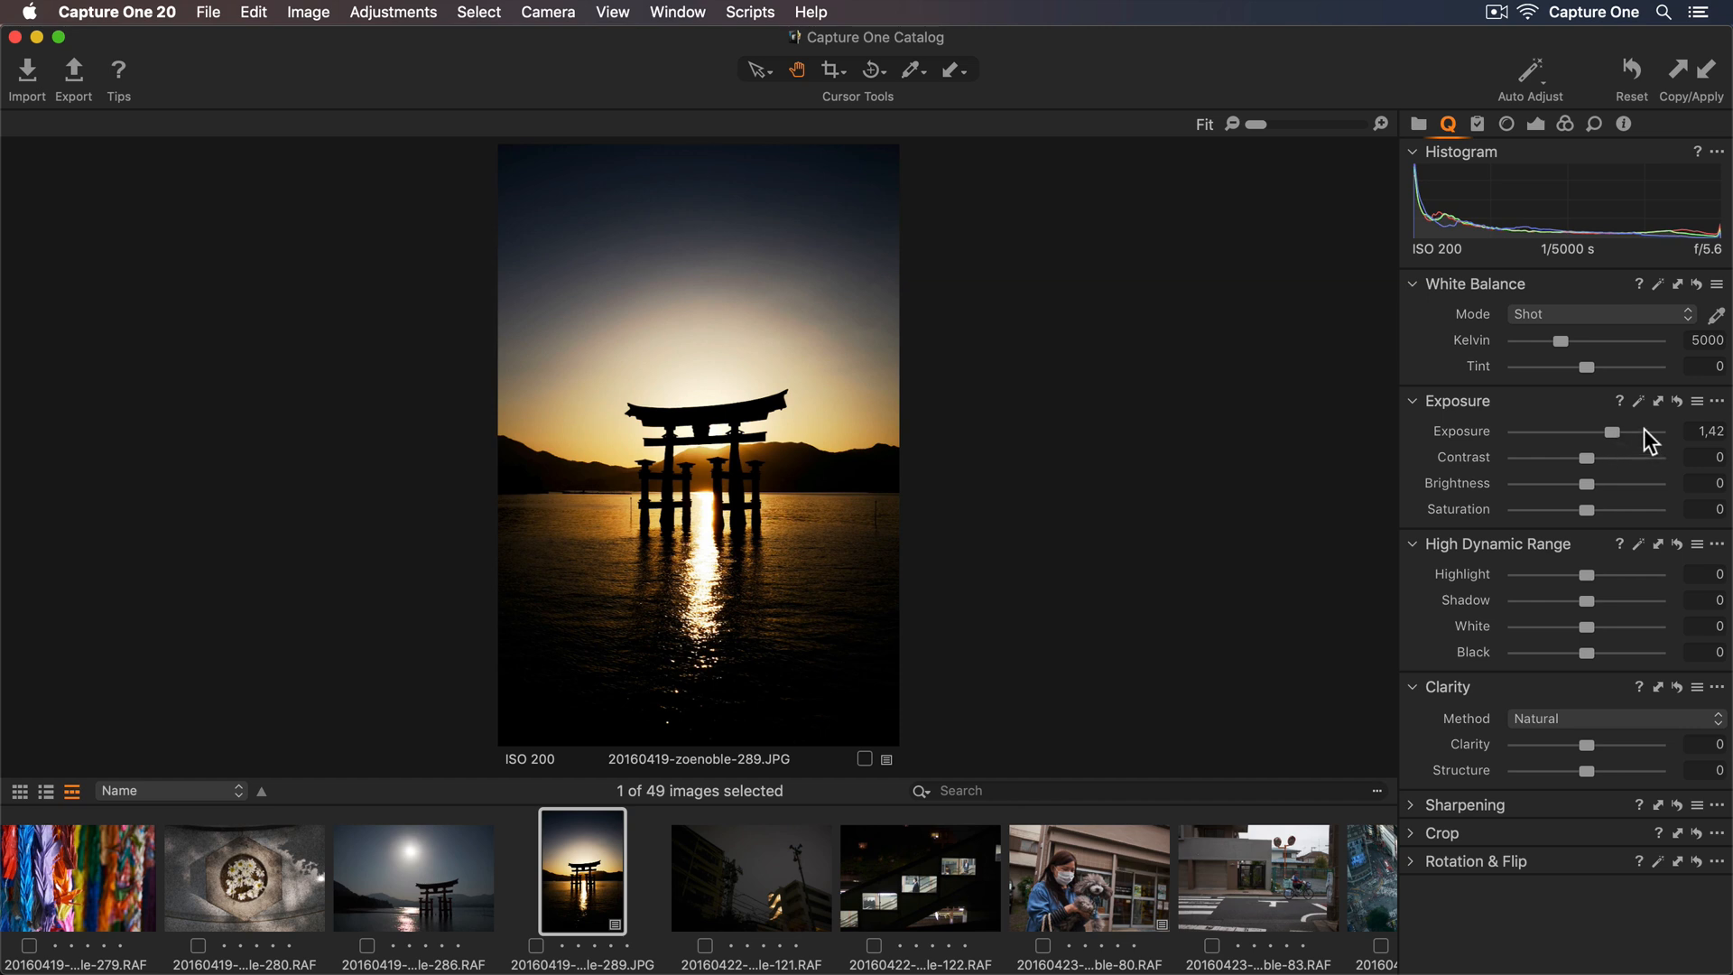
left_click_drag(1612, 431, 1588, 431)
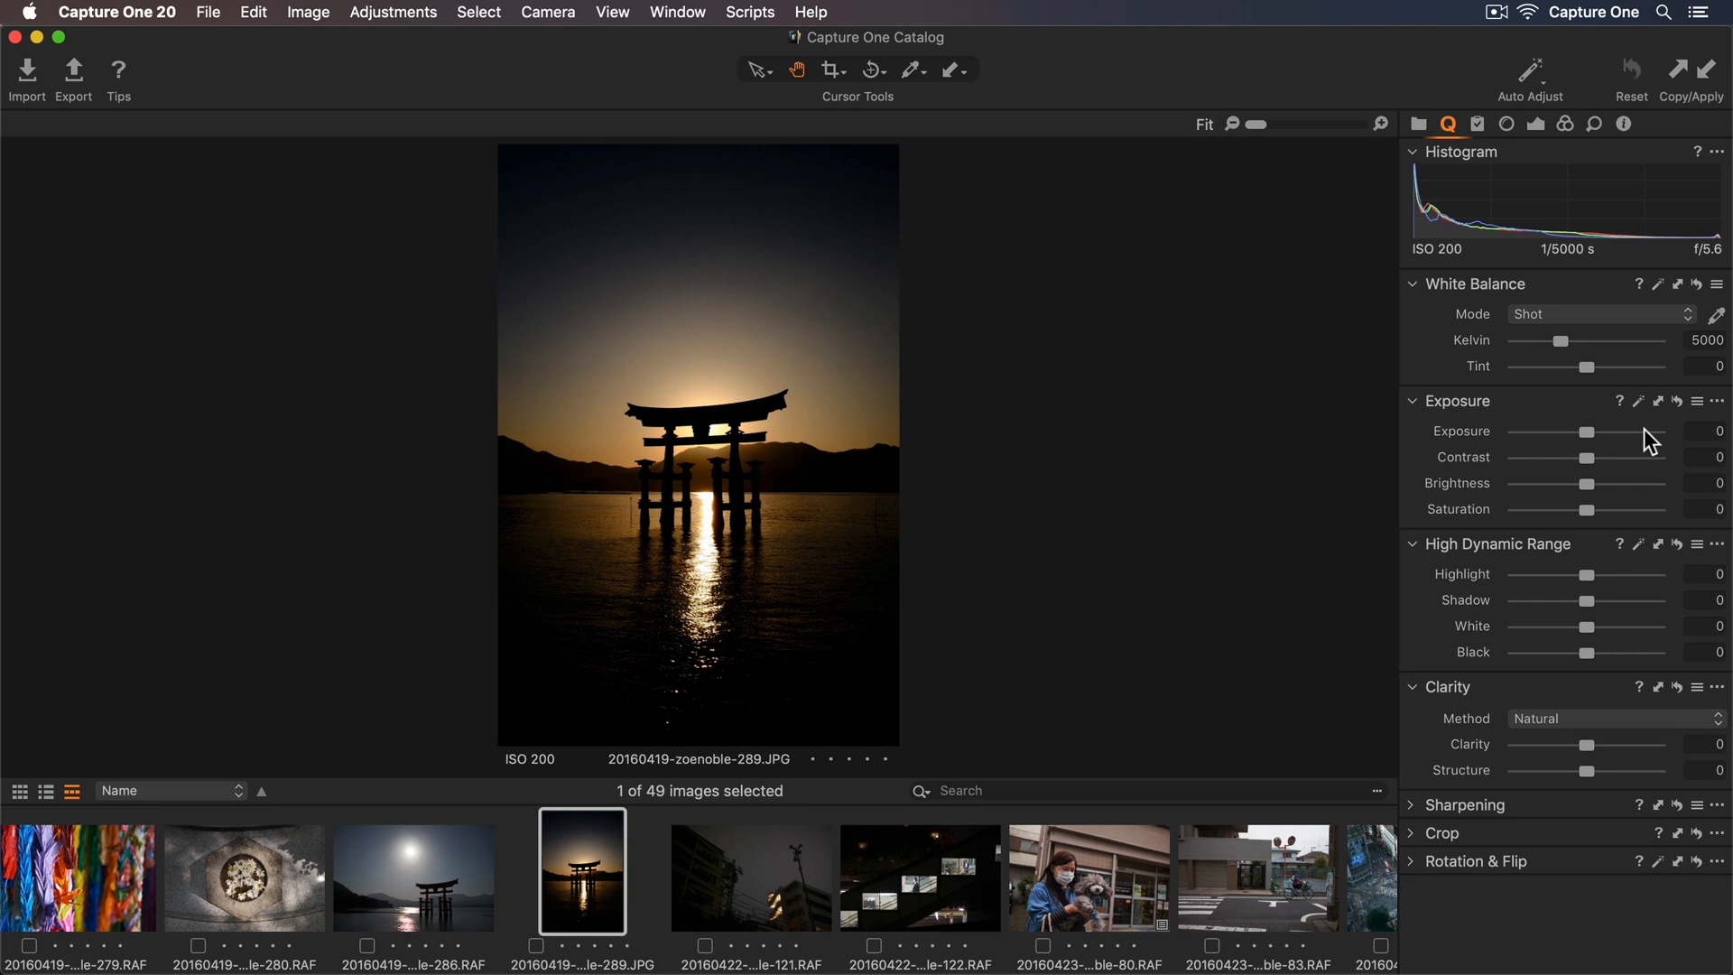
mouse_move(1592, 440)
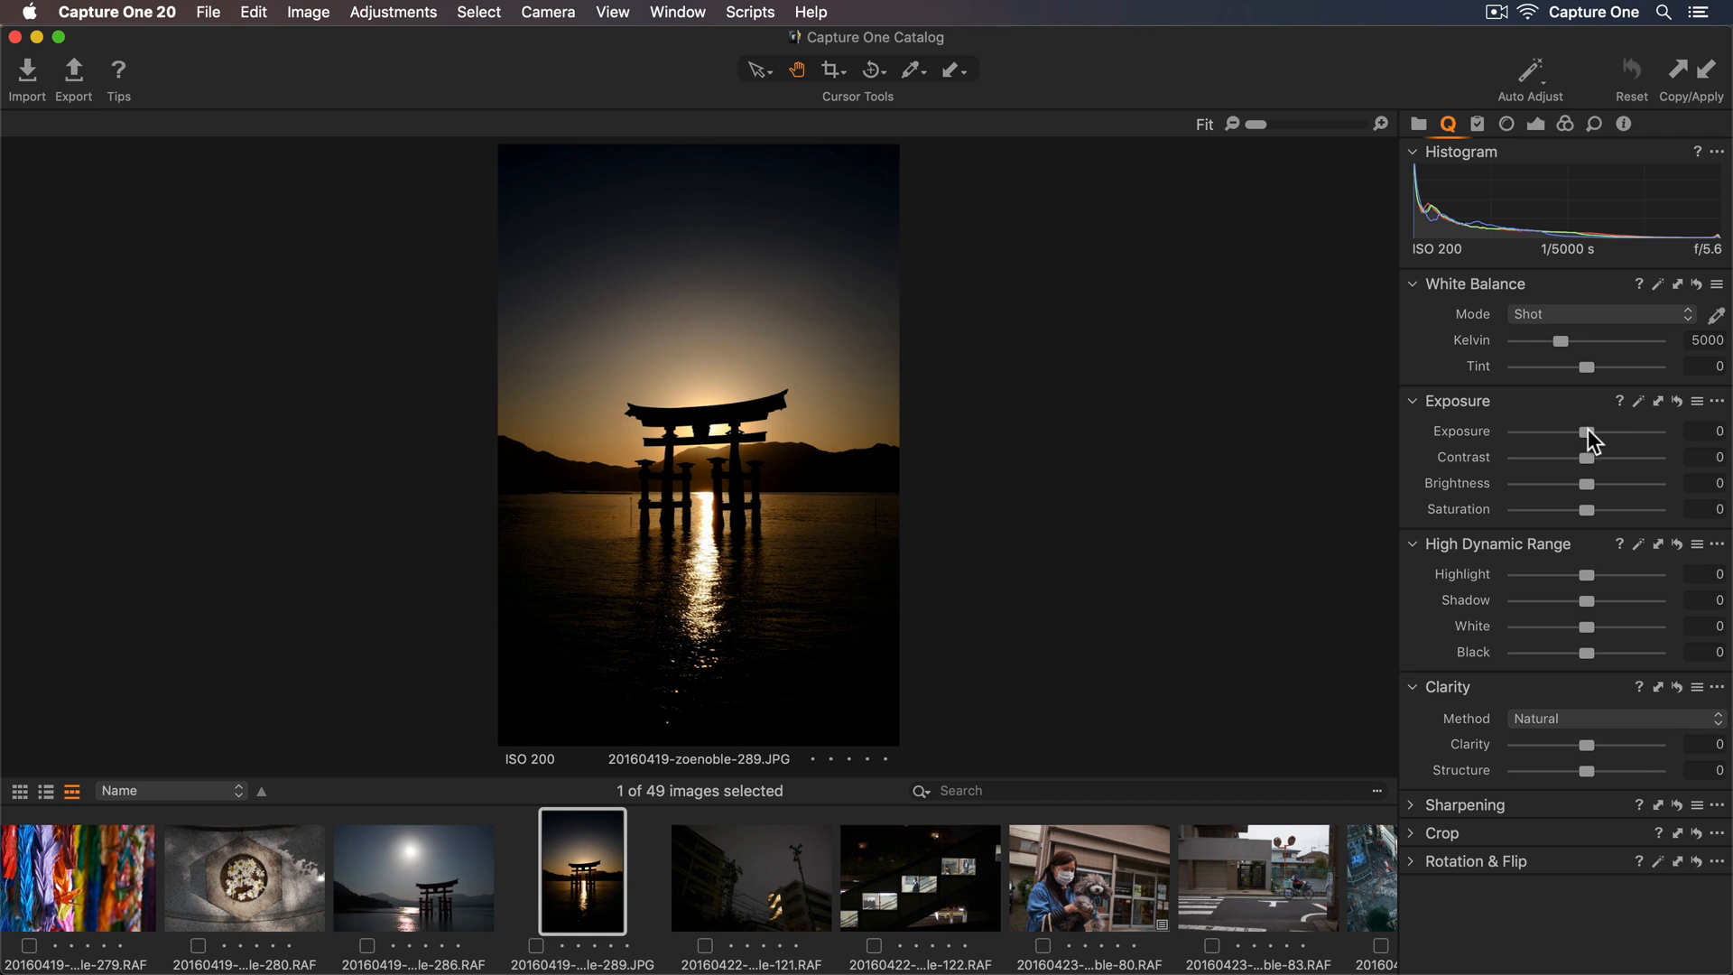
left_click_drag(1609, 432, 1613, 431)
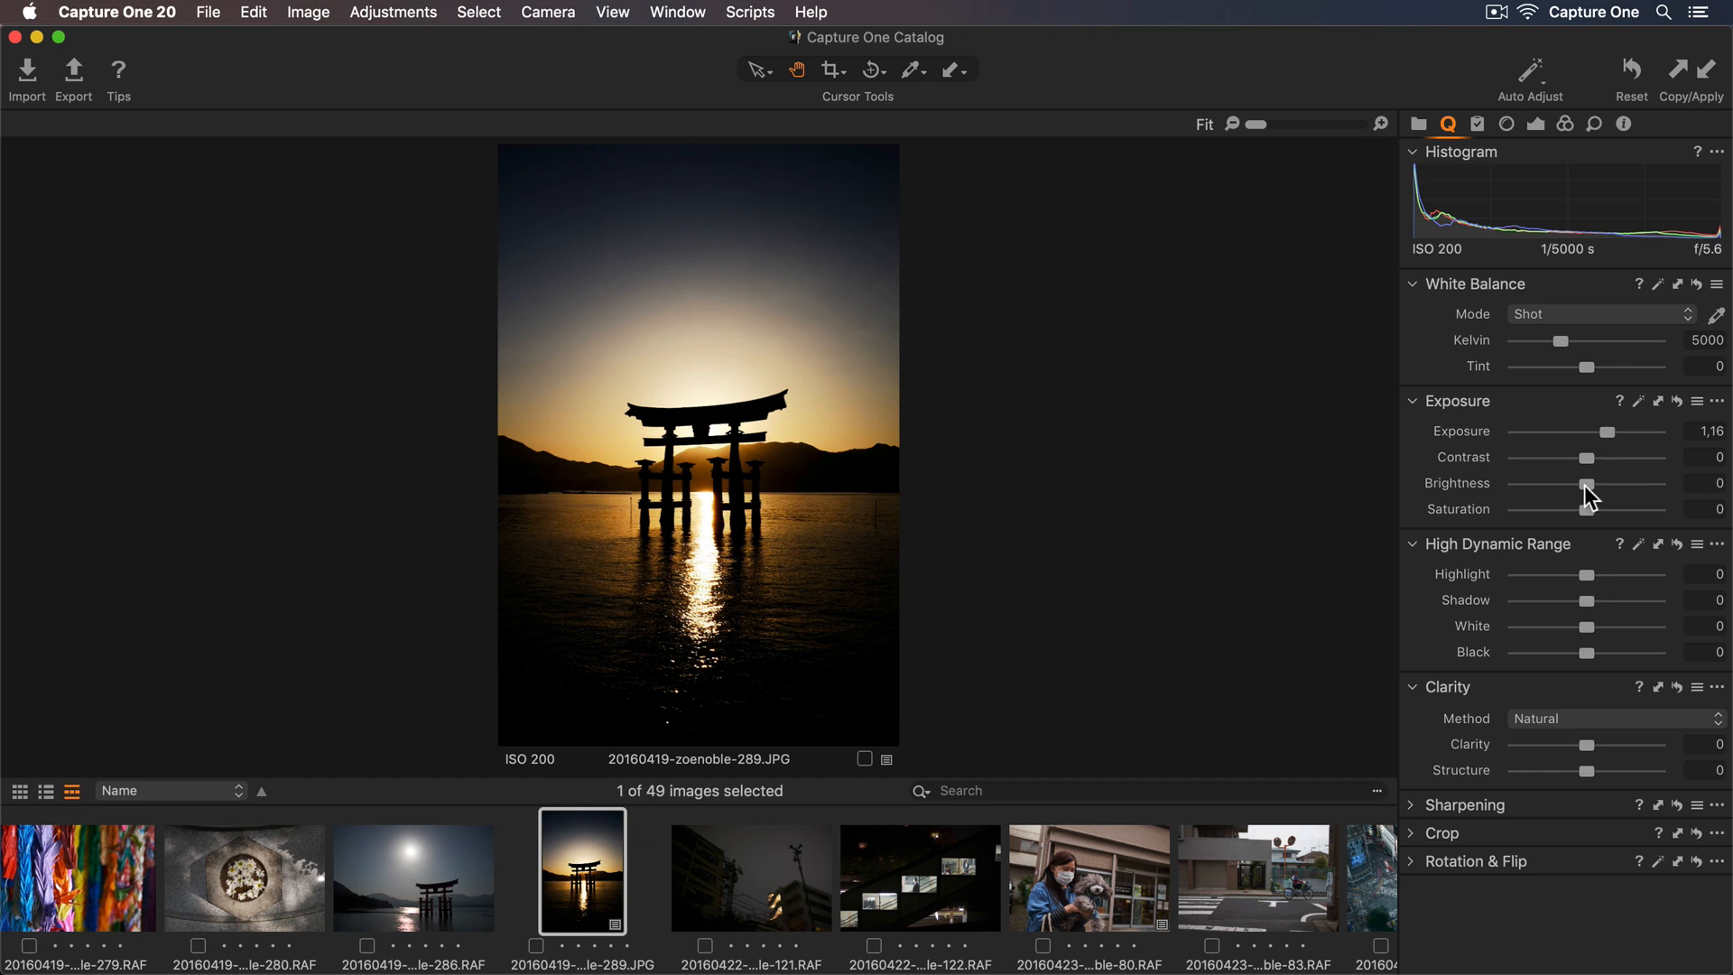
left_click_drag(1588, 483, 1608, 484)
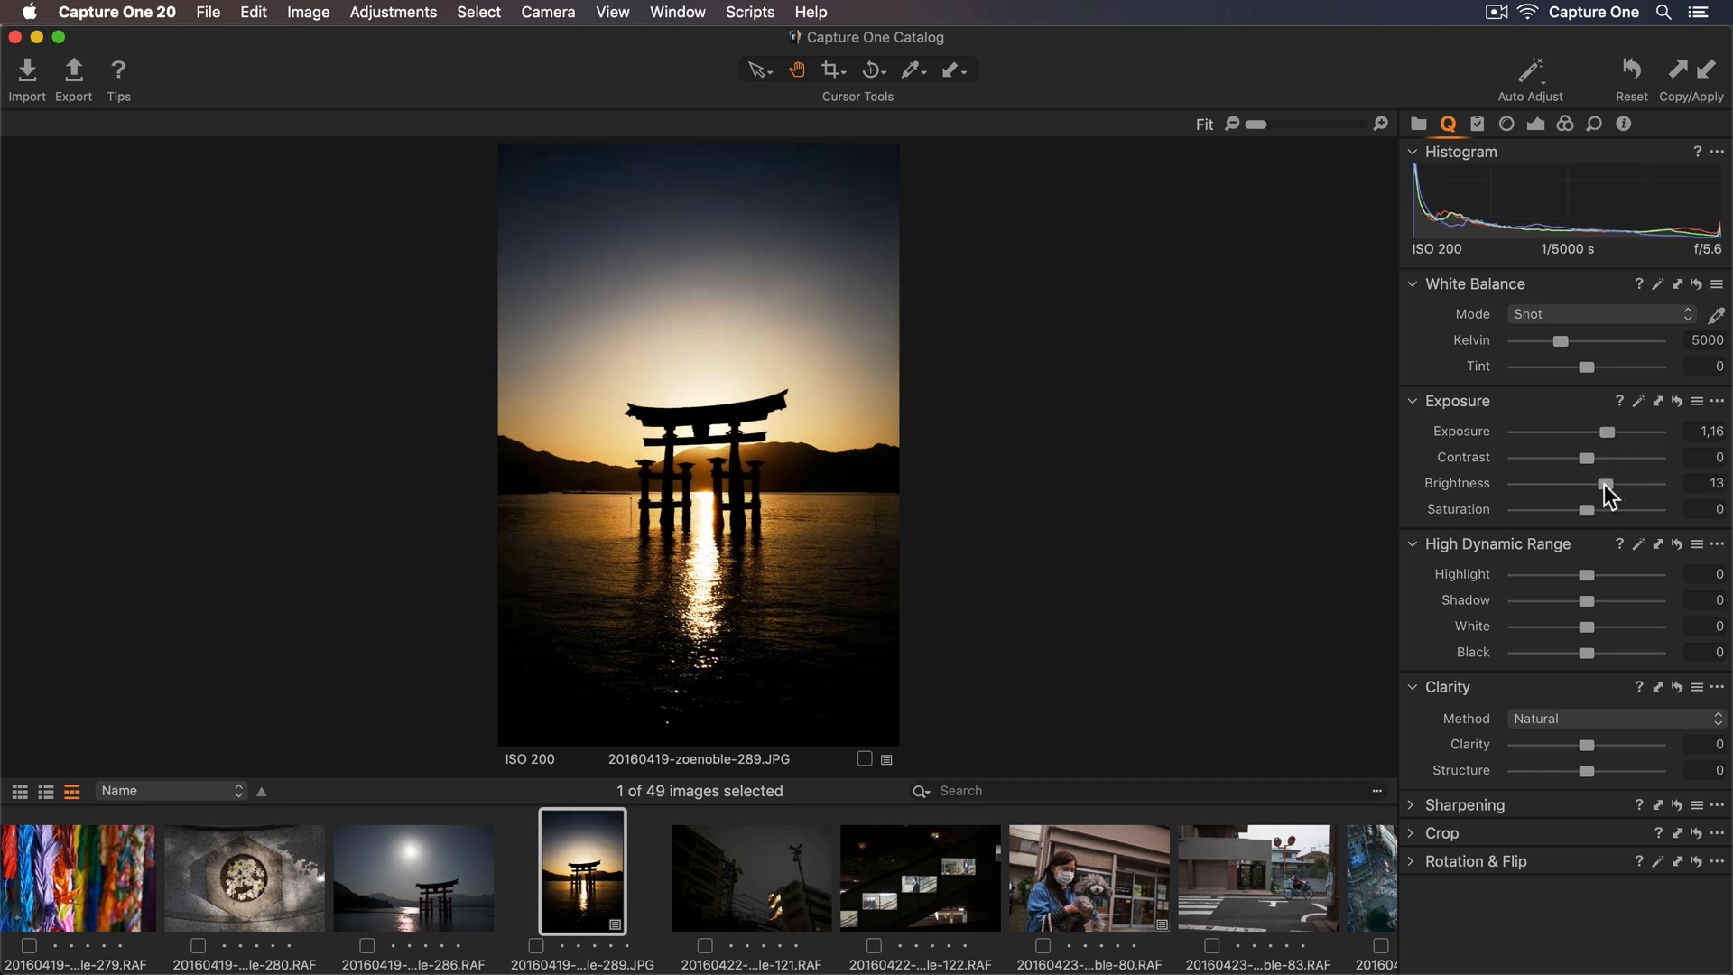
mouse_move(1592, 536)
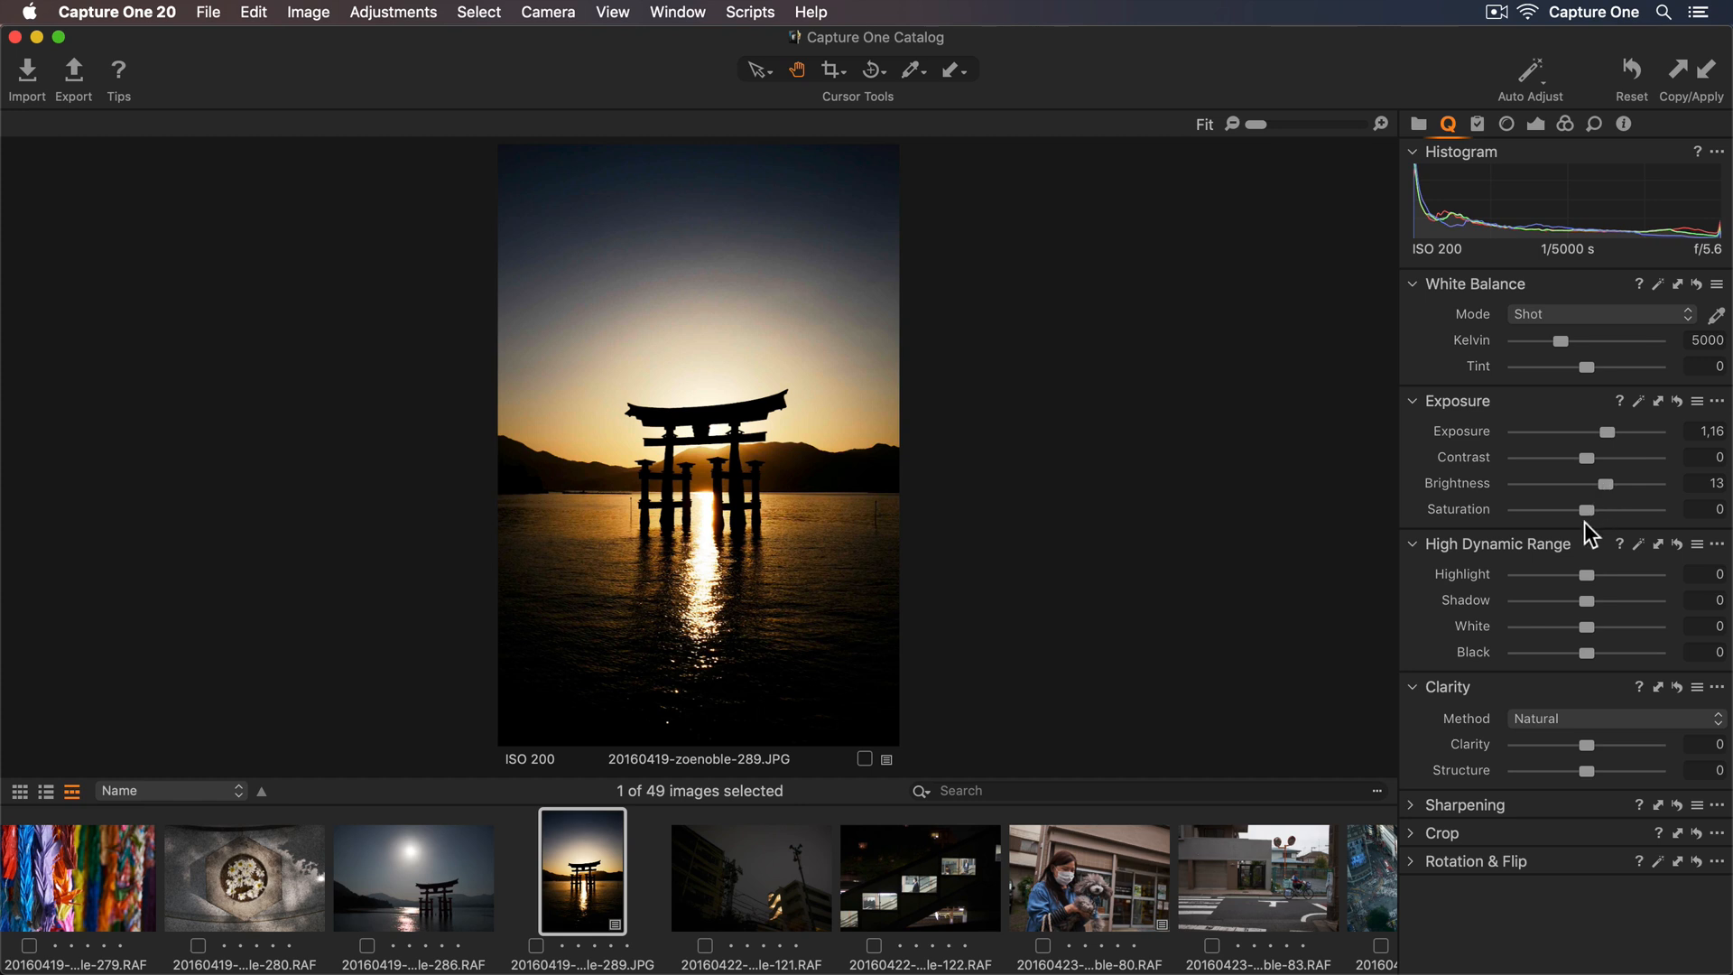
Step: Lift shadows to 22 and recover highlights down to -75
left_click_drag(1587, 600, 1594, 599)
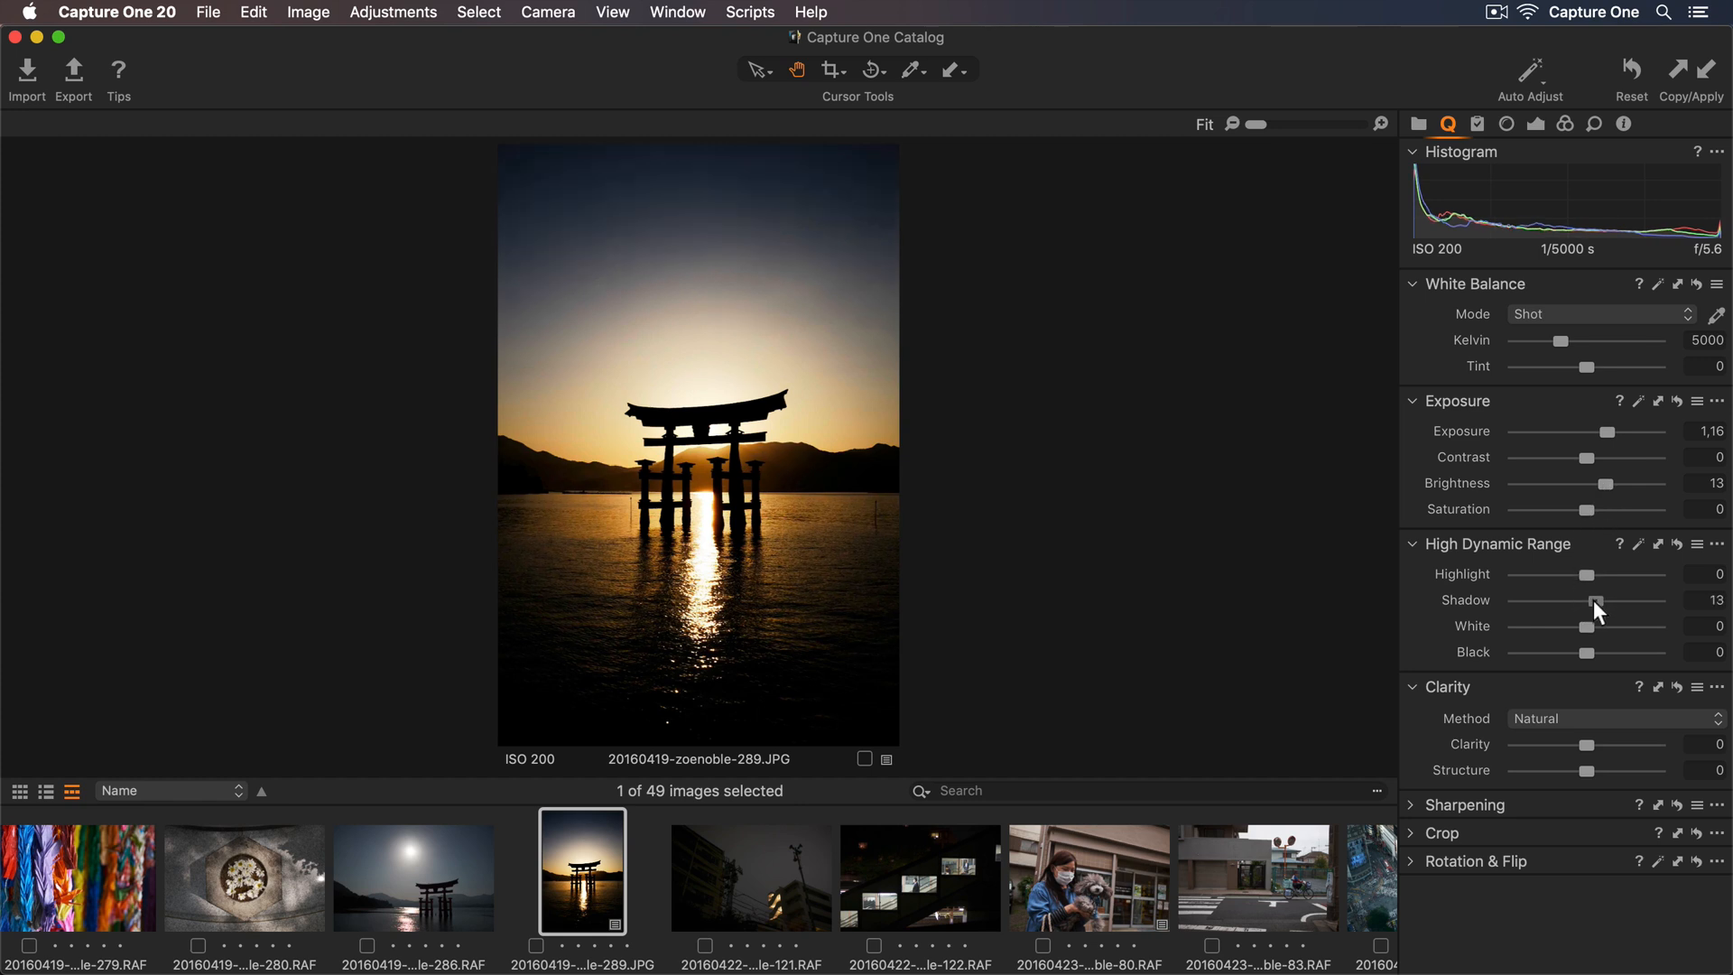
left_click_drag(1592, 599, 1603, 599)
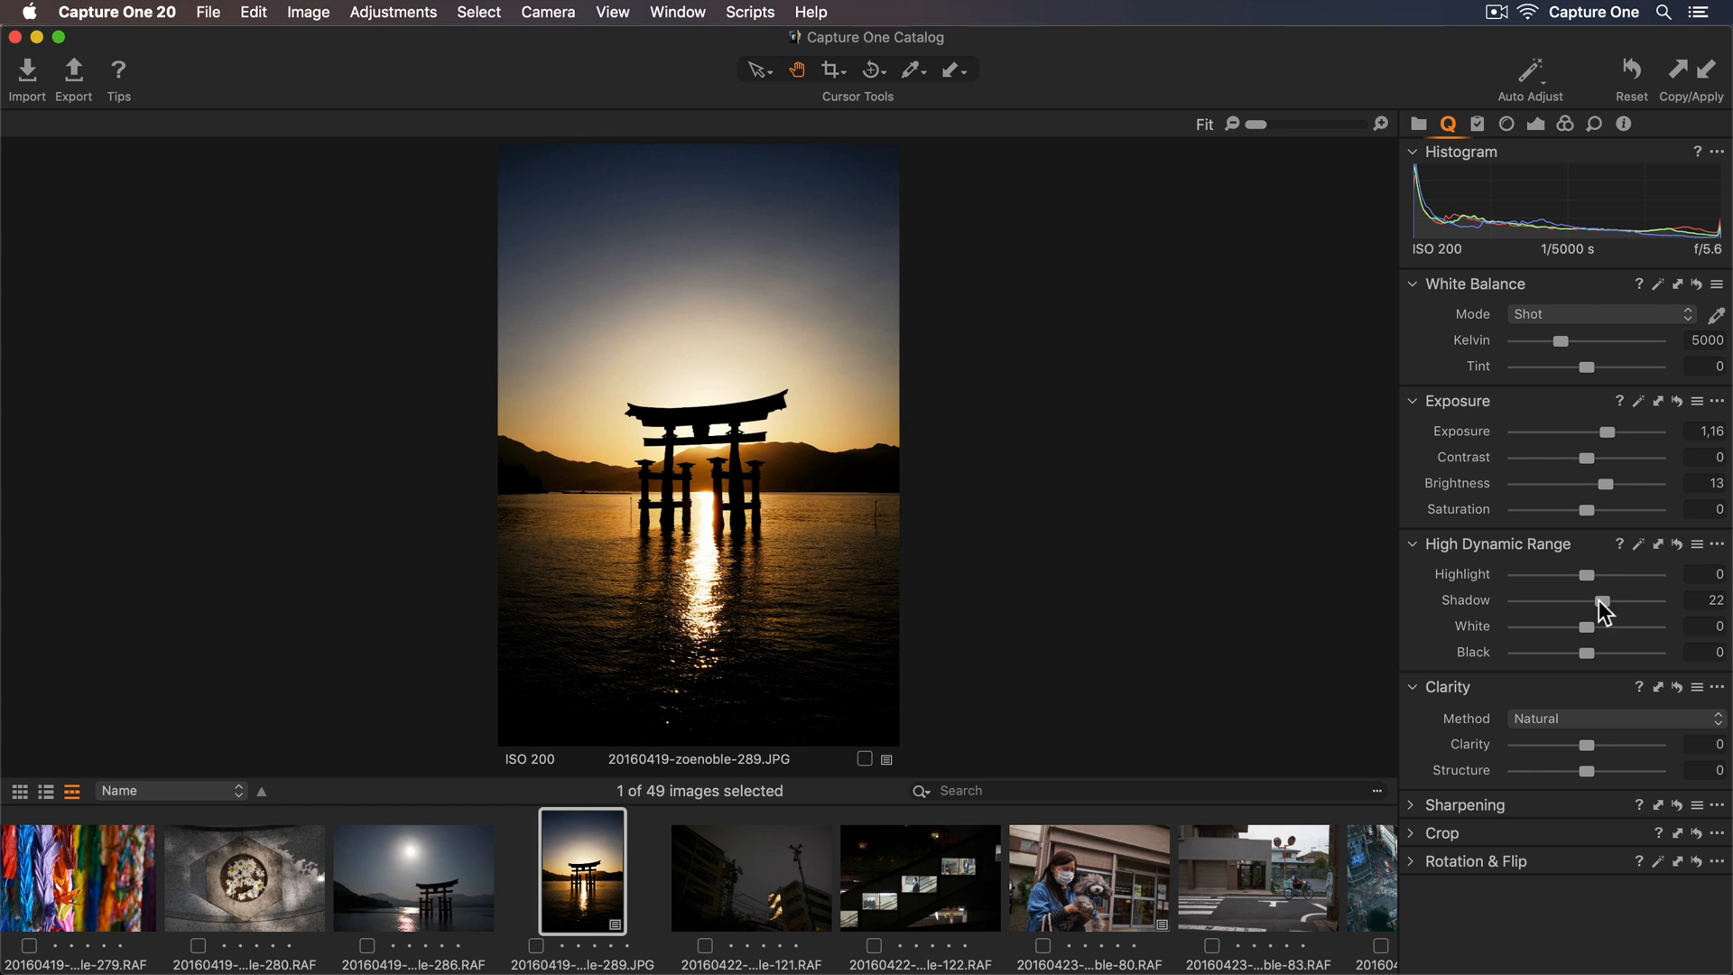
mouse_move(1594, 583)
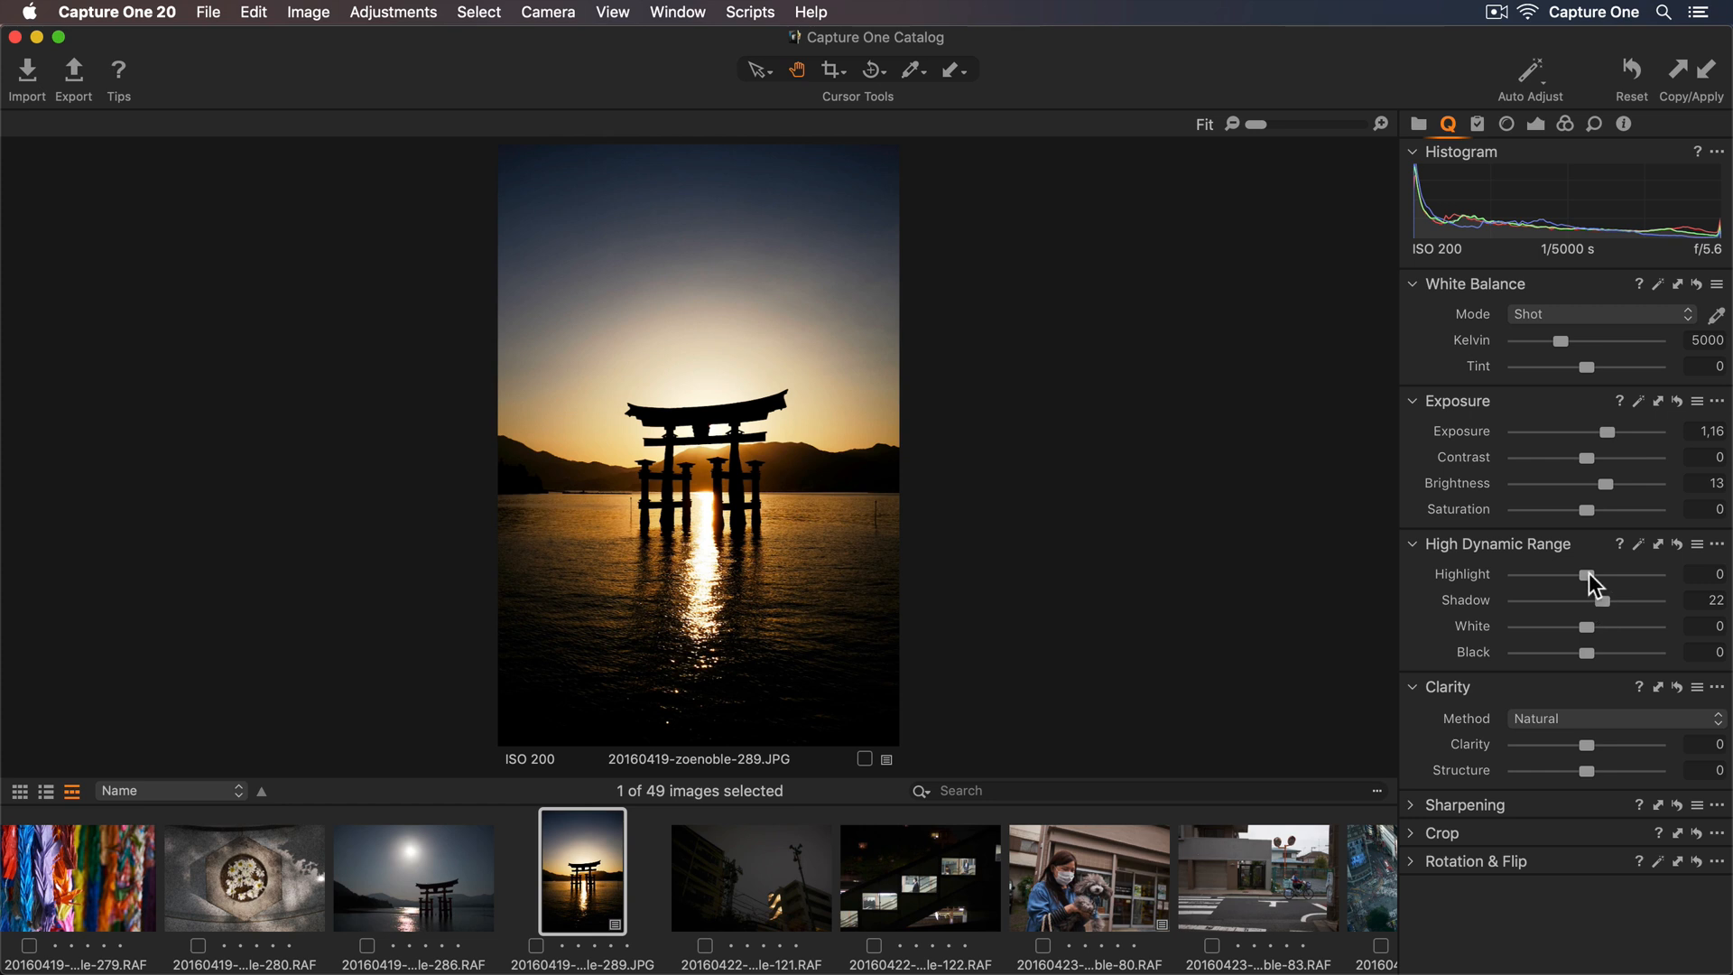
left_click_drag(1587, 574, 1546, 574)
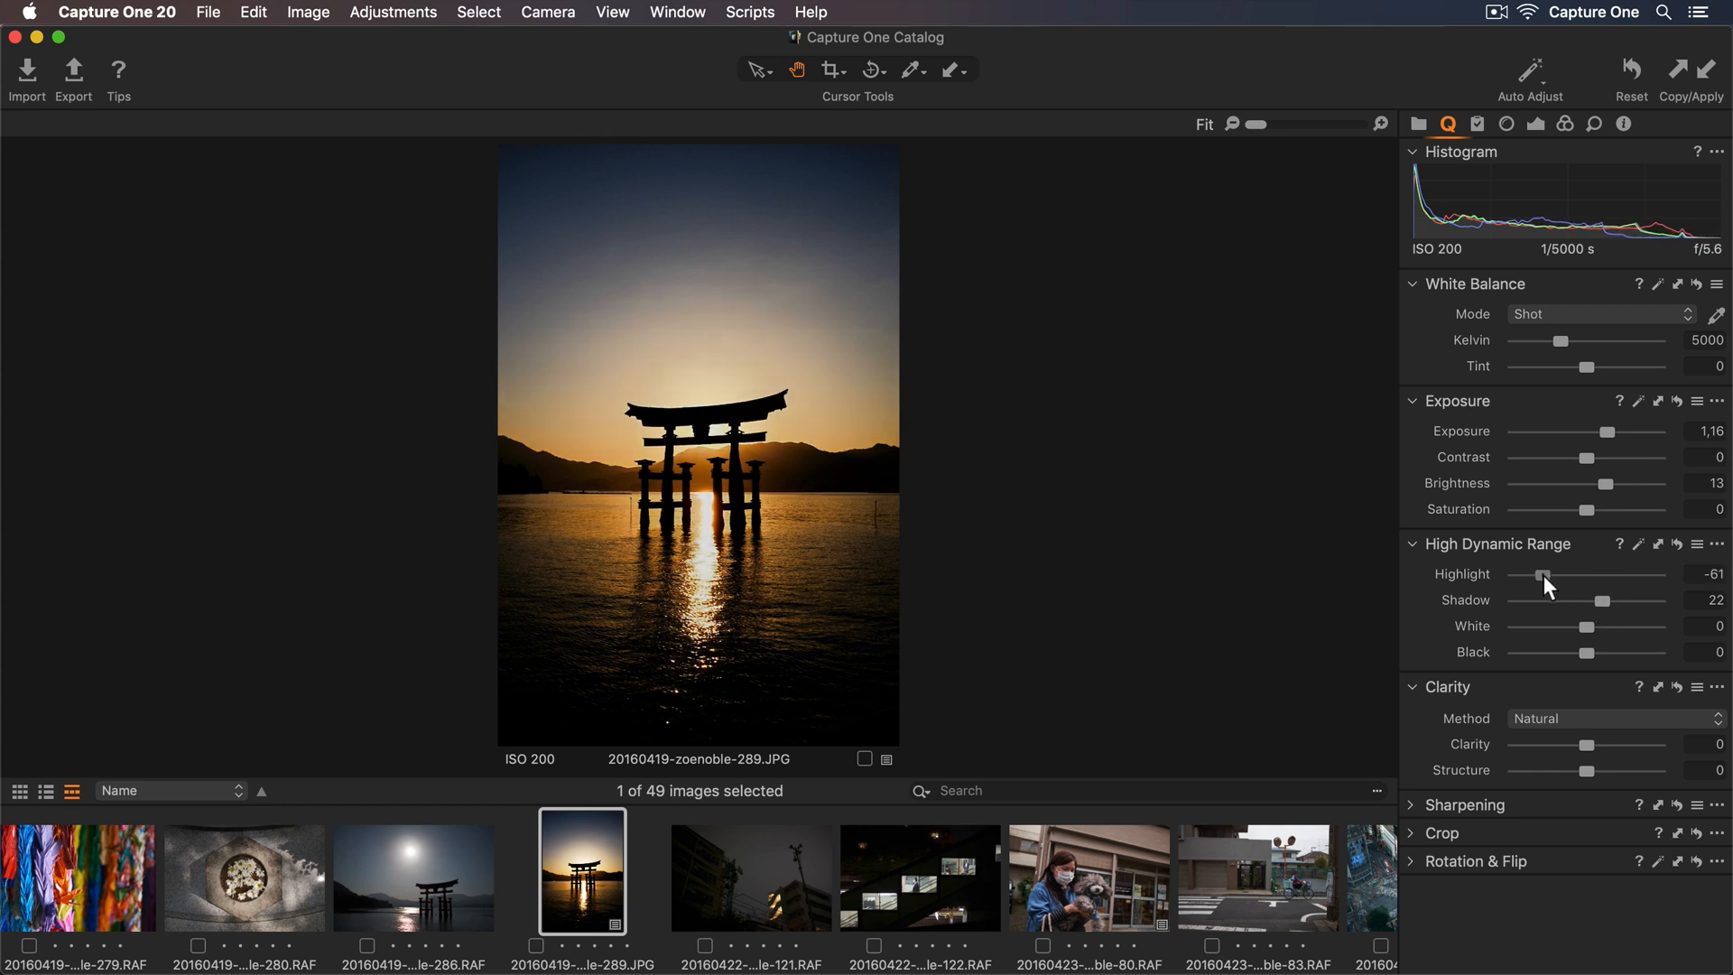
left_click_drag(1544, 574, 1535, 574)
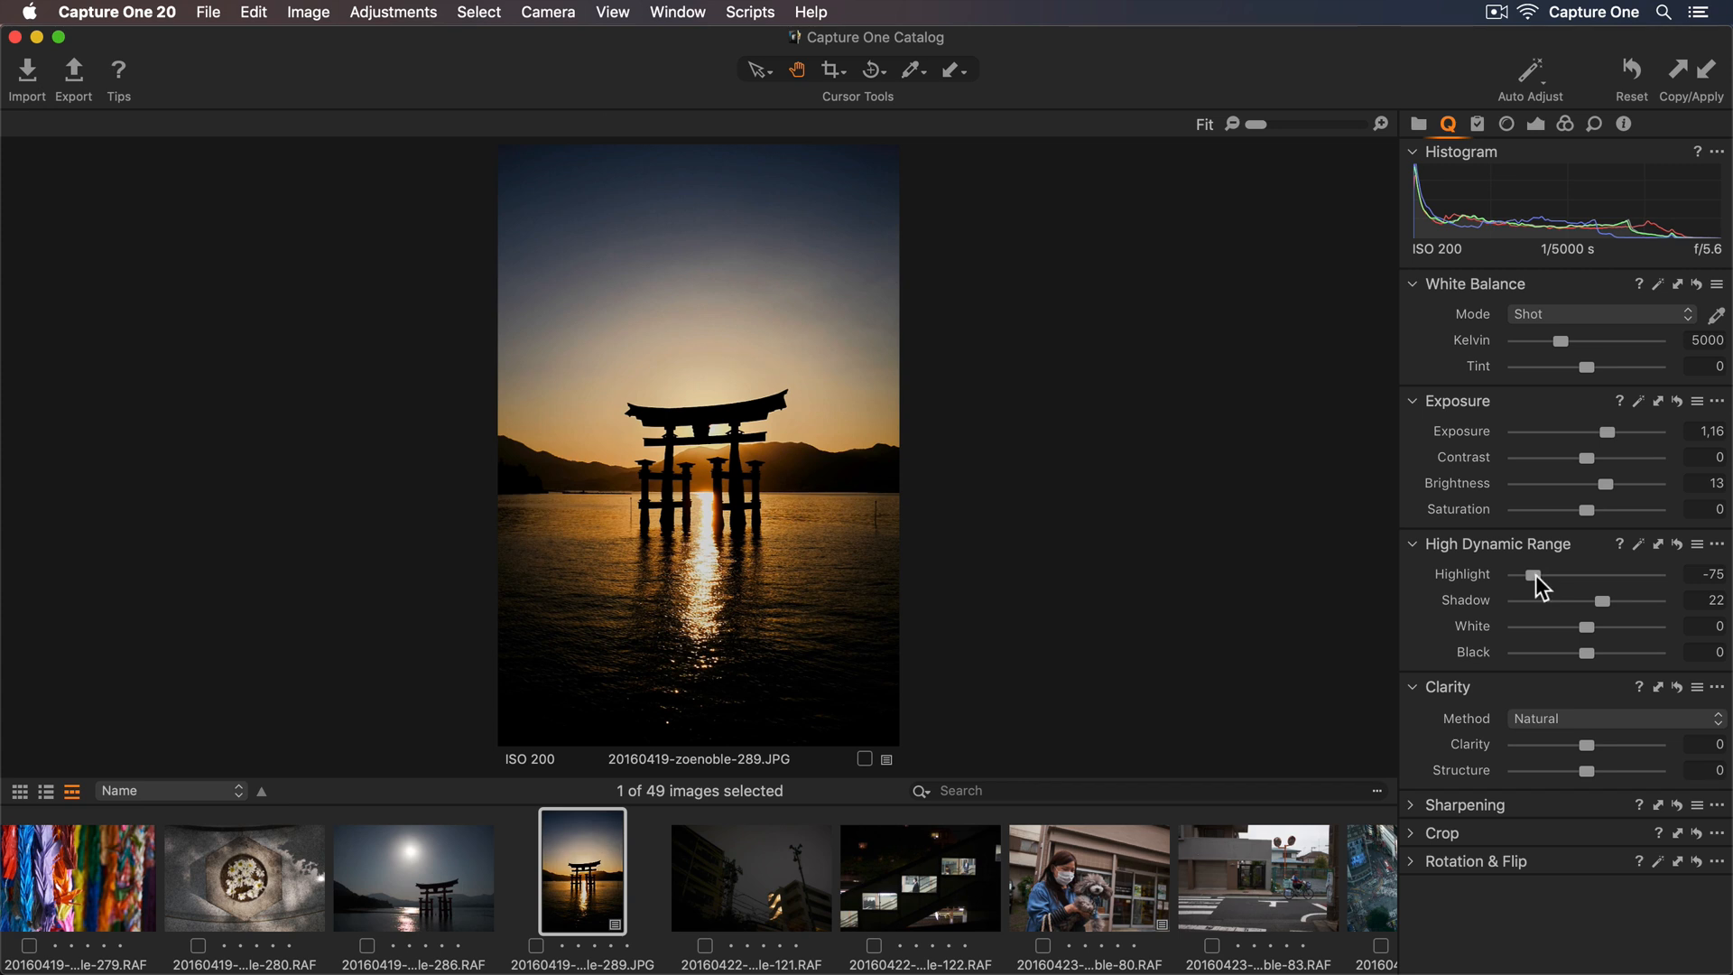
Step: Warm the colour temperature to 6059 K and add clarity 16
left_click_drag(1534, 341, 1564, 341)
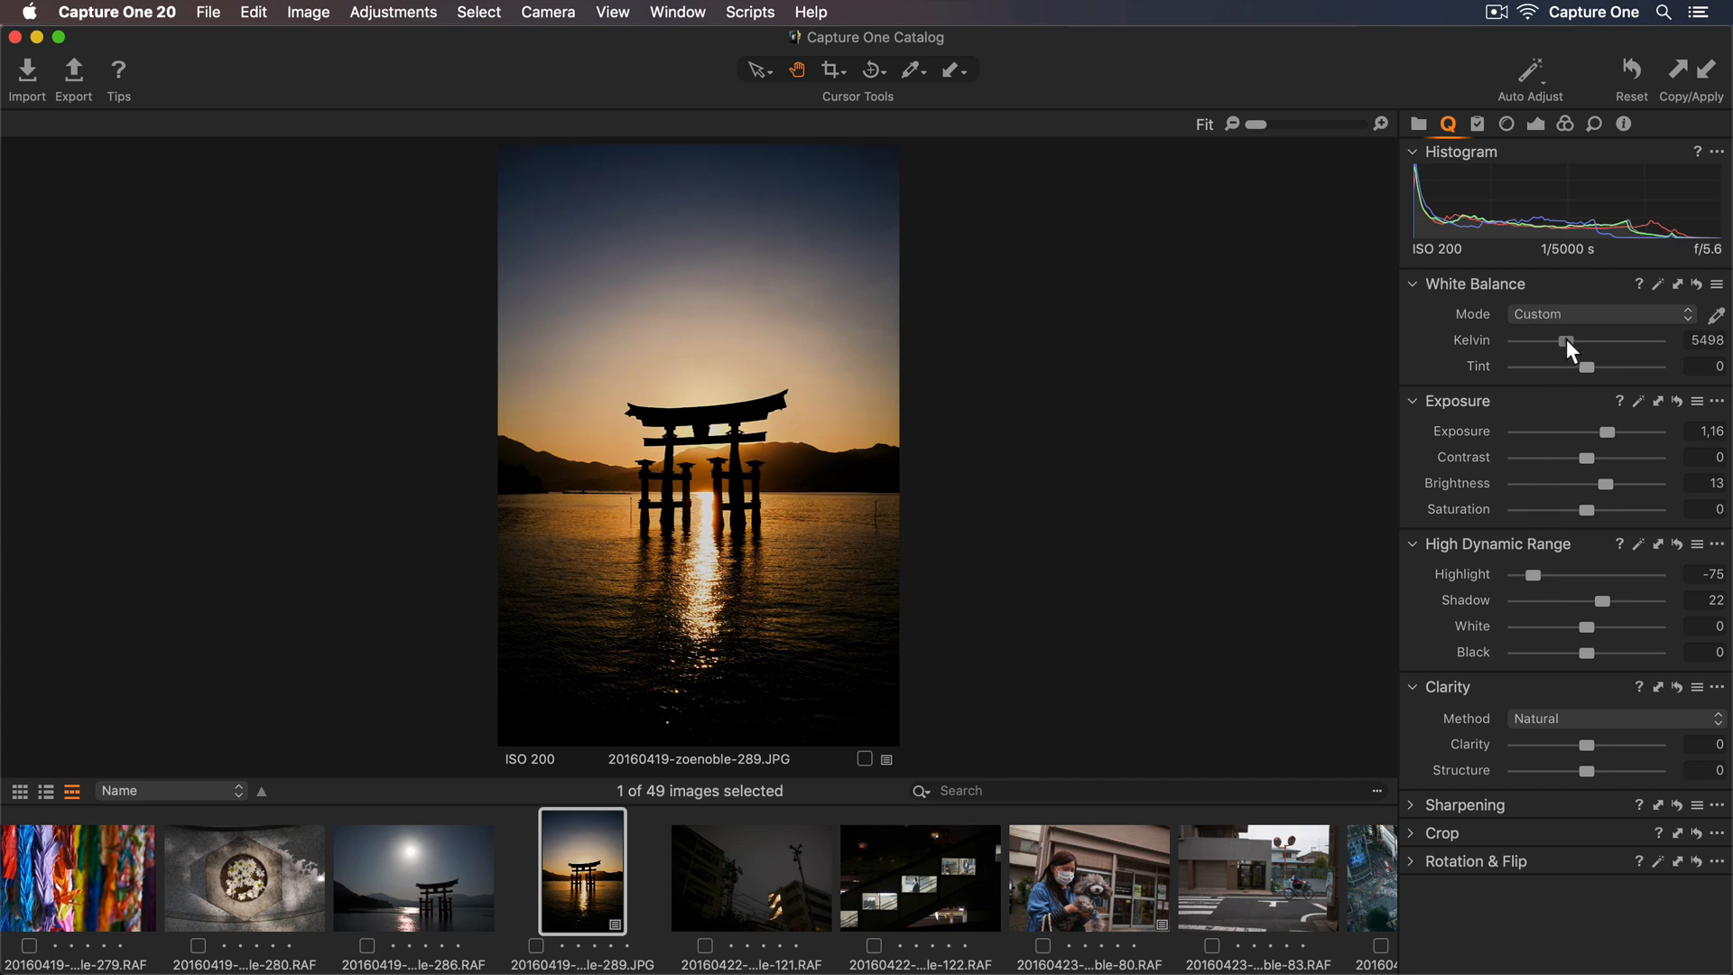
left_click_drag(1565, 341, 1576, 341)
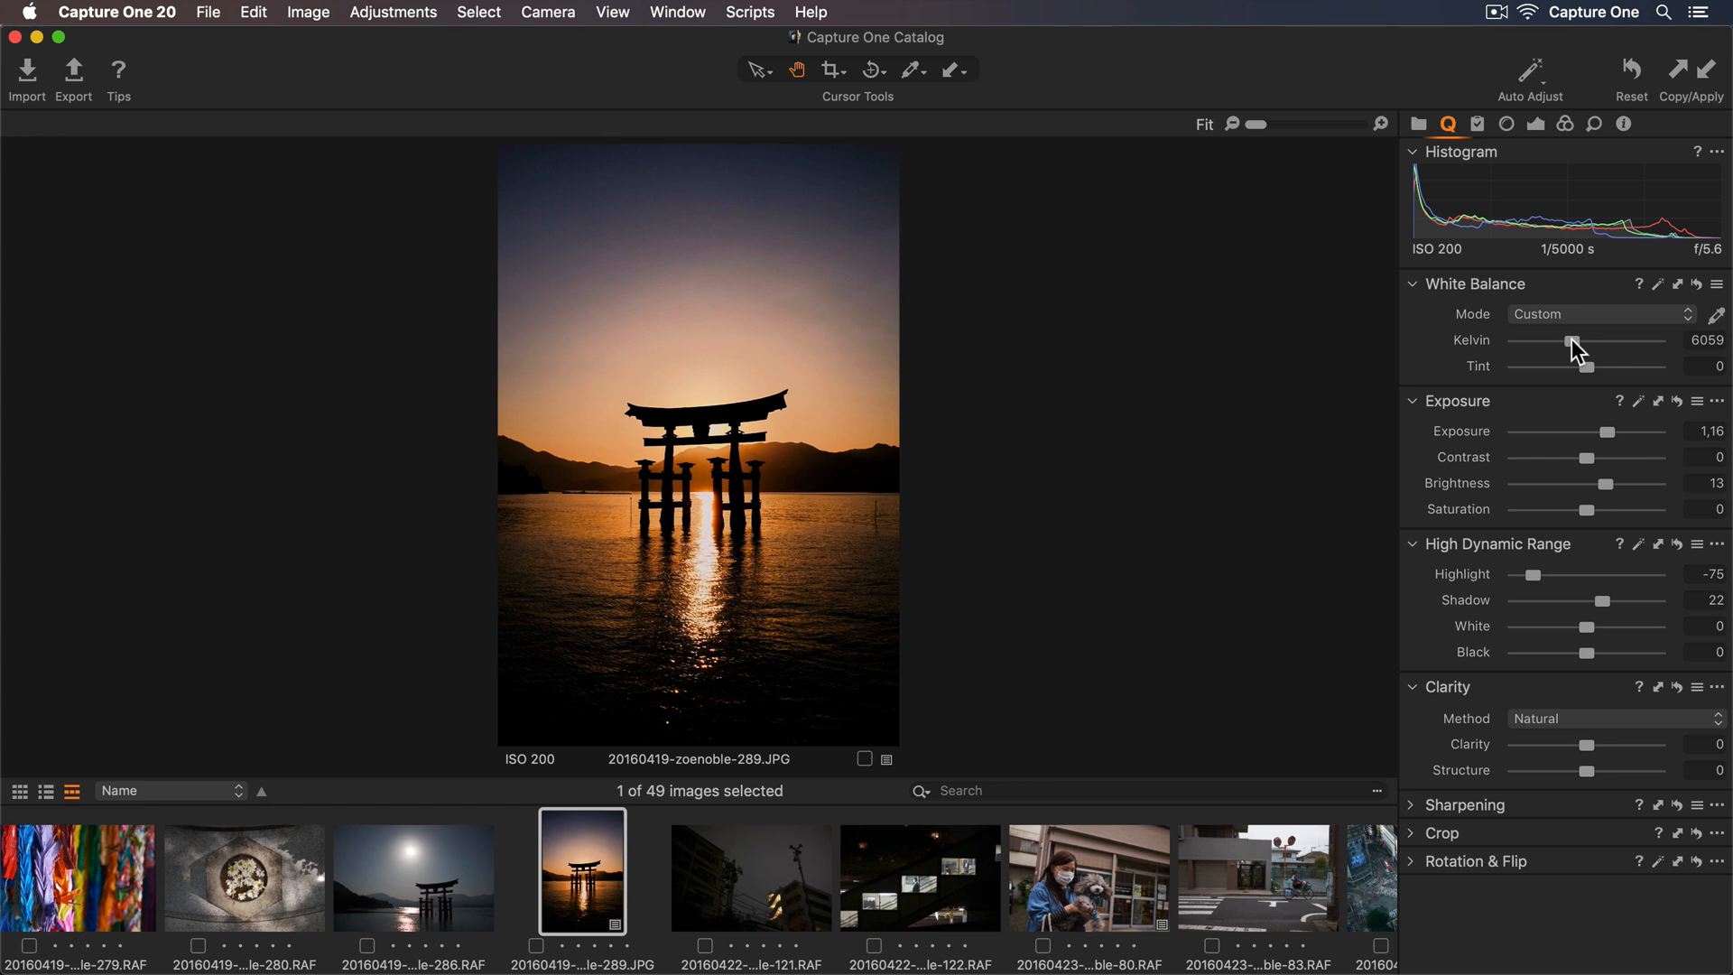
mouse_move(1563, 698)
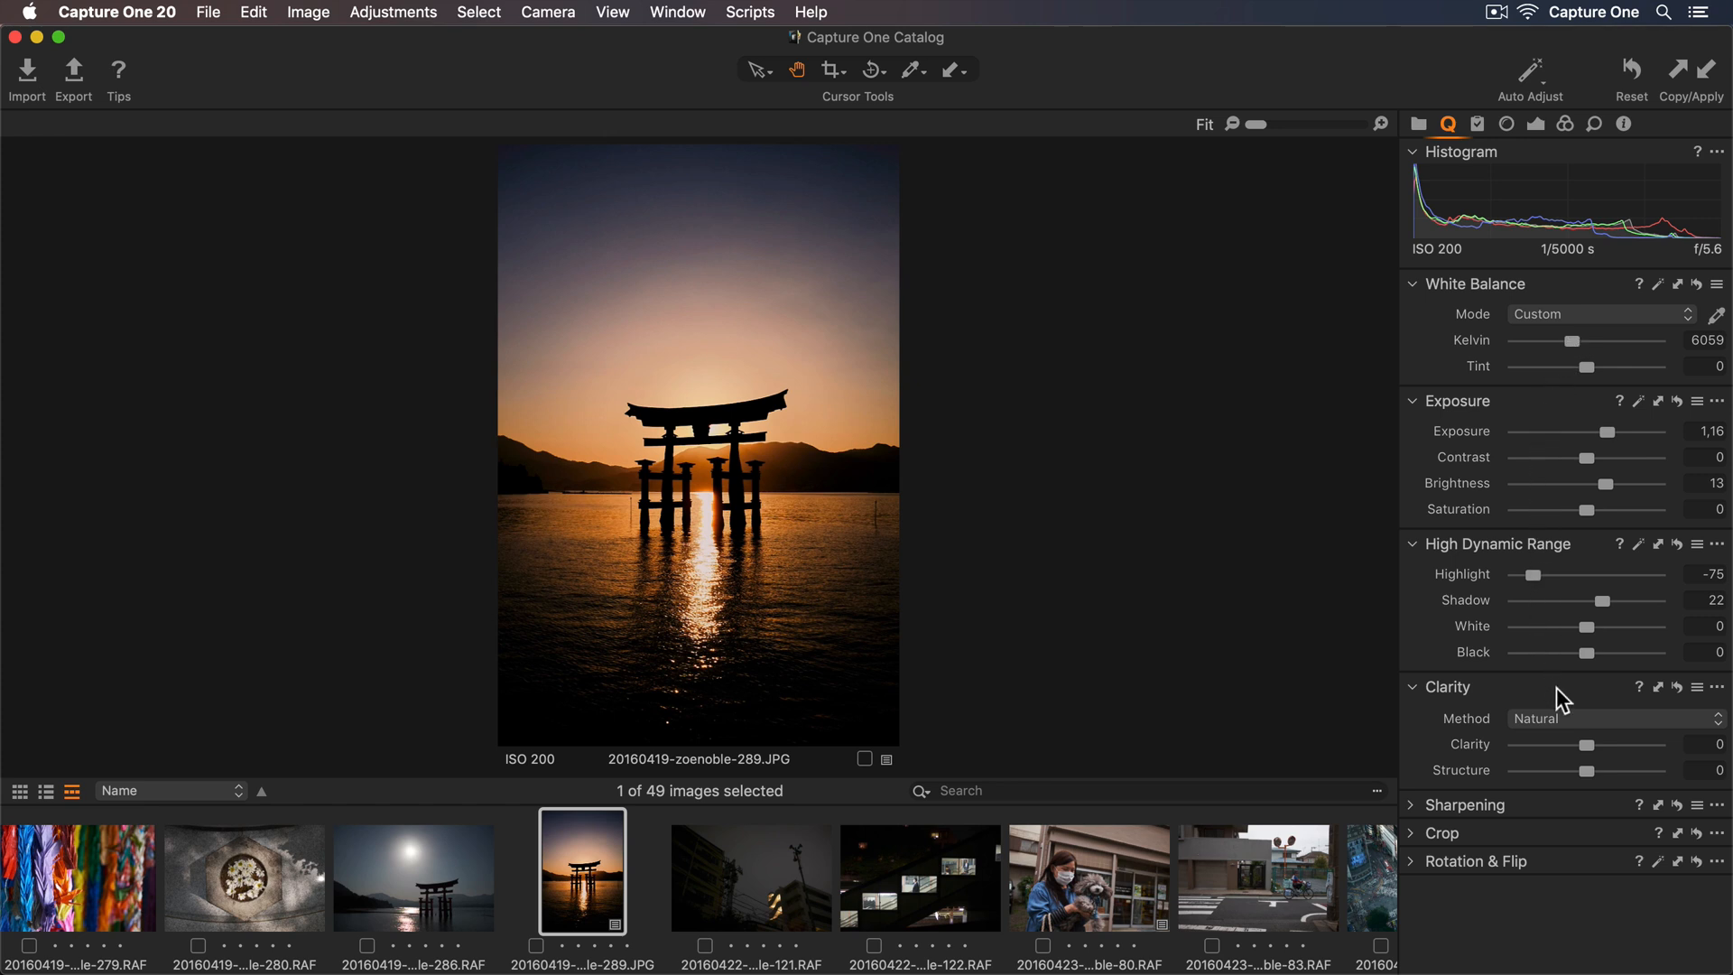
left_click_drag(1589, 744, 1598, 743)
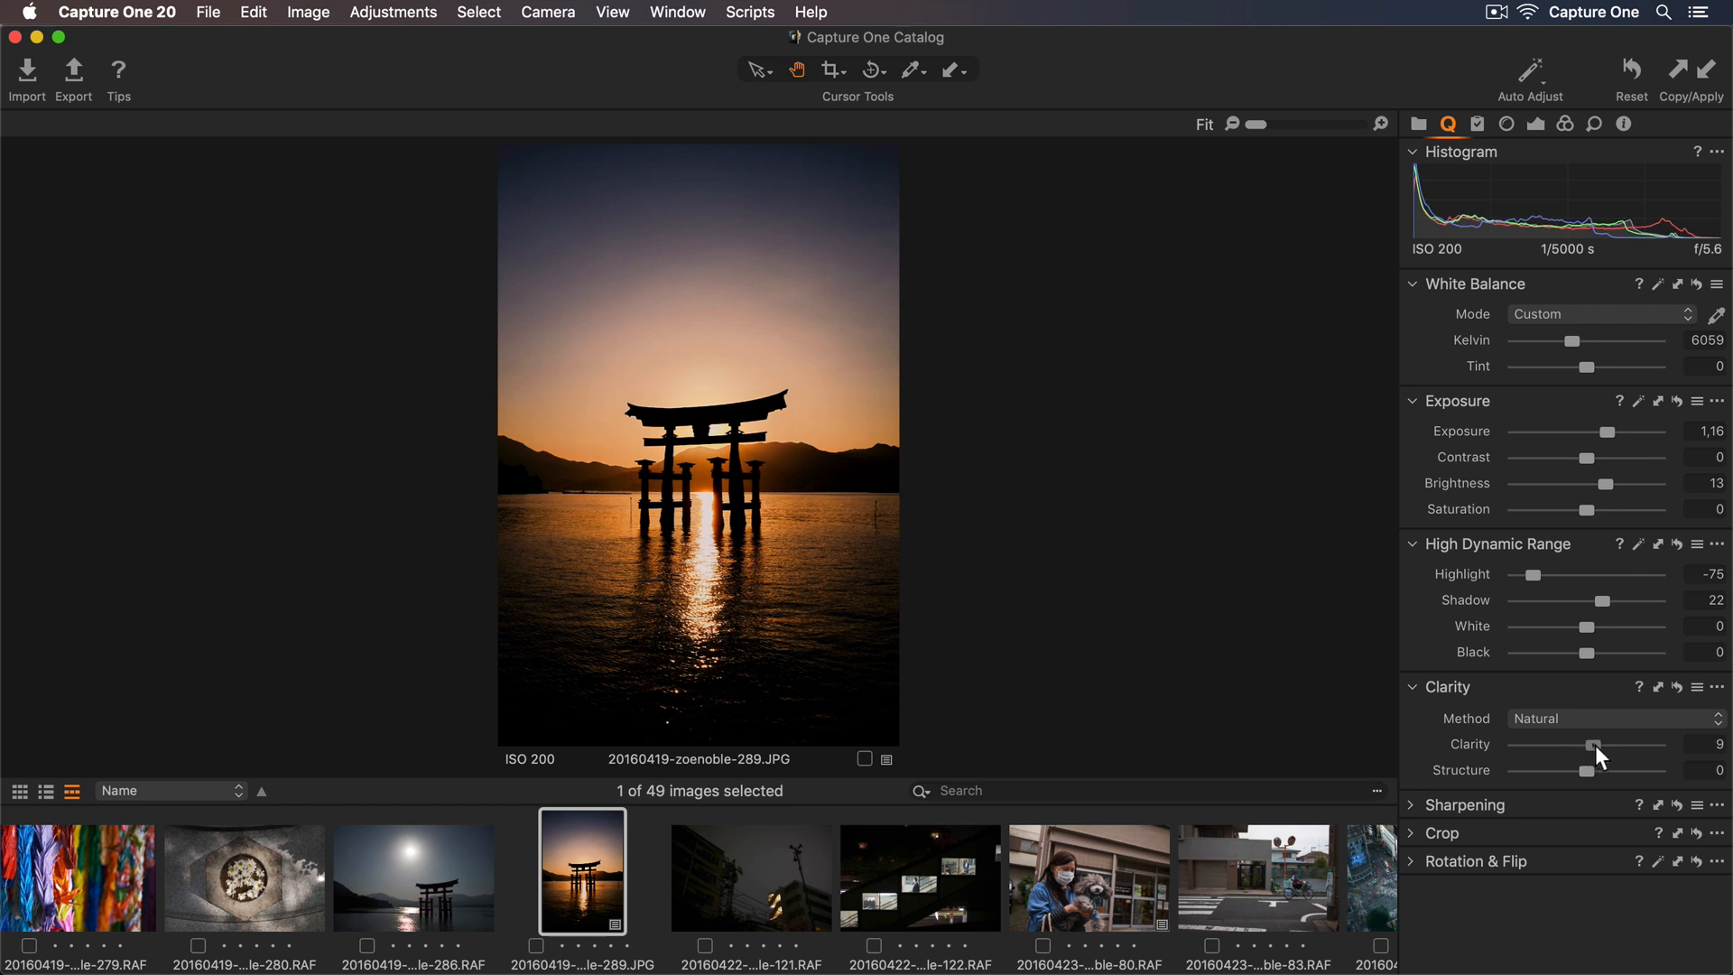
left_click_drag(1592, 744, 1598, 744)
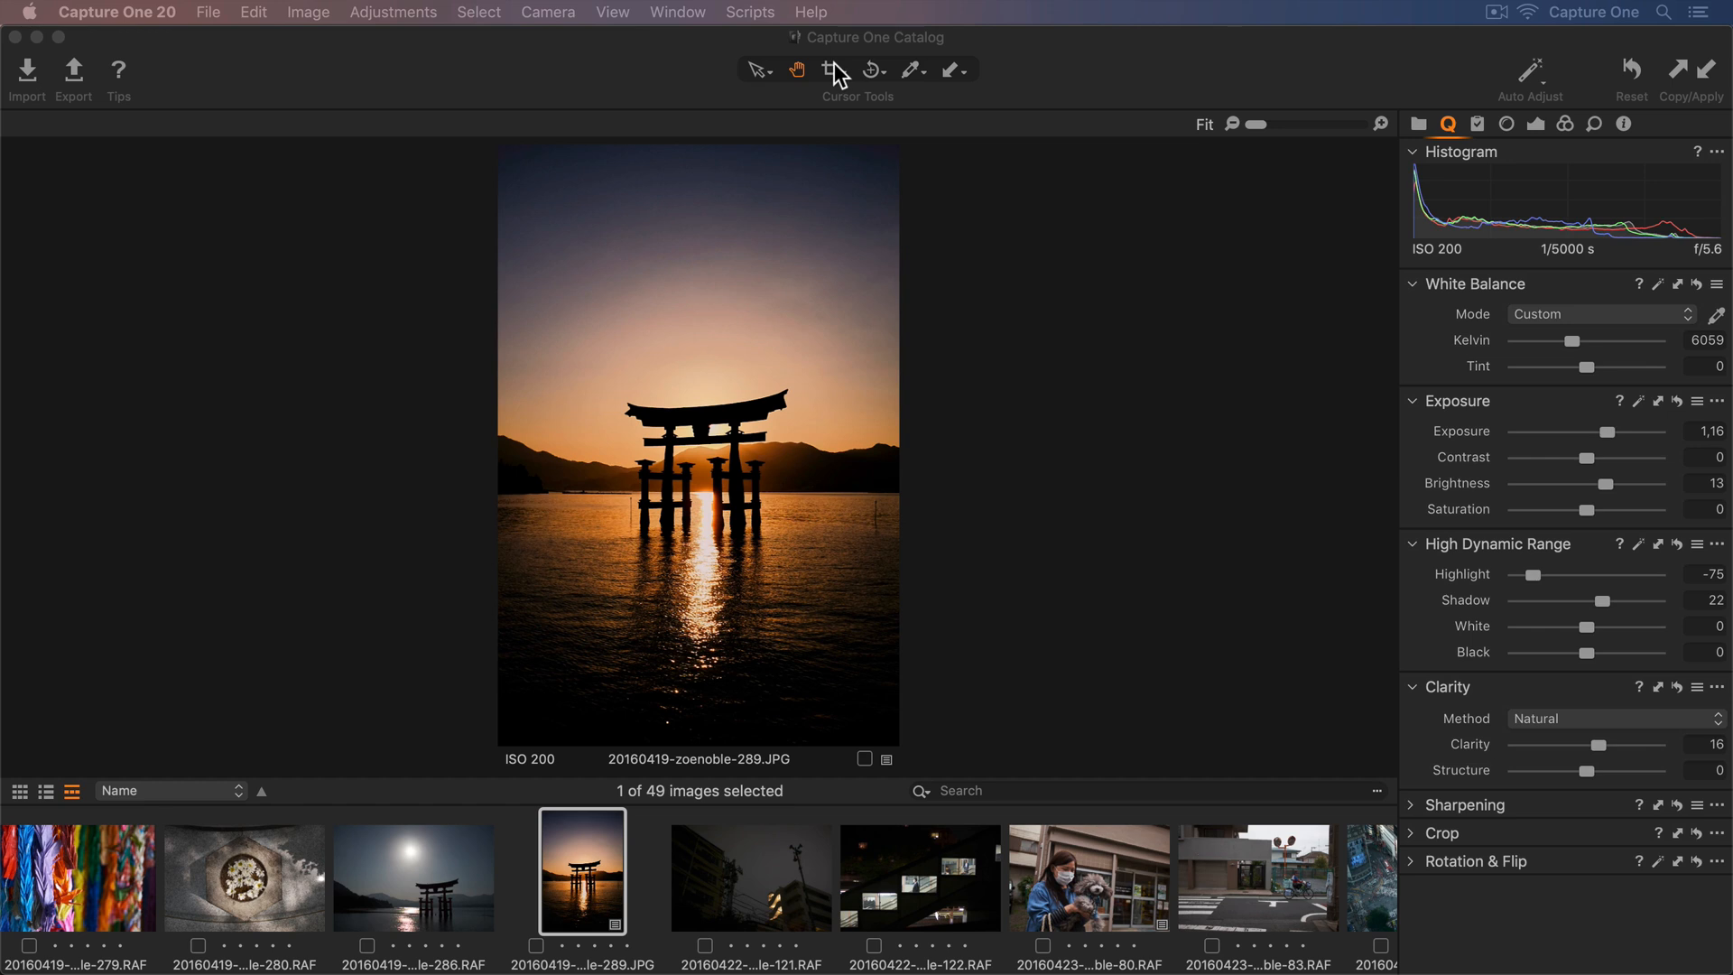
left_click(829, 70)
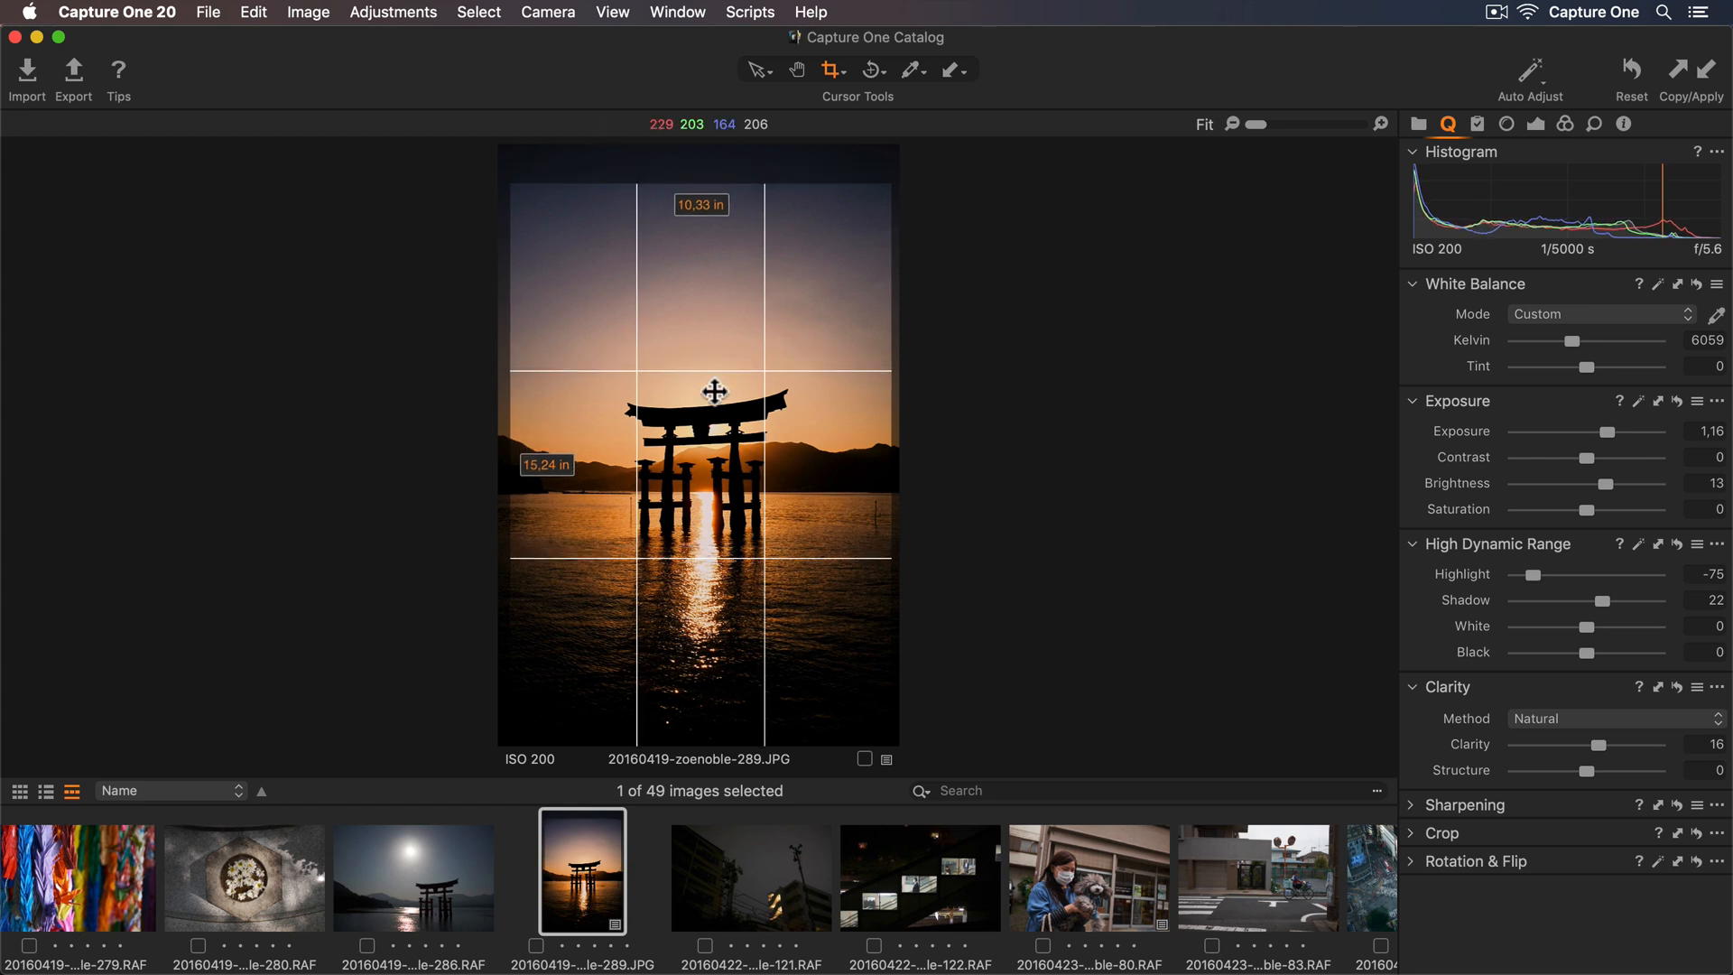
Step: Finish cropping, then reset all adjustments on the torii sunset photo
left_click(795, 69)
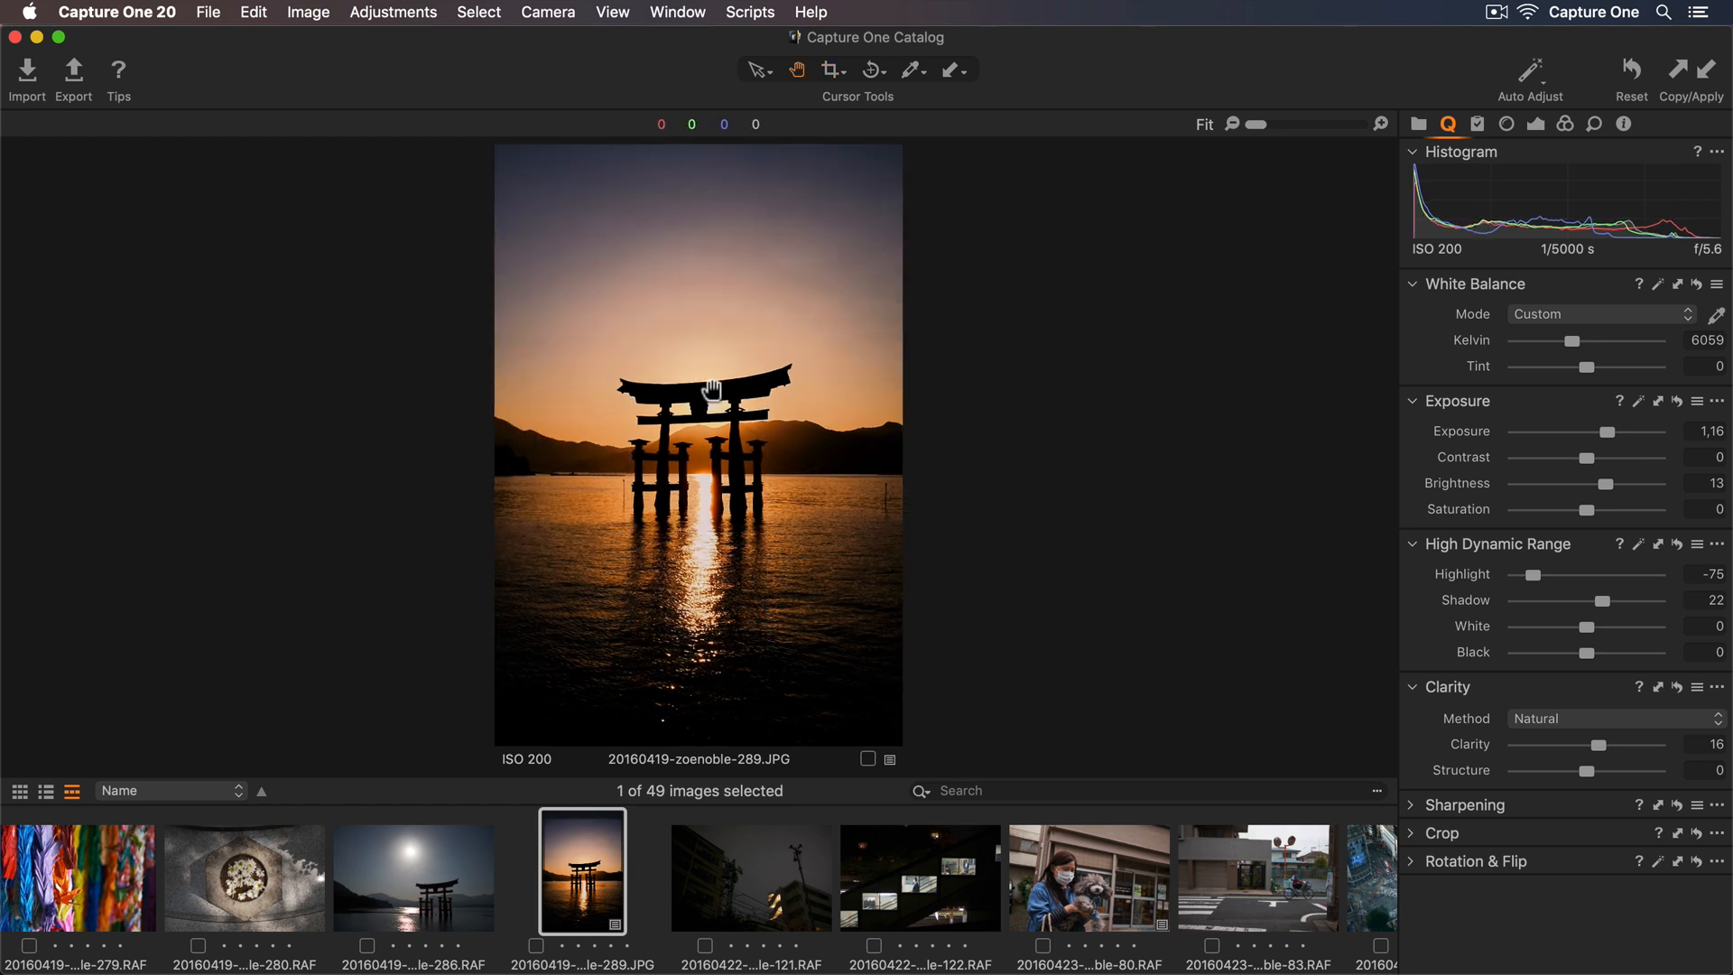
mouse_move(1136, 428)
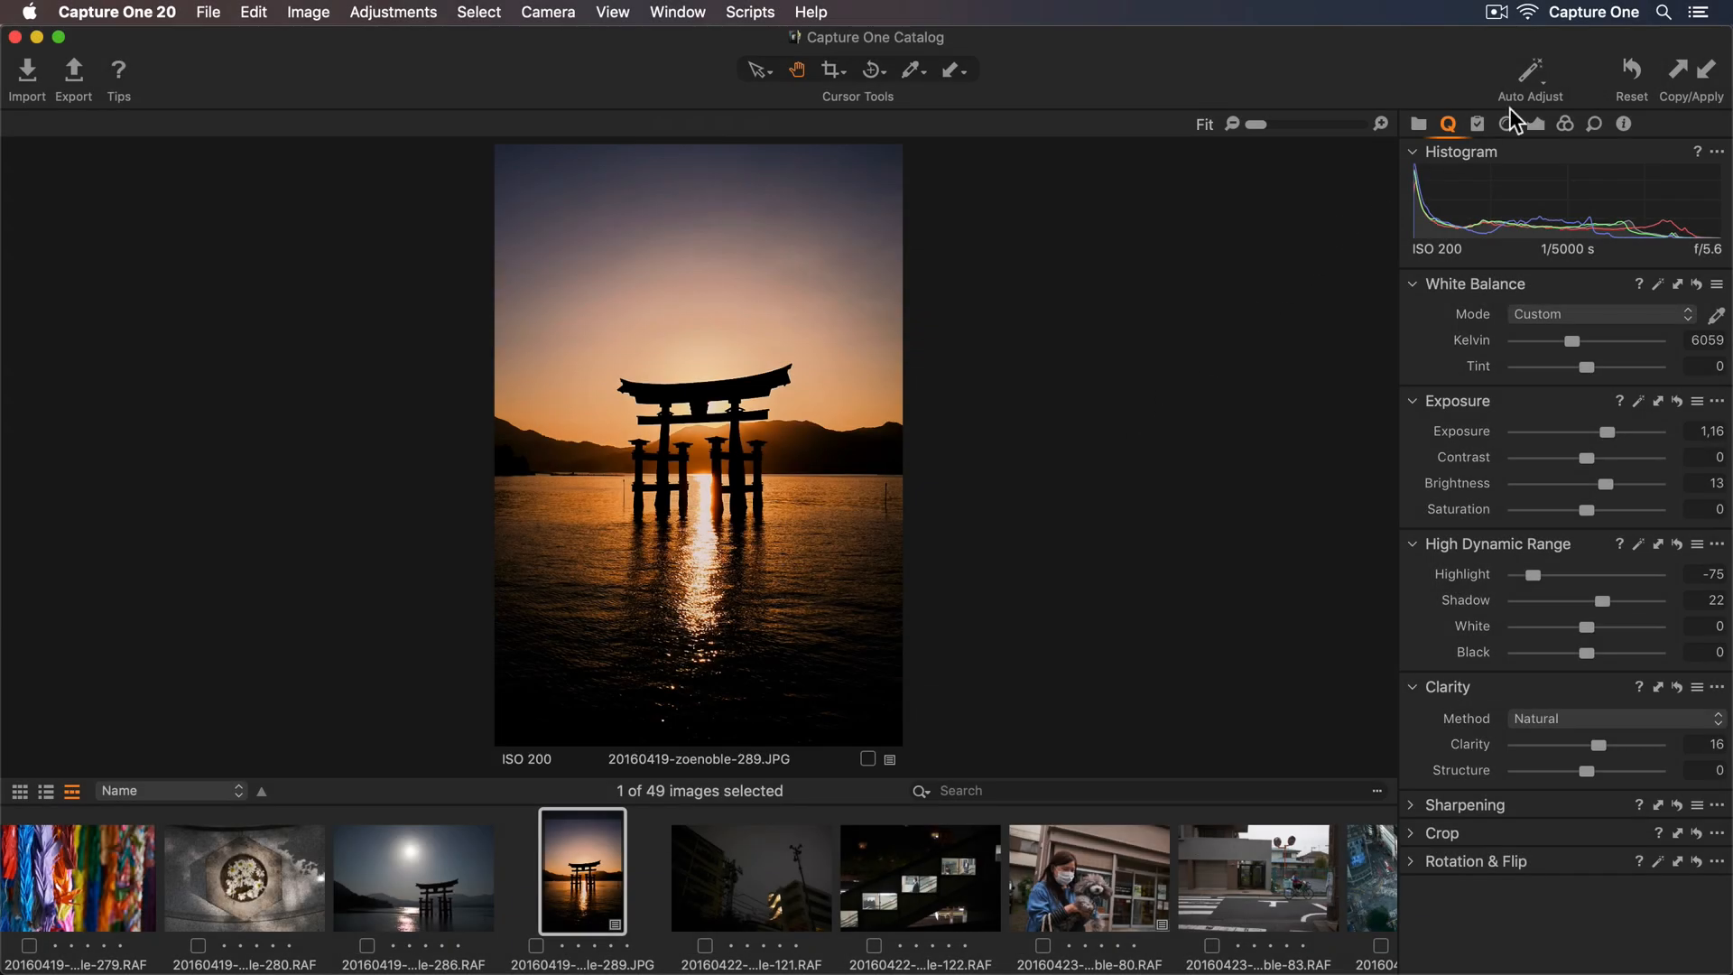
mouse_move(1637, 85)
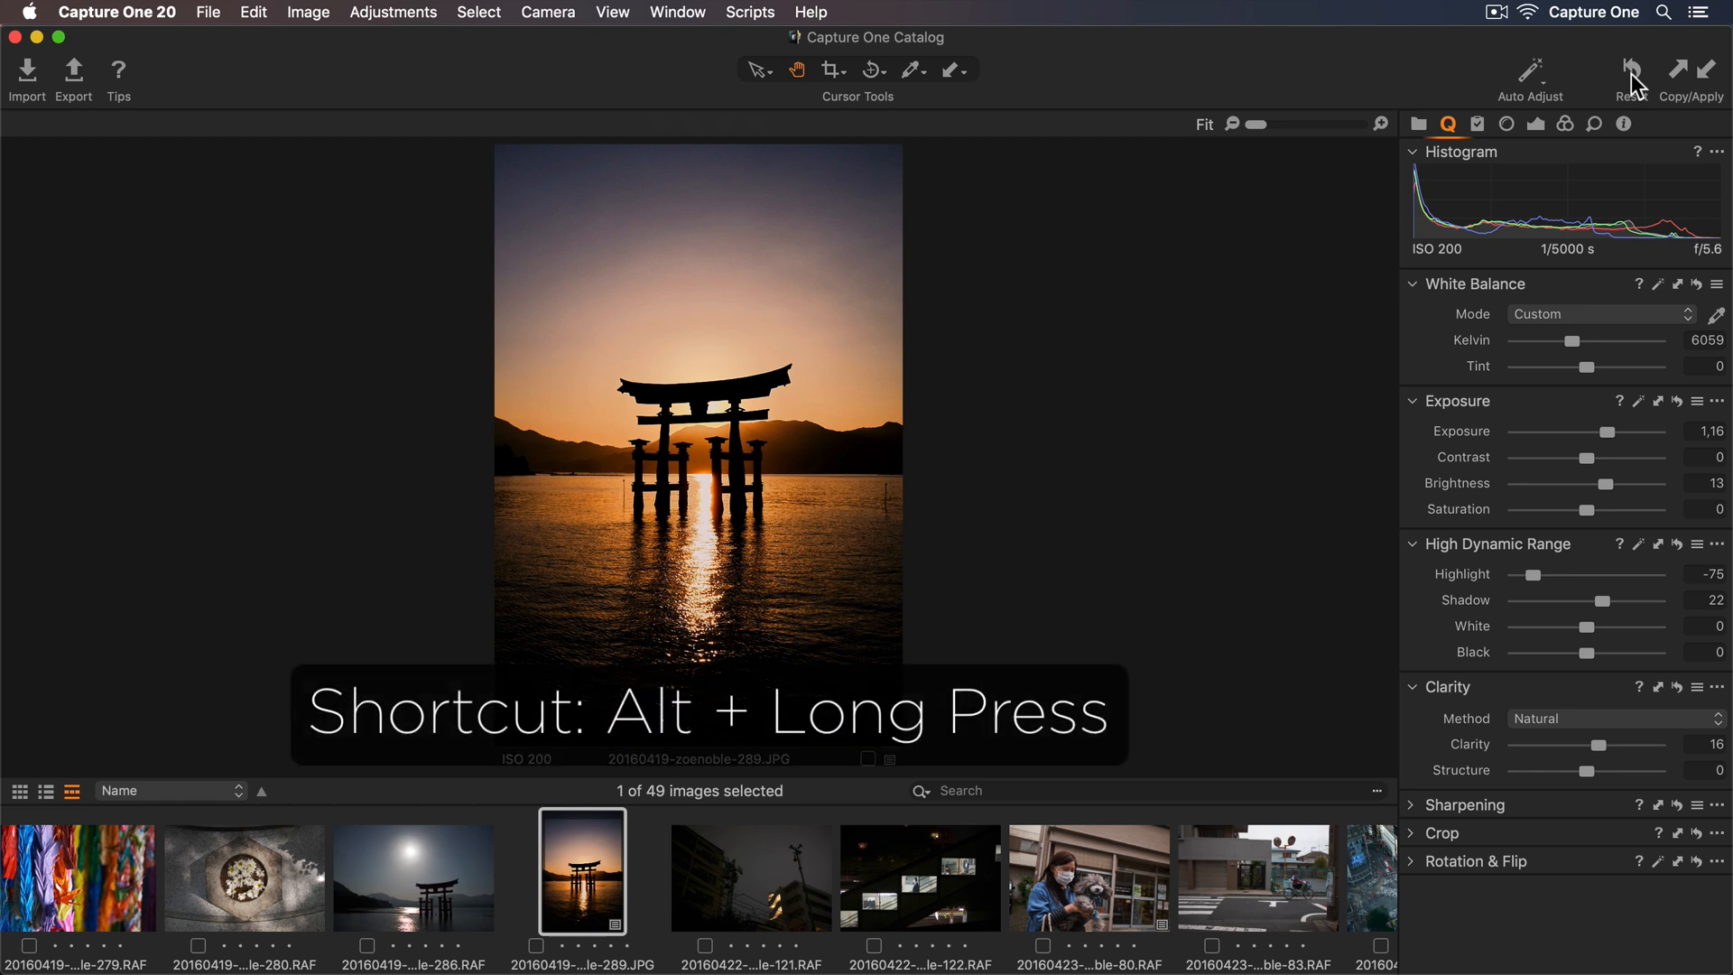
left_click(1630, 71)
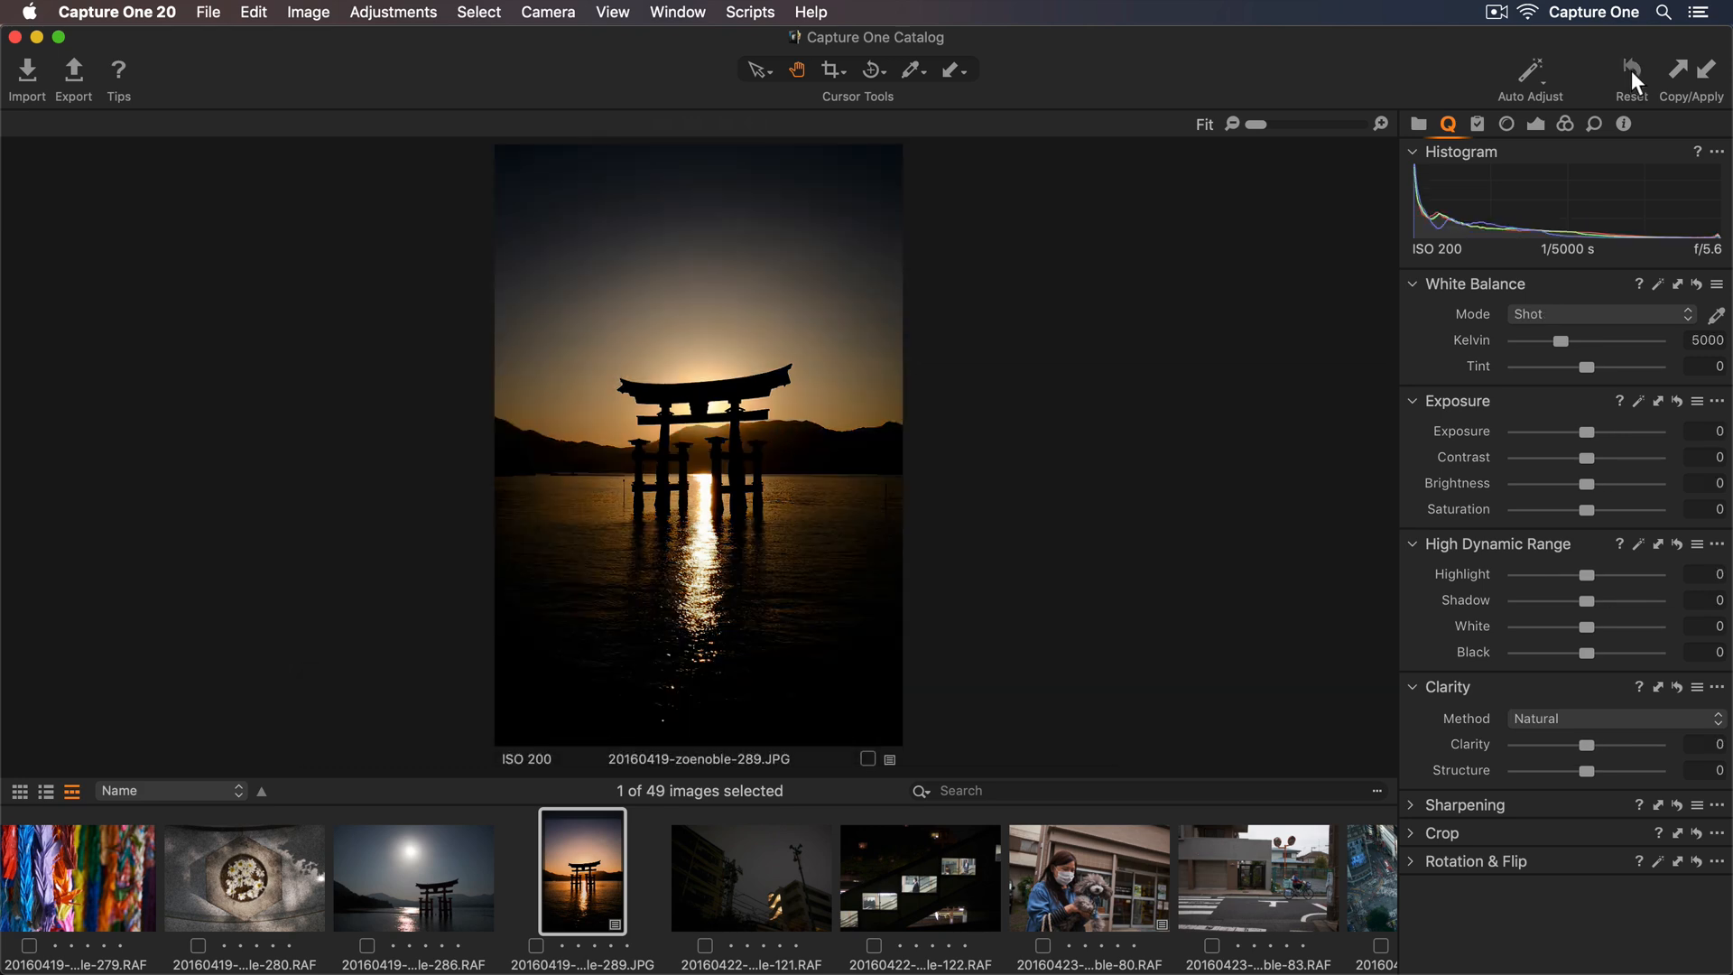
left_click(1529, 71)
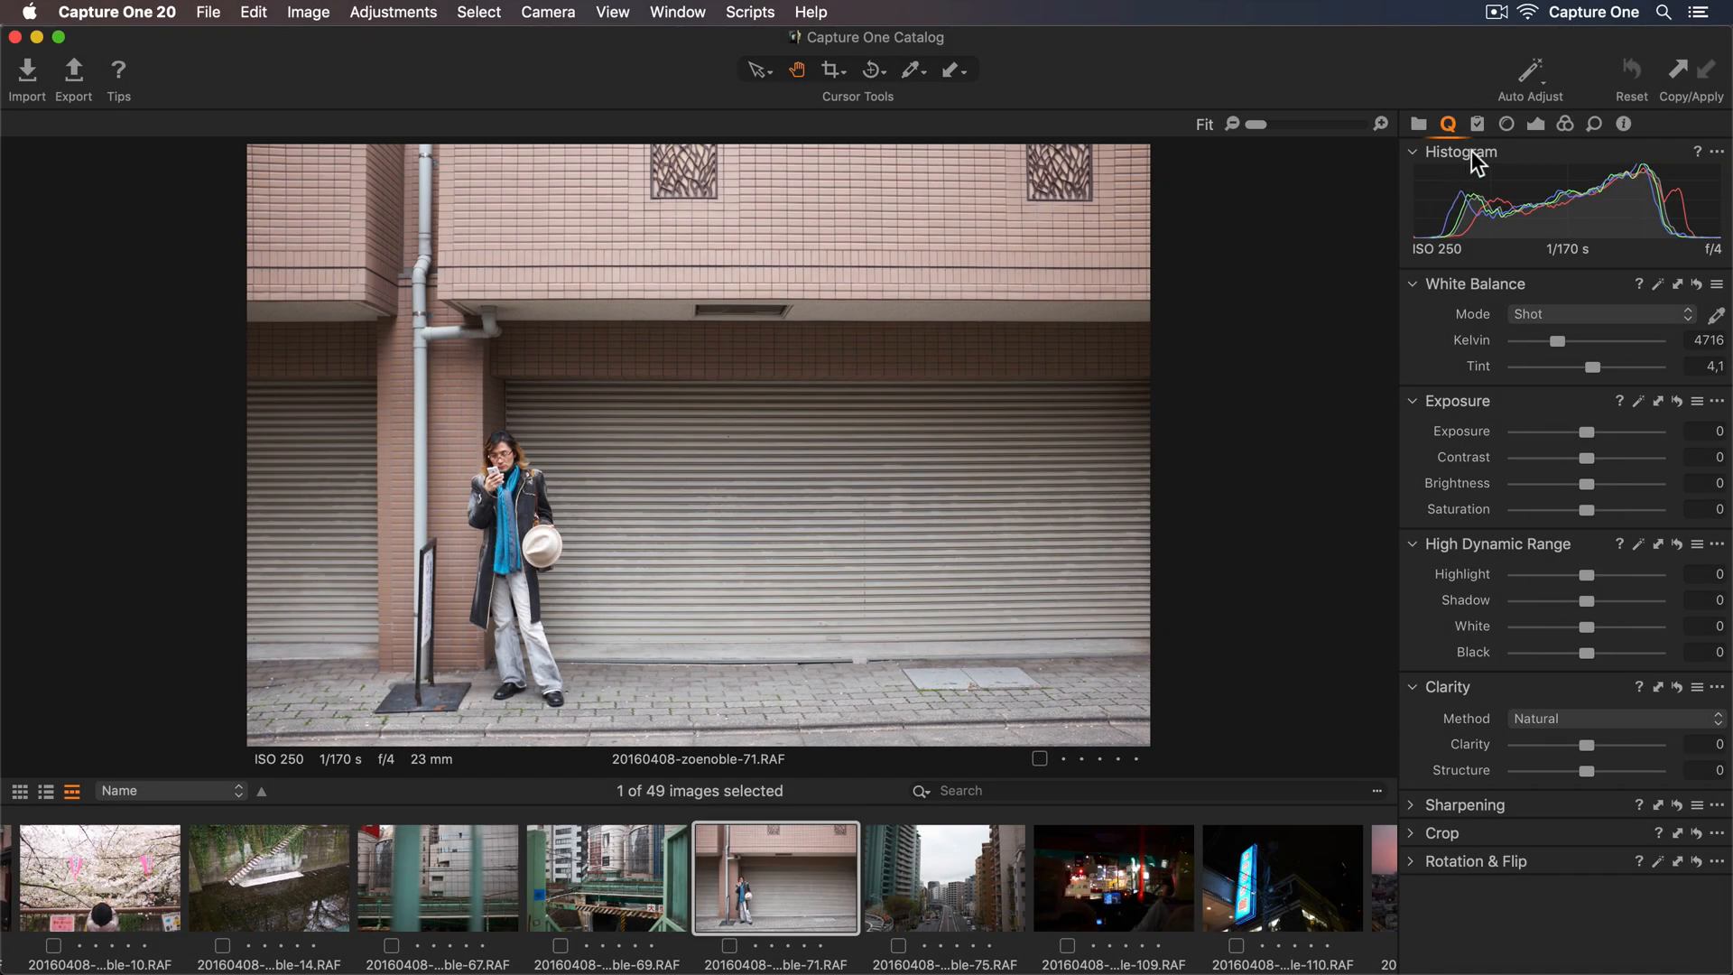
Step: Show the Styles and Presets tools with Built-in Styles expanded
left_click(1477, 124)
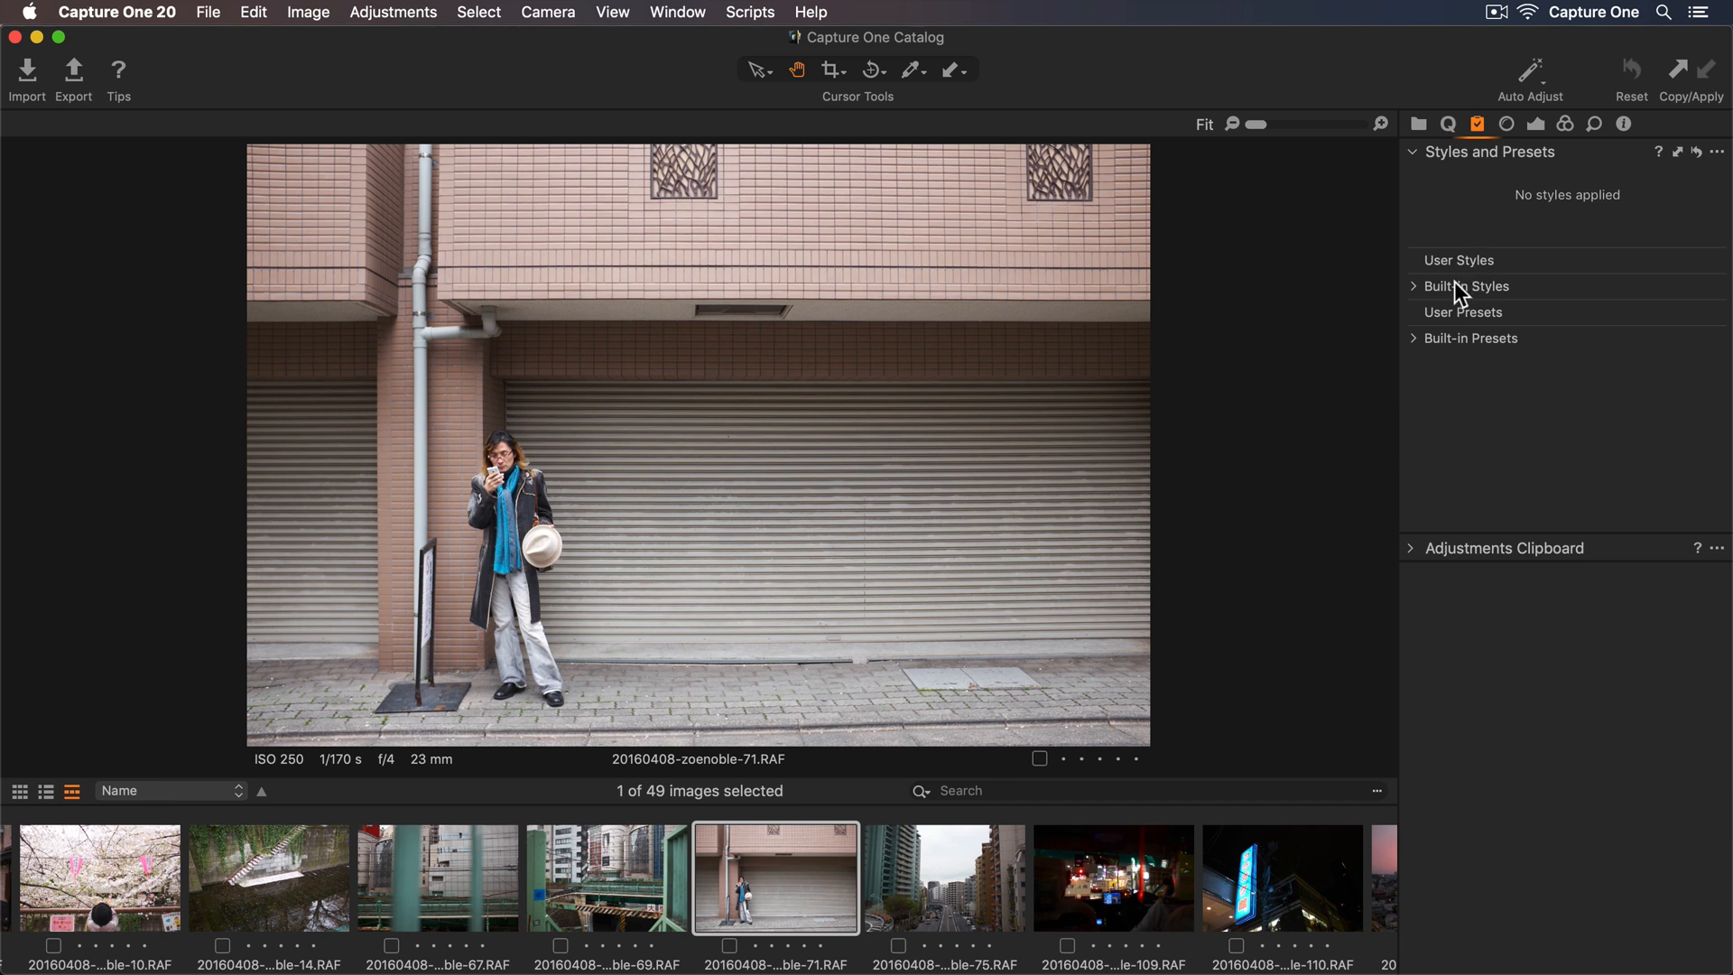
left_click(1466, 287)
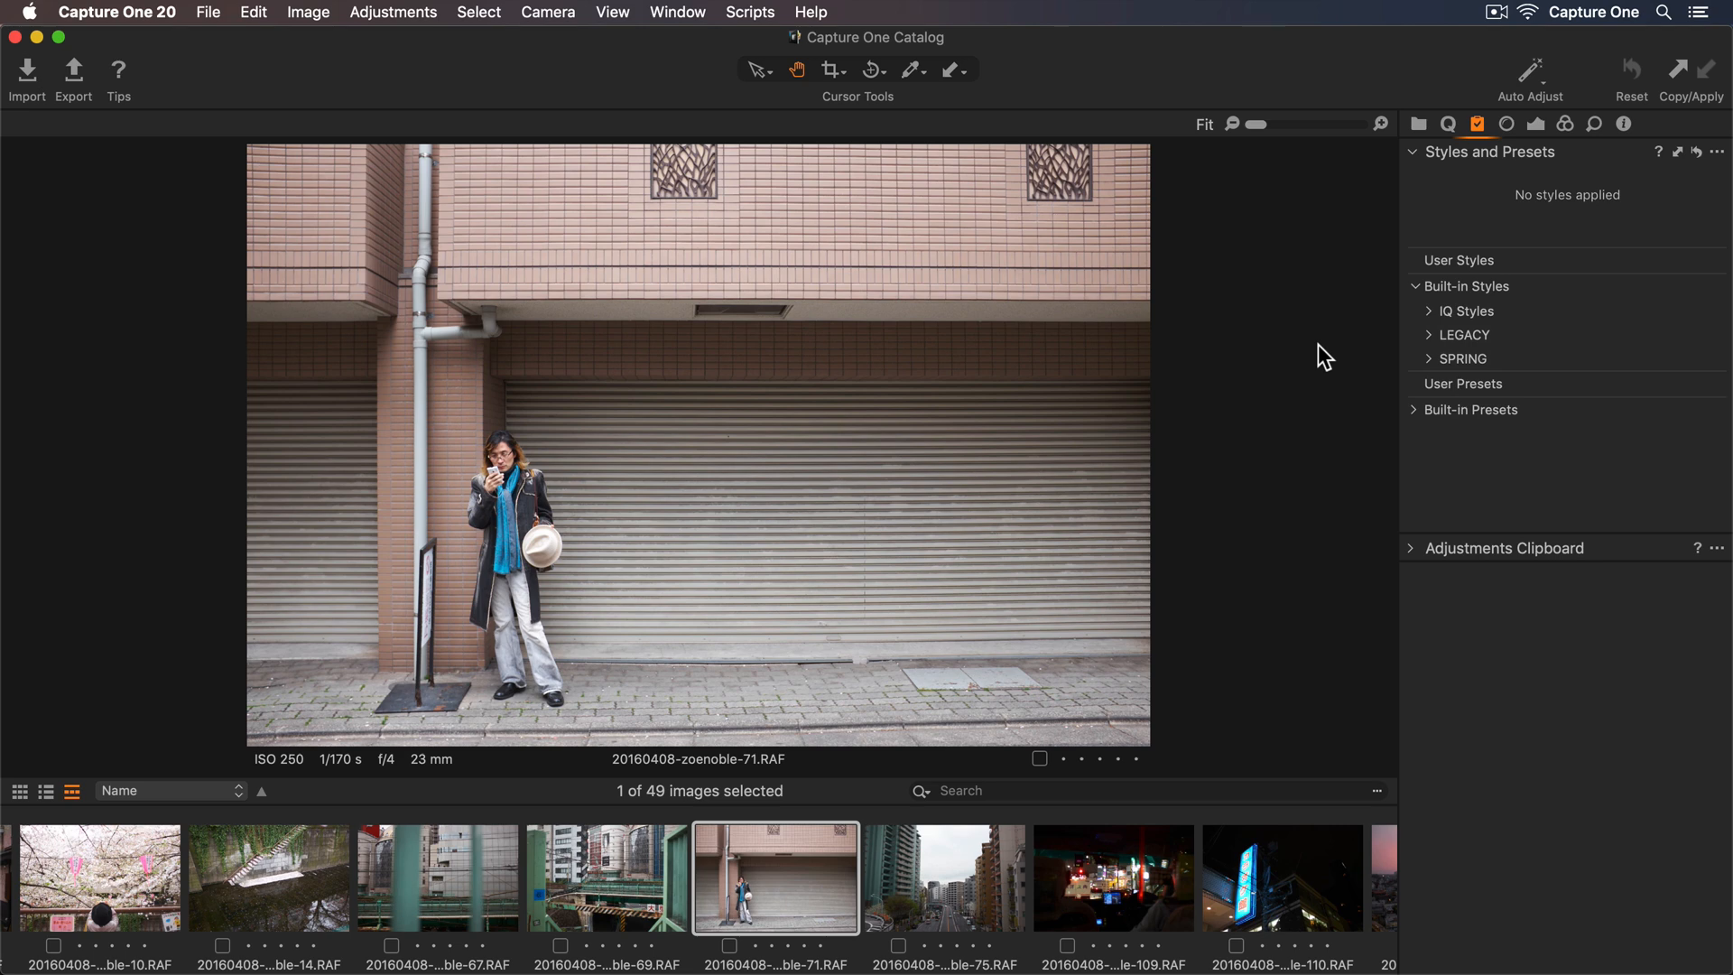
mouse_move(287, 850)
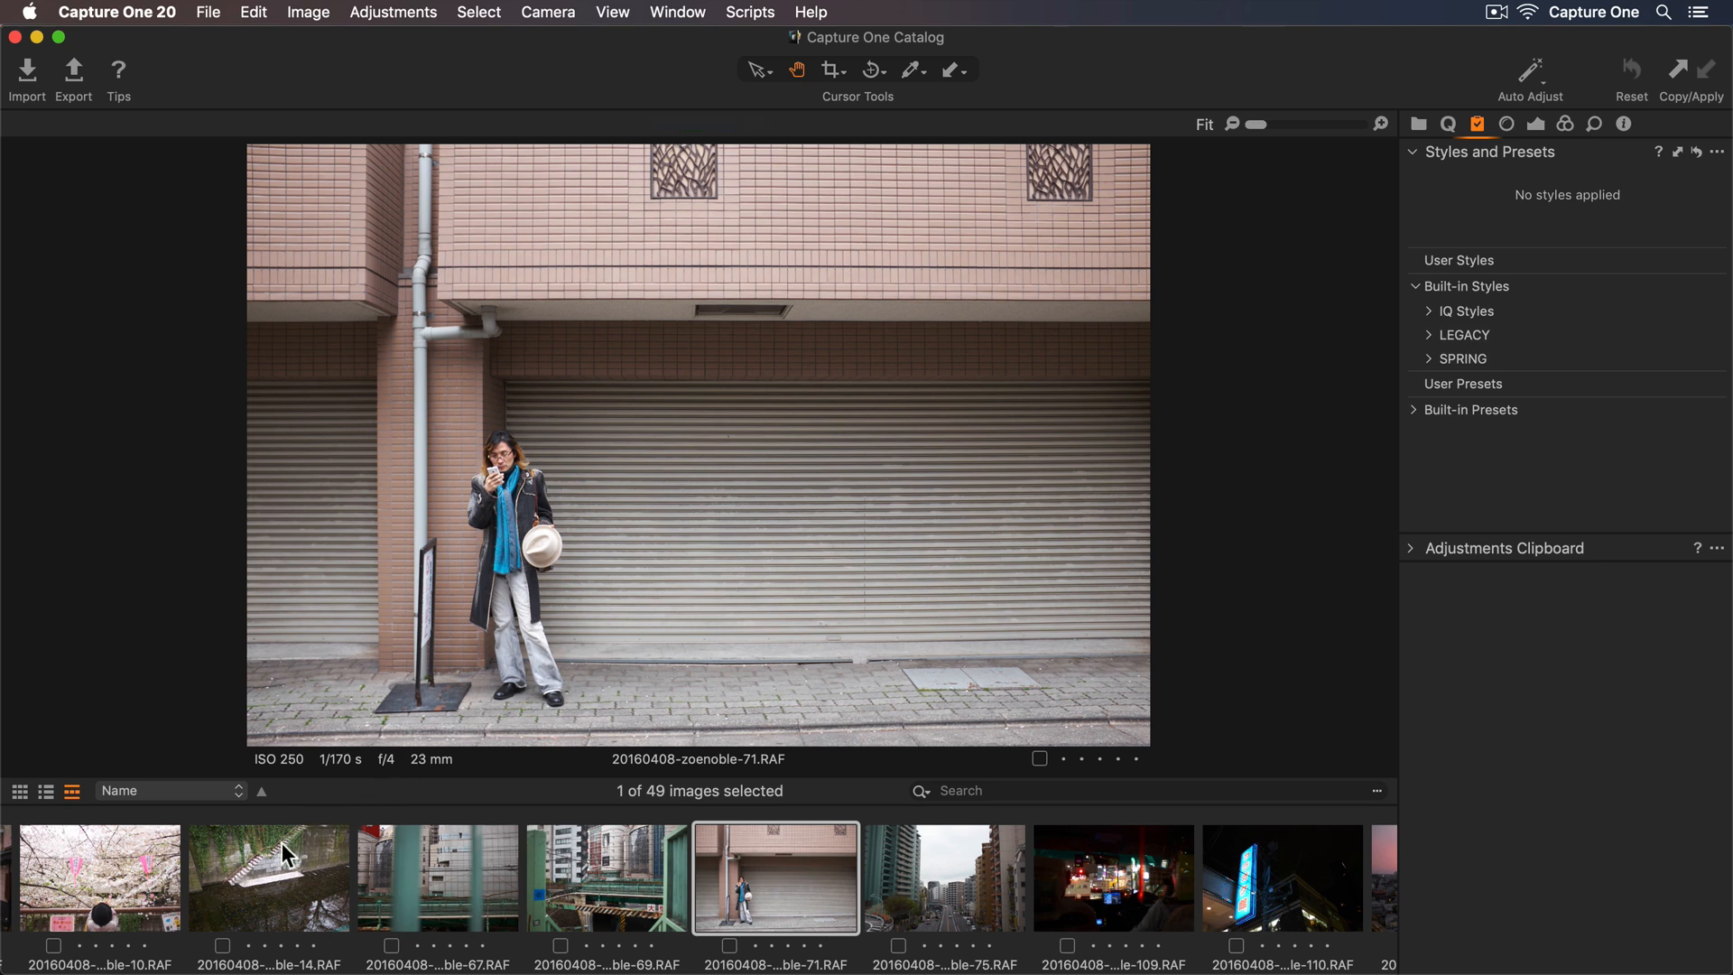
Step: Add the canal stairs photo to the selection and apply Spring style SPR-04 to the four photos
left_click(267, 877)
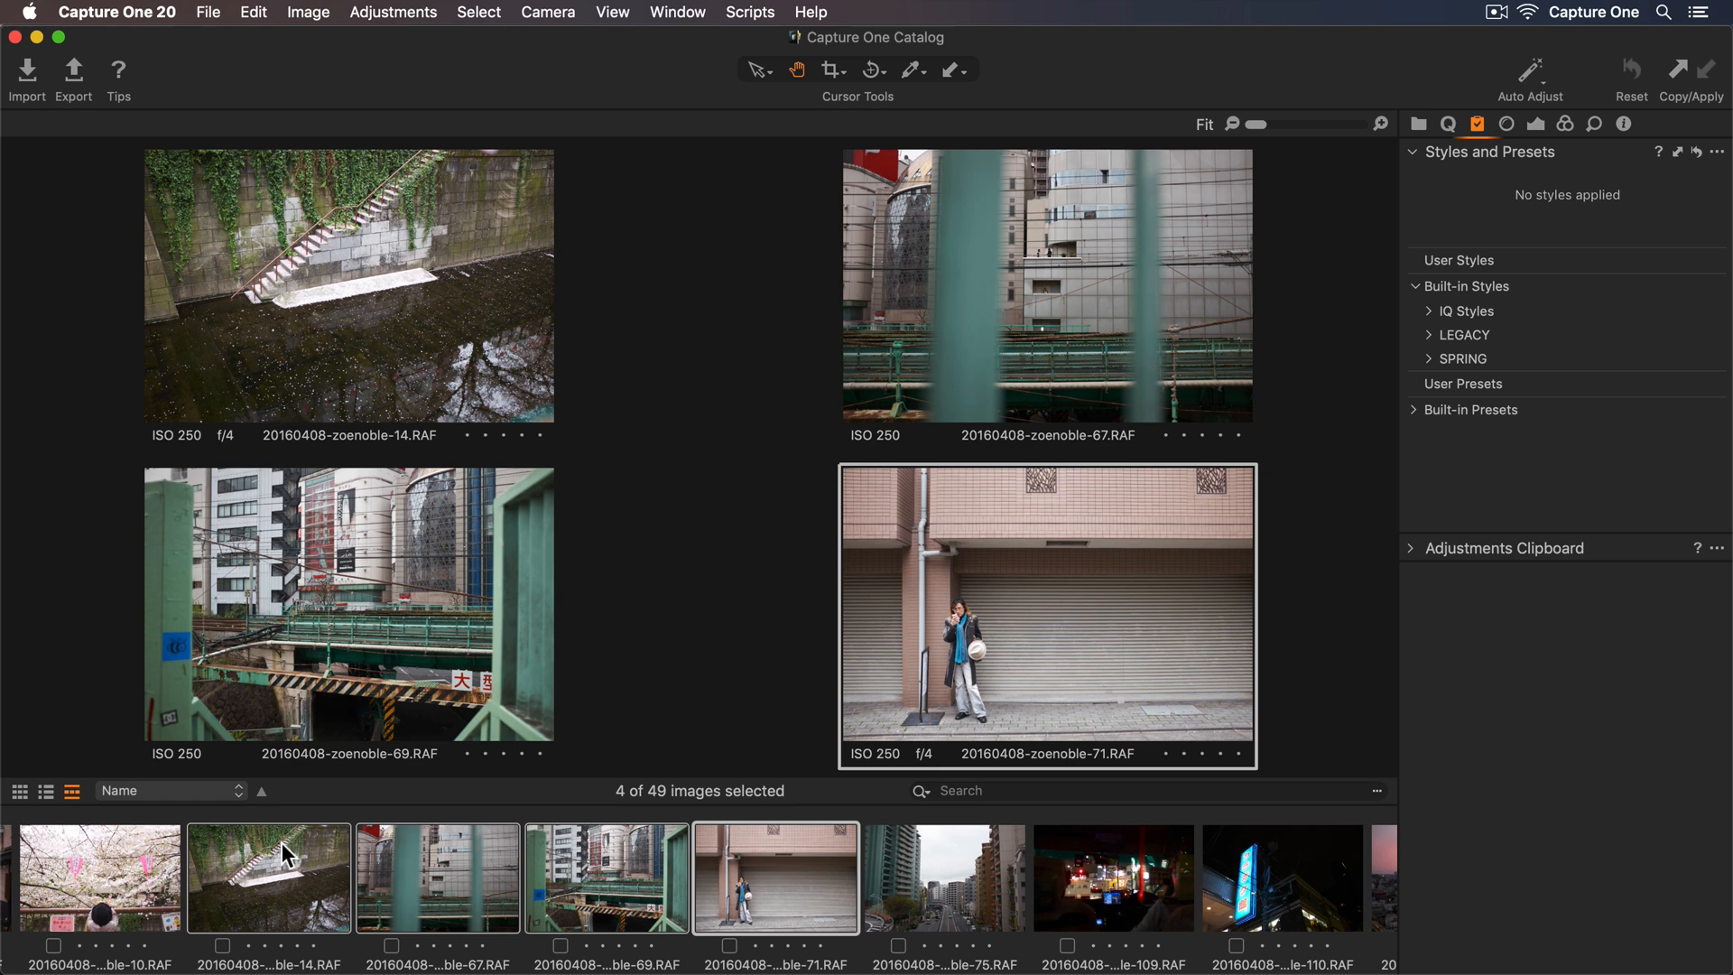
mouse_move(623, 681)
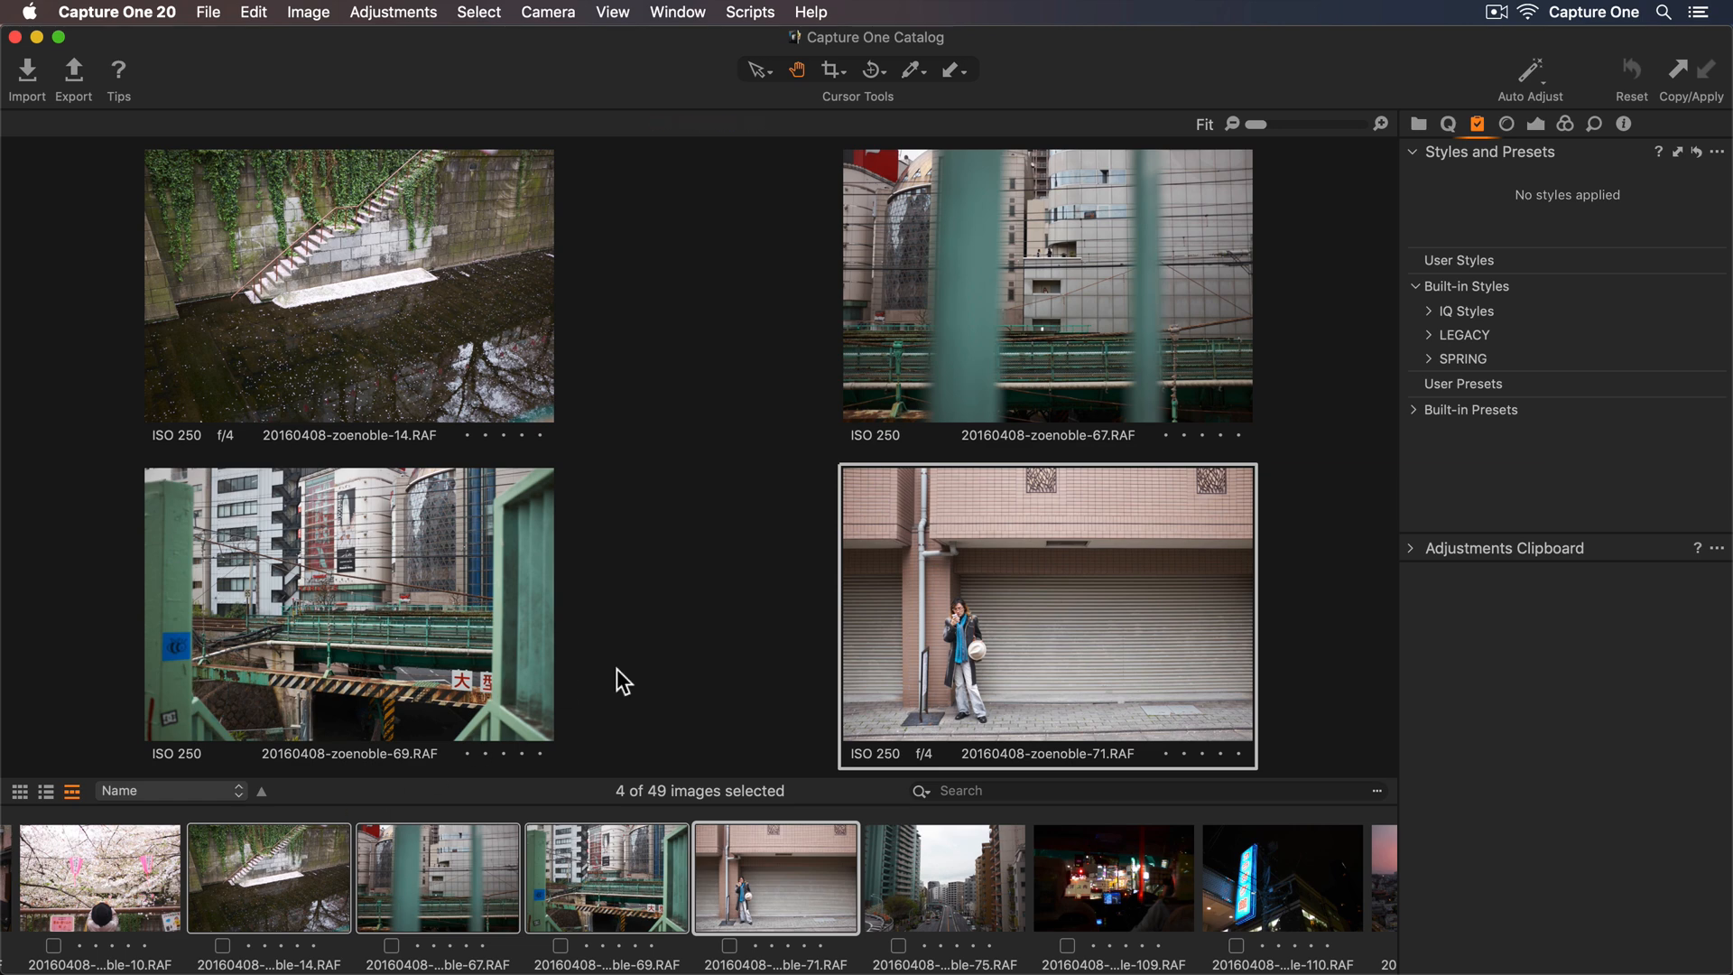
left_click(1462, 358)
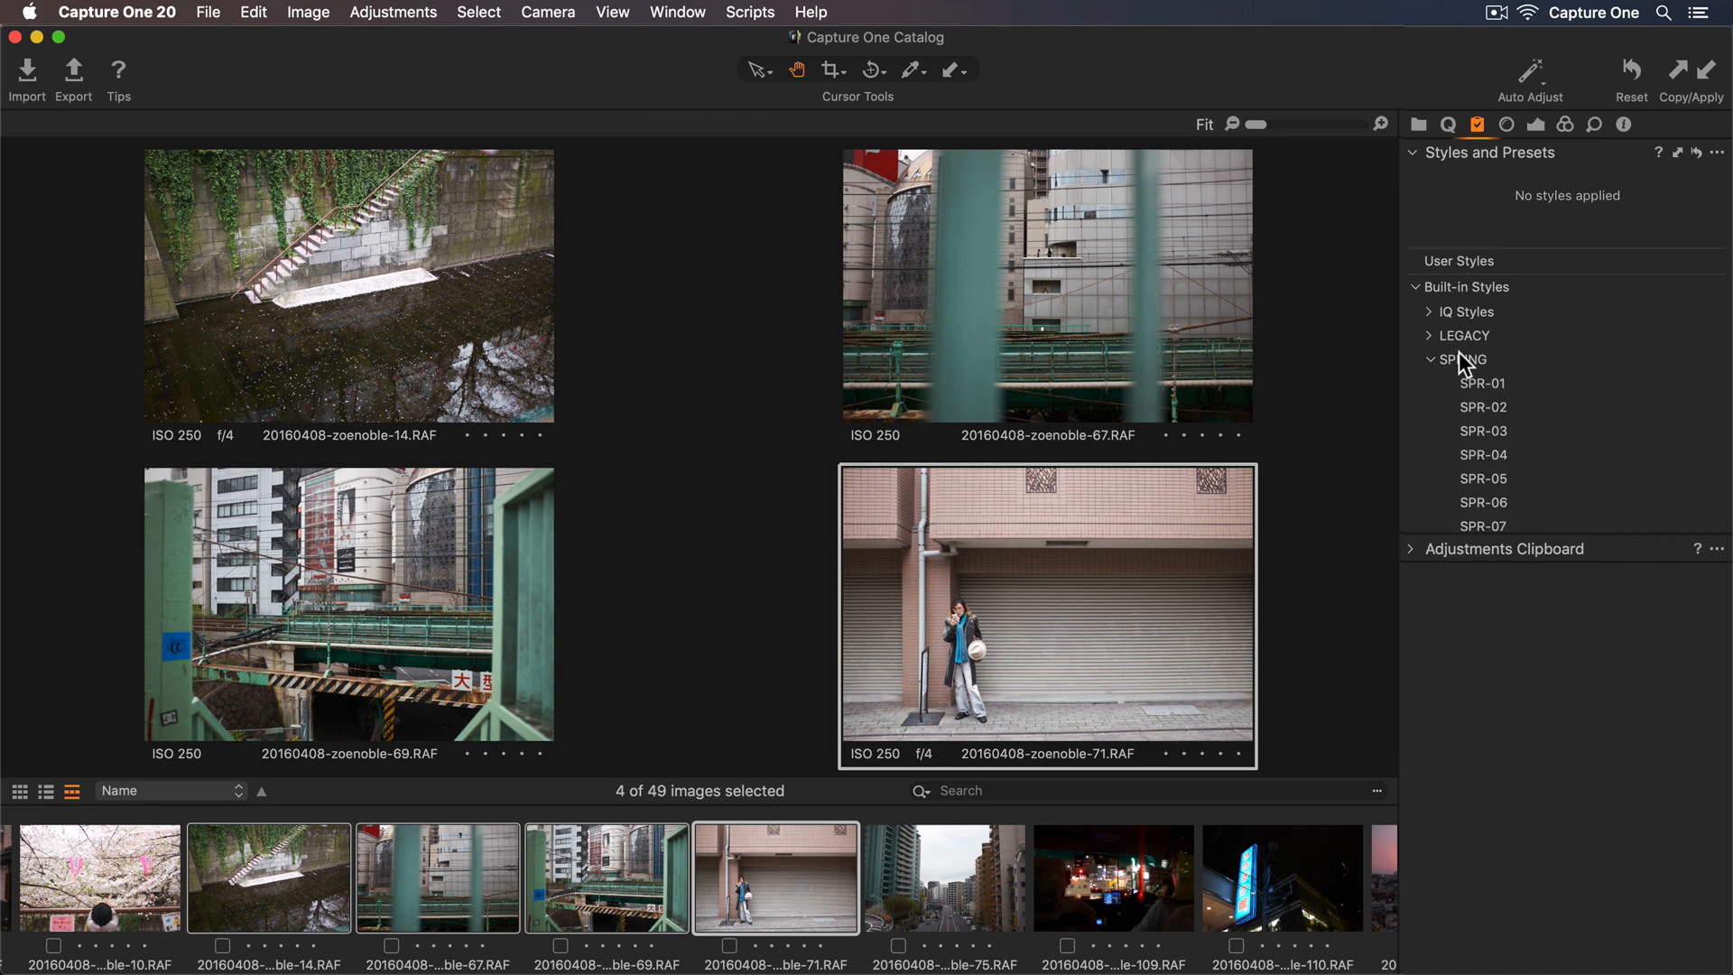
left_click(1482, 383)
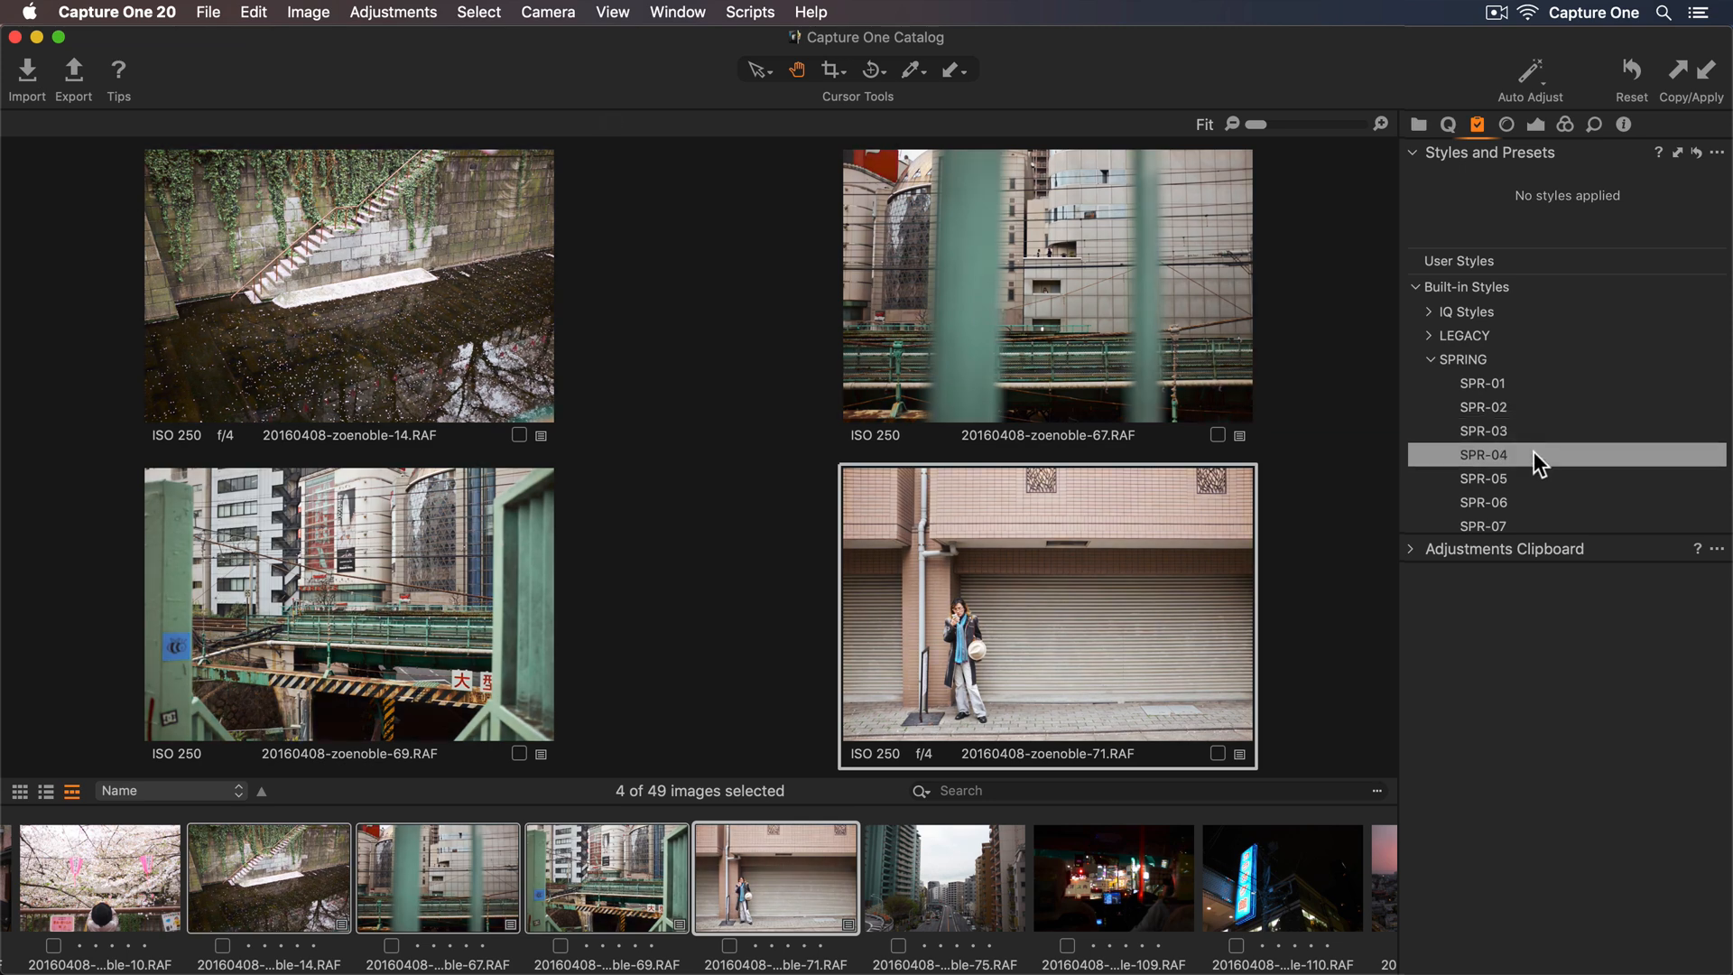
left_click(1484, 455)
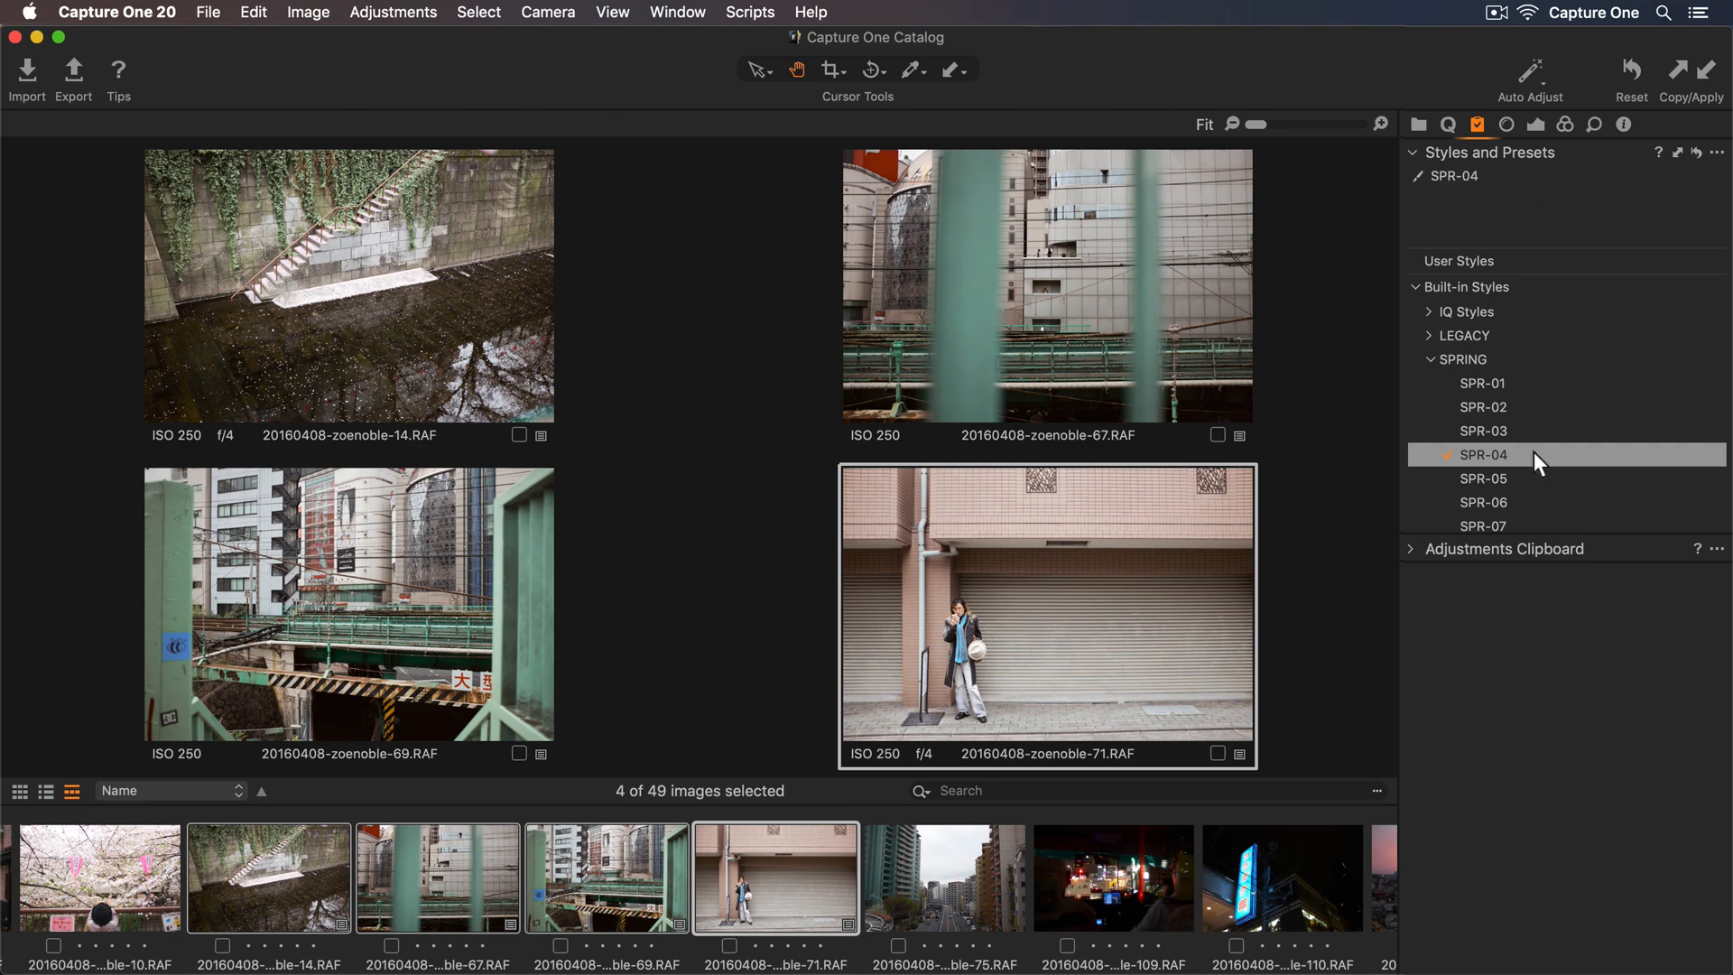
left_click(1482, 455)
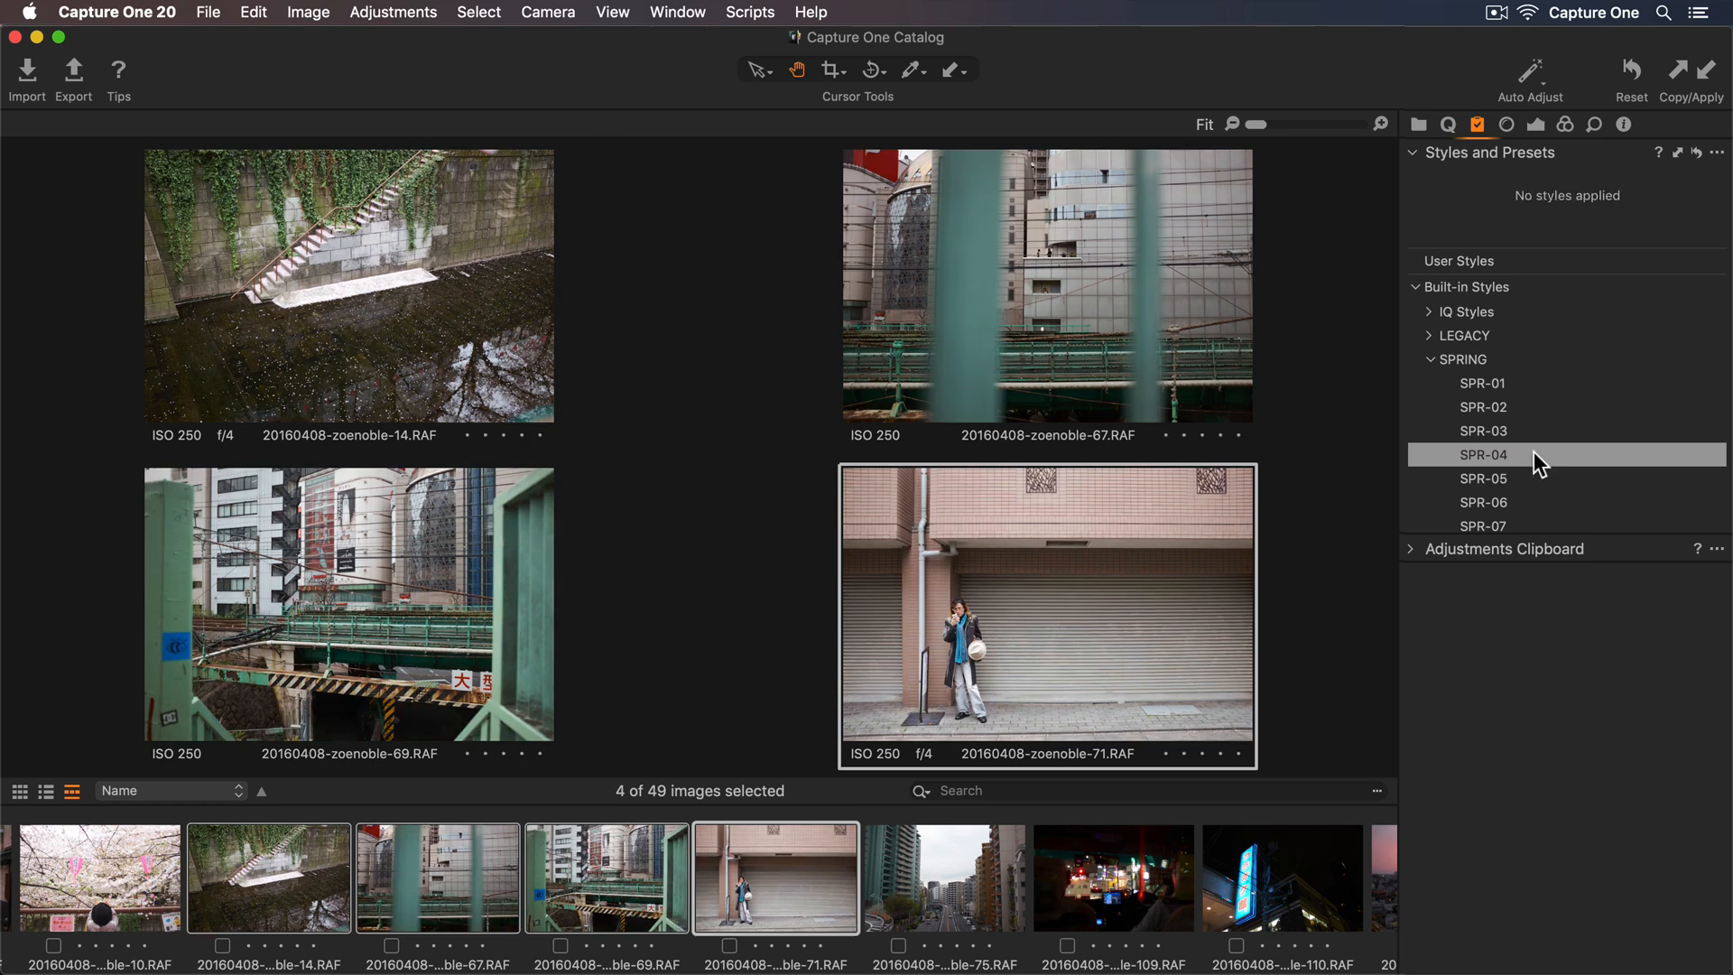
left_click(1484, 455)
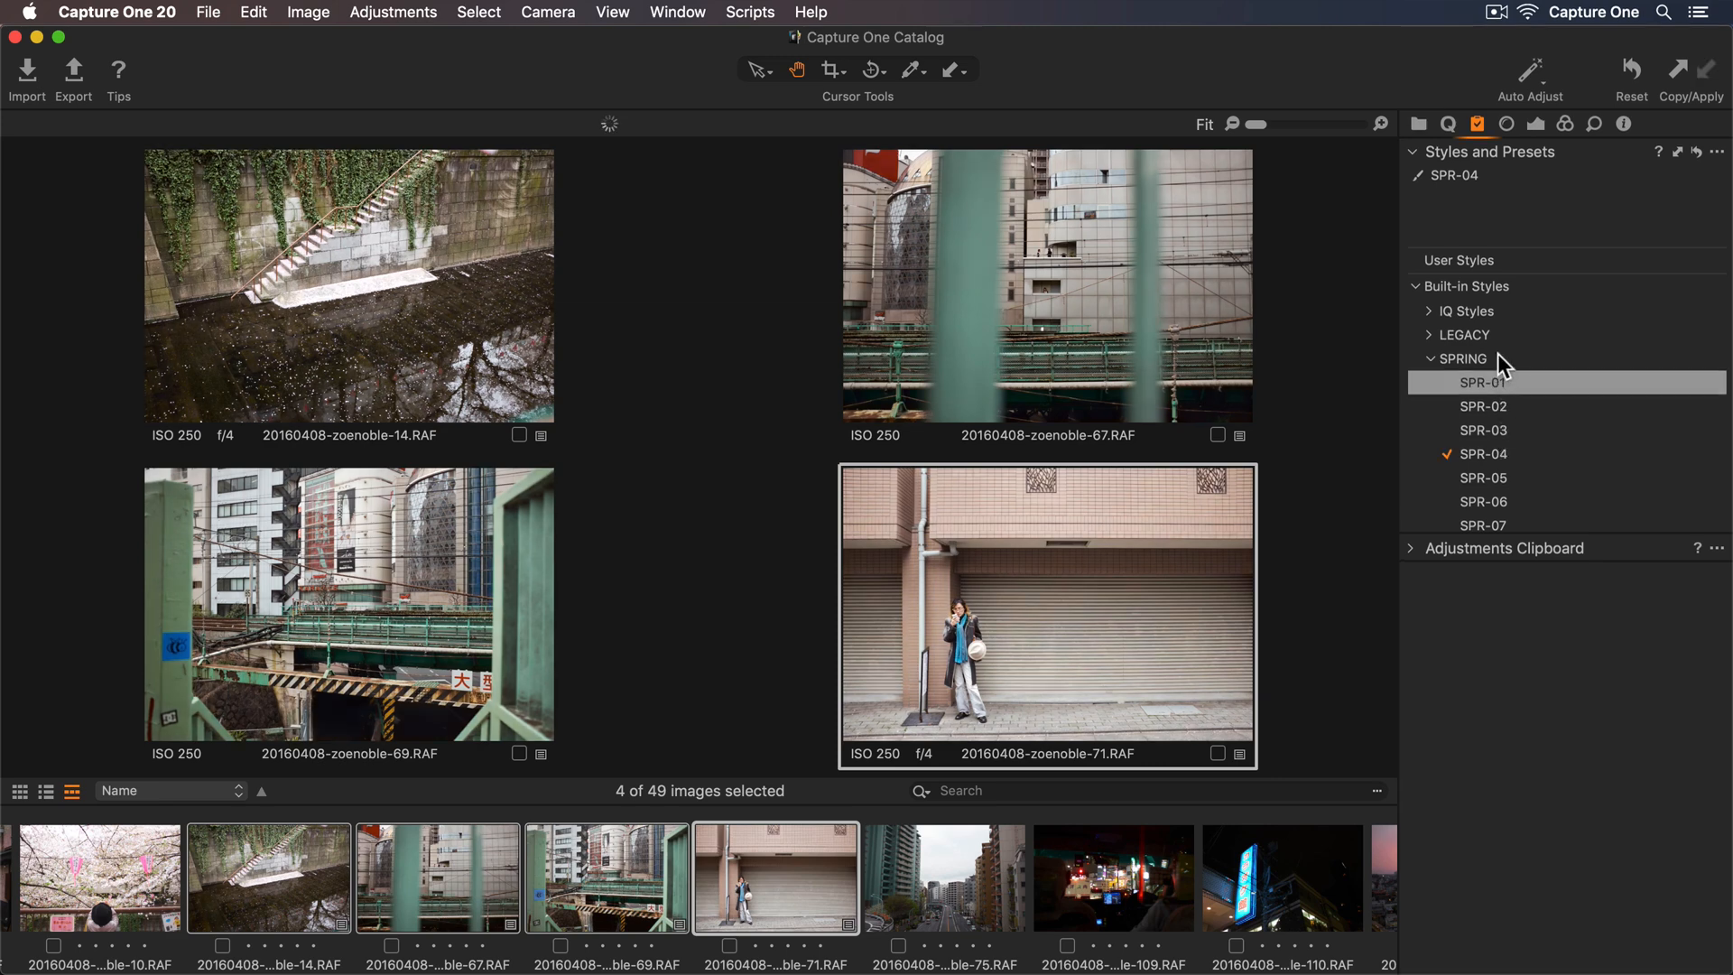
Step: Lower the exposure slightly on the shutter-front photo, then on the stairway photo
left_click(1449, 124)
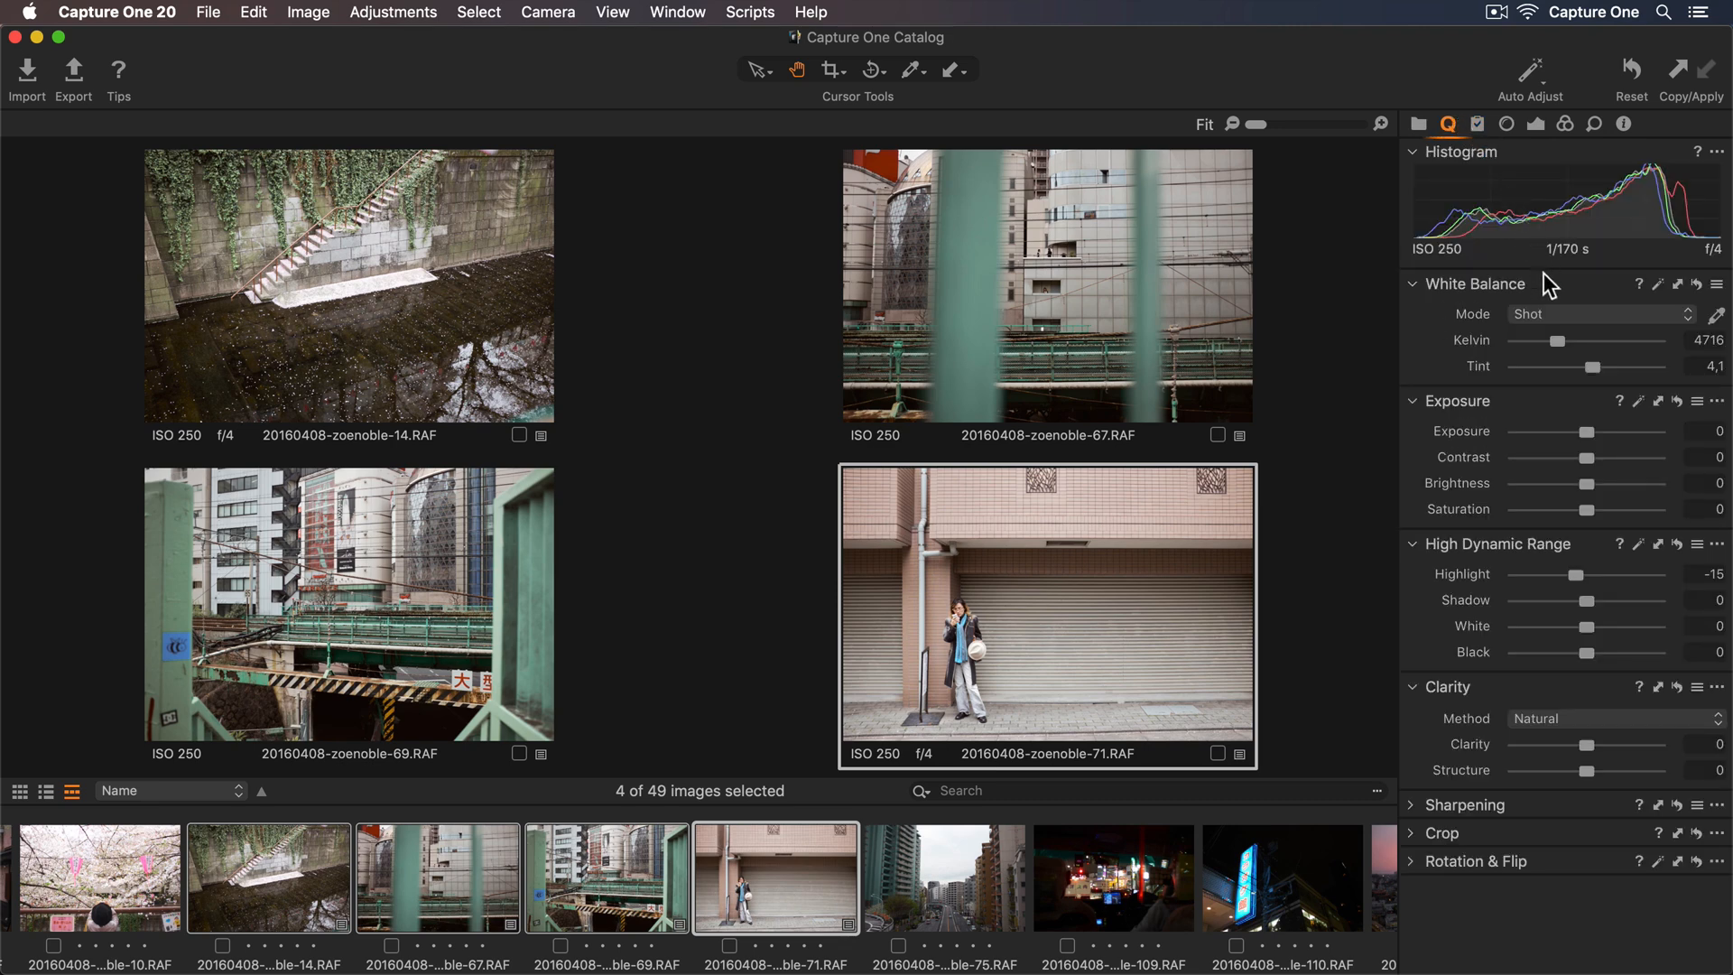
left_click_drag(1589, 431, 1581, 431)
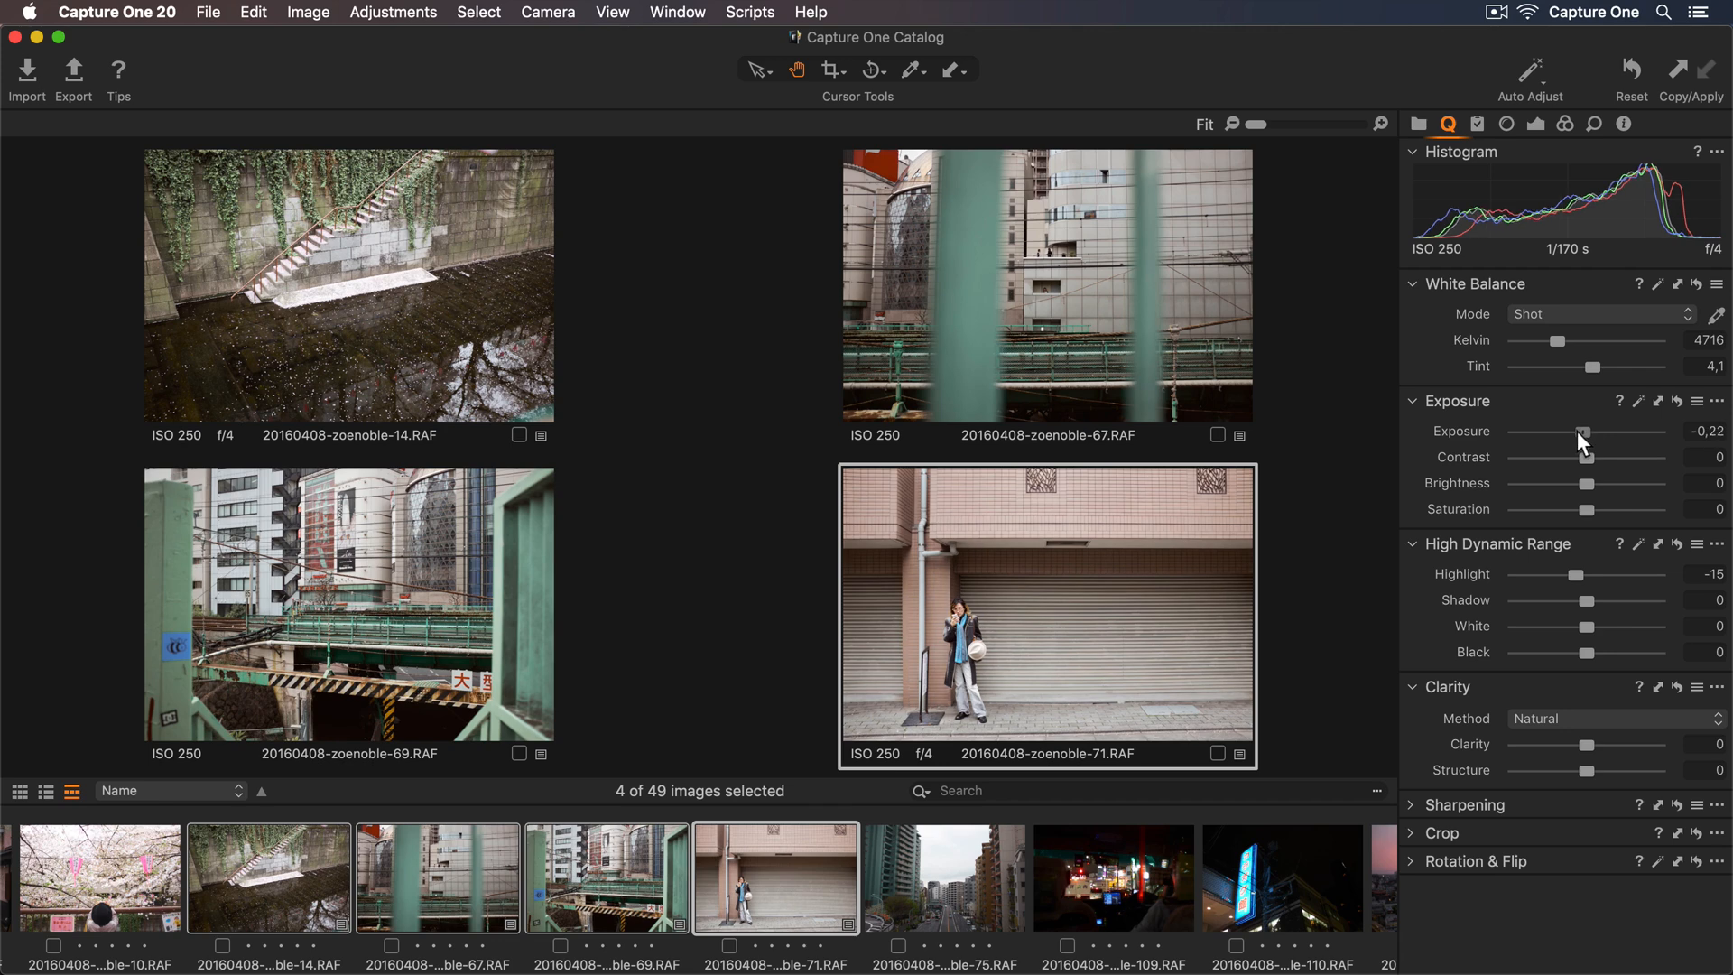
left_click_drag(1583, 431, 1574, 432)
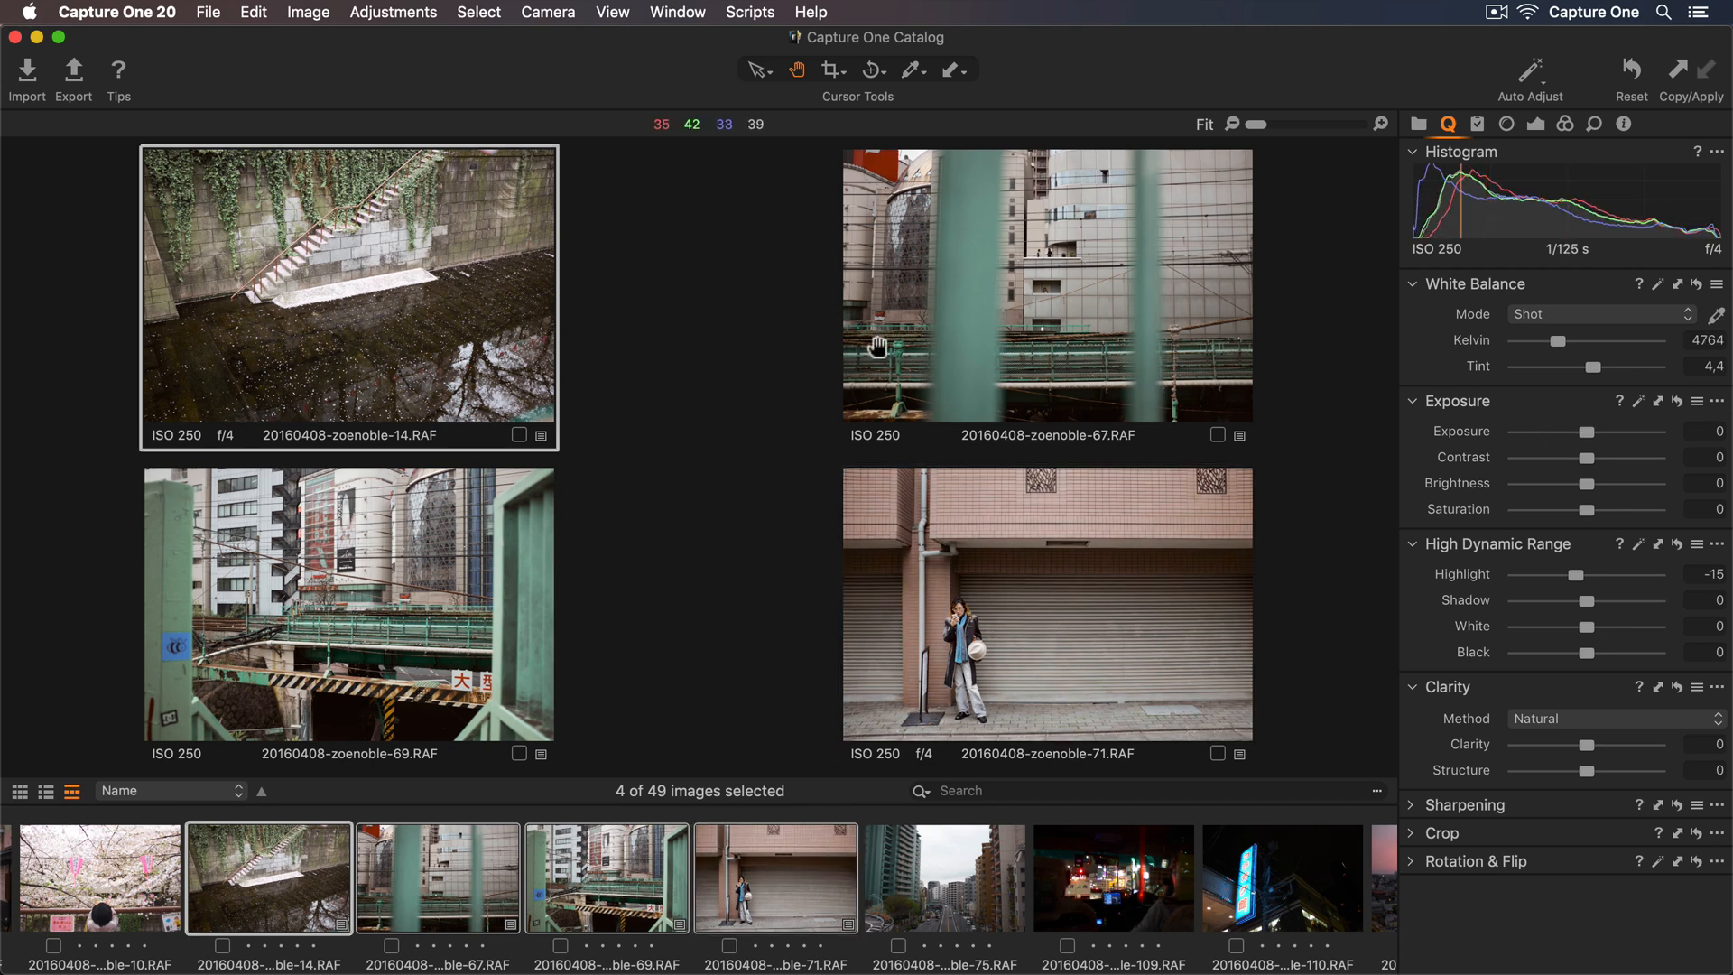
left_click_drag(1592, 431, 1575, 431)
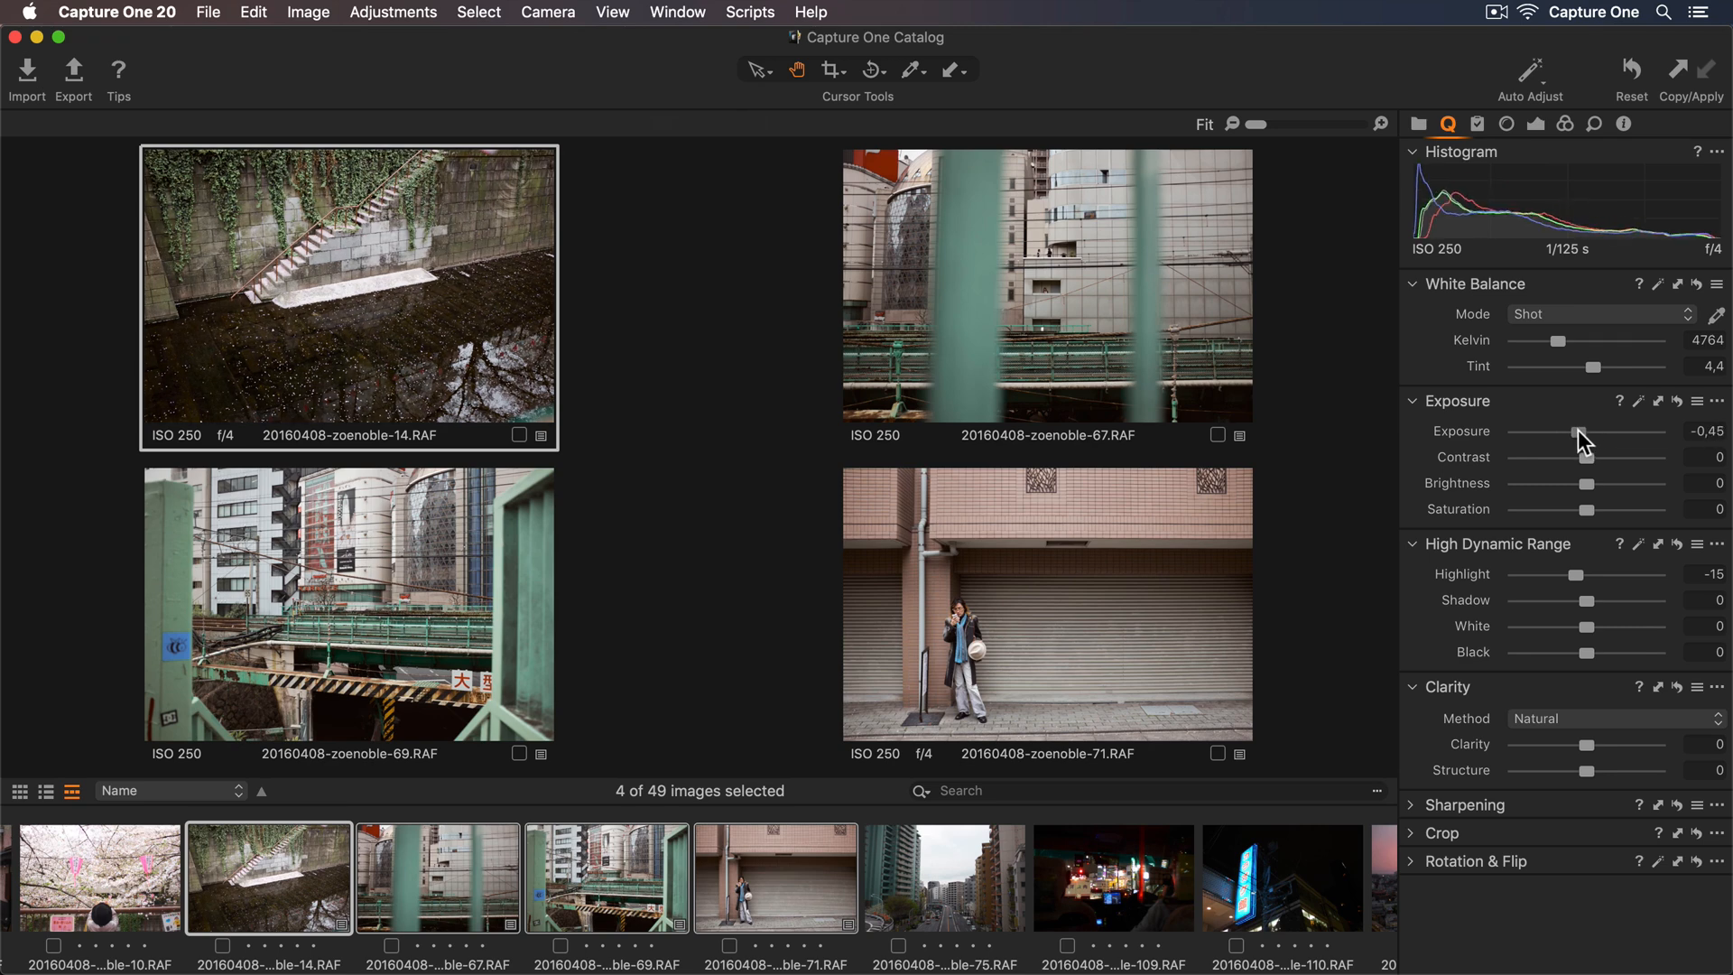
left_click_drag(1576, 431, 1567, 431)
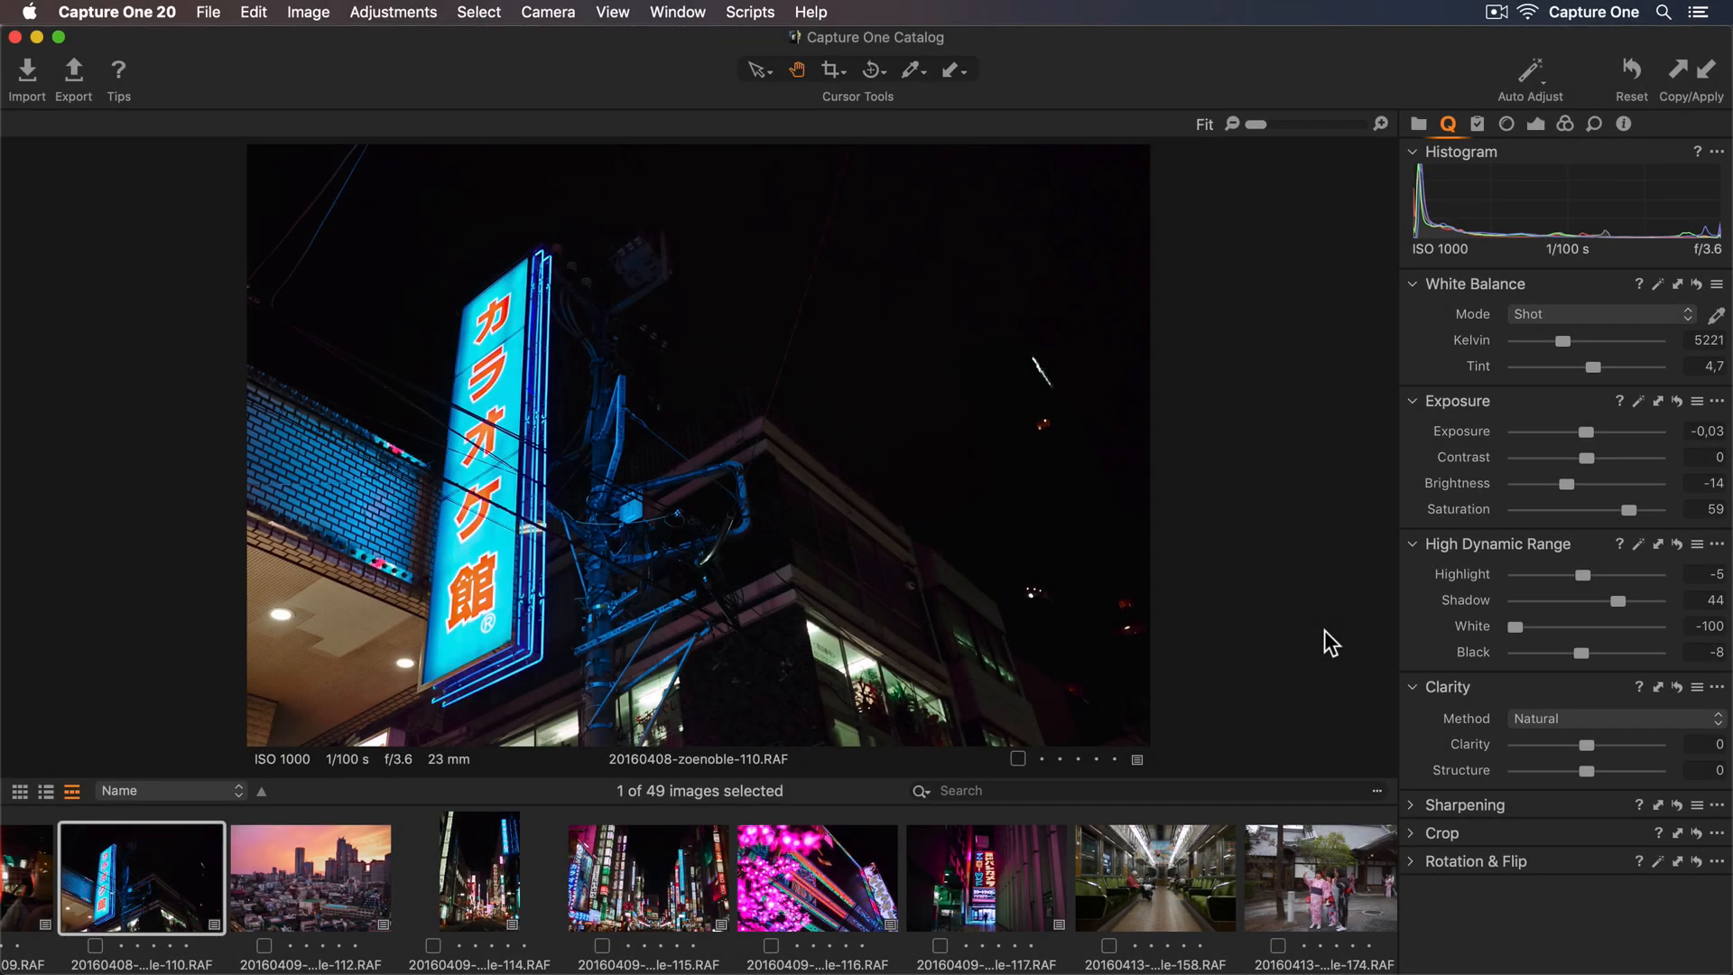
mouse_move(1003, 879)
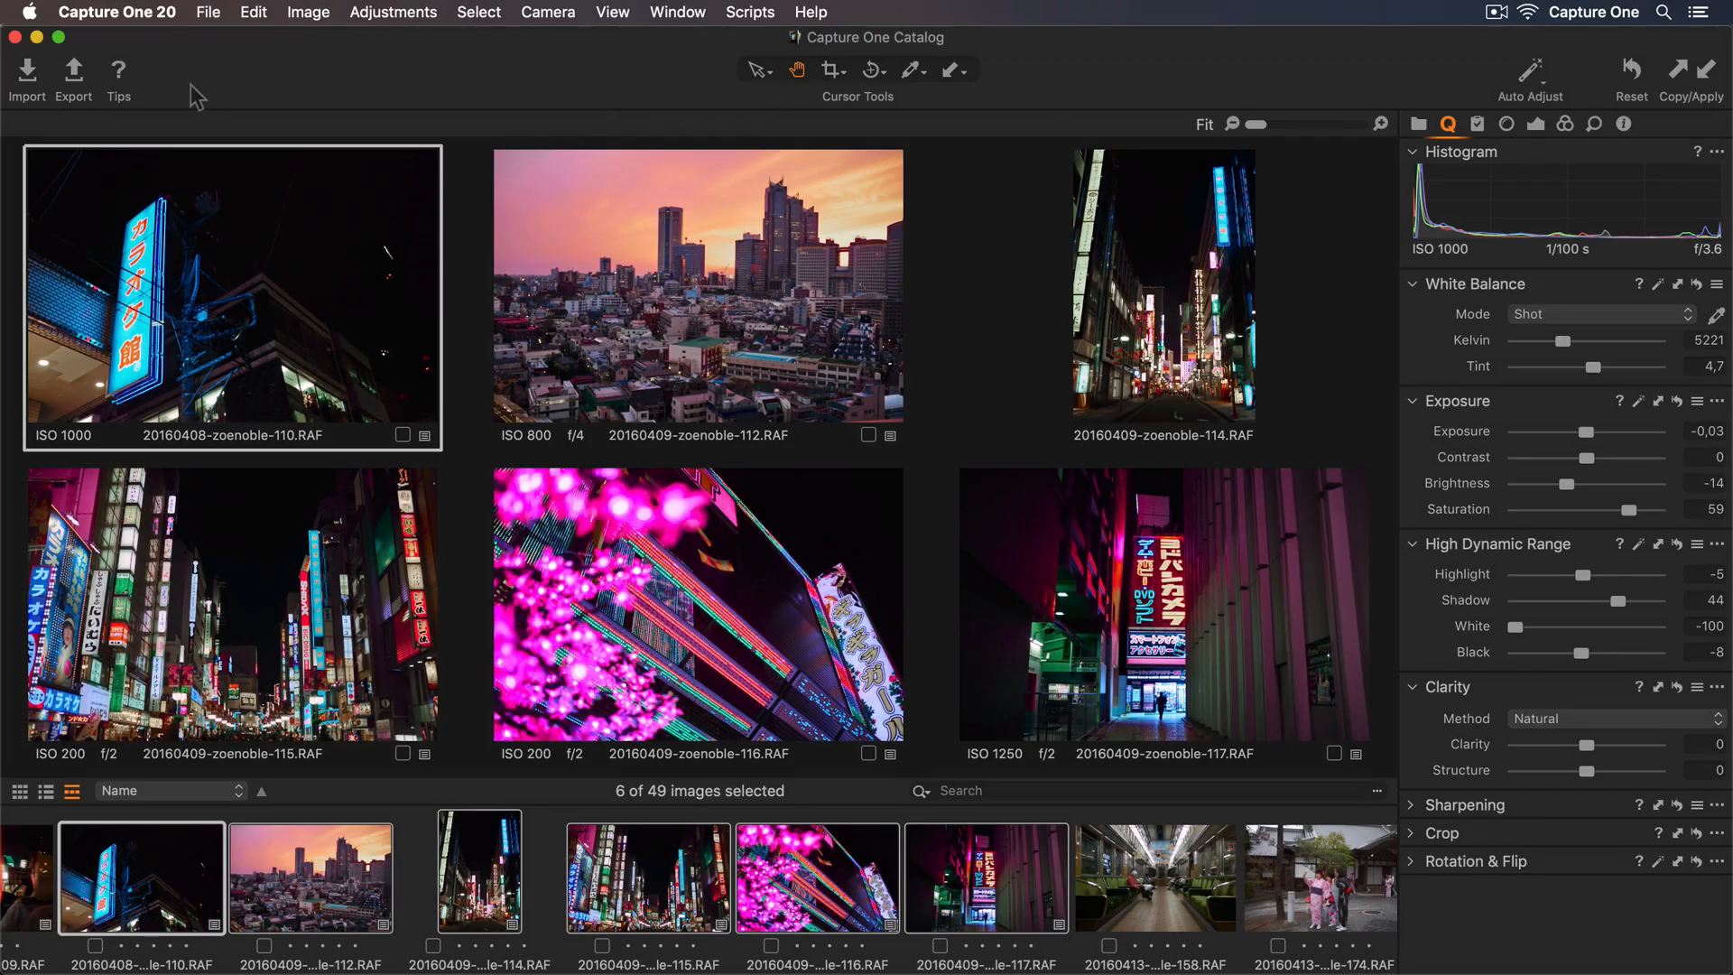
Step: Open the export settings for the six selected night photos
left_click(73, 72)
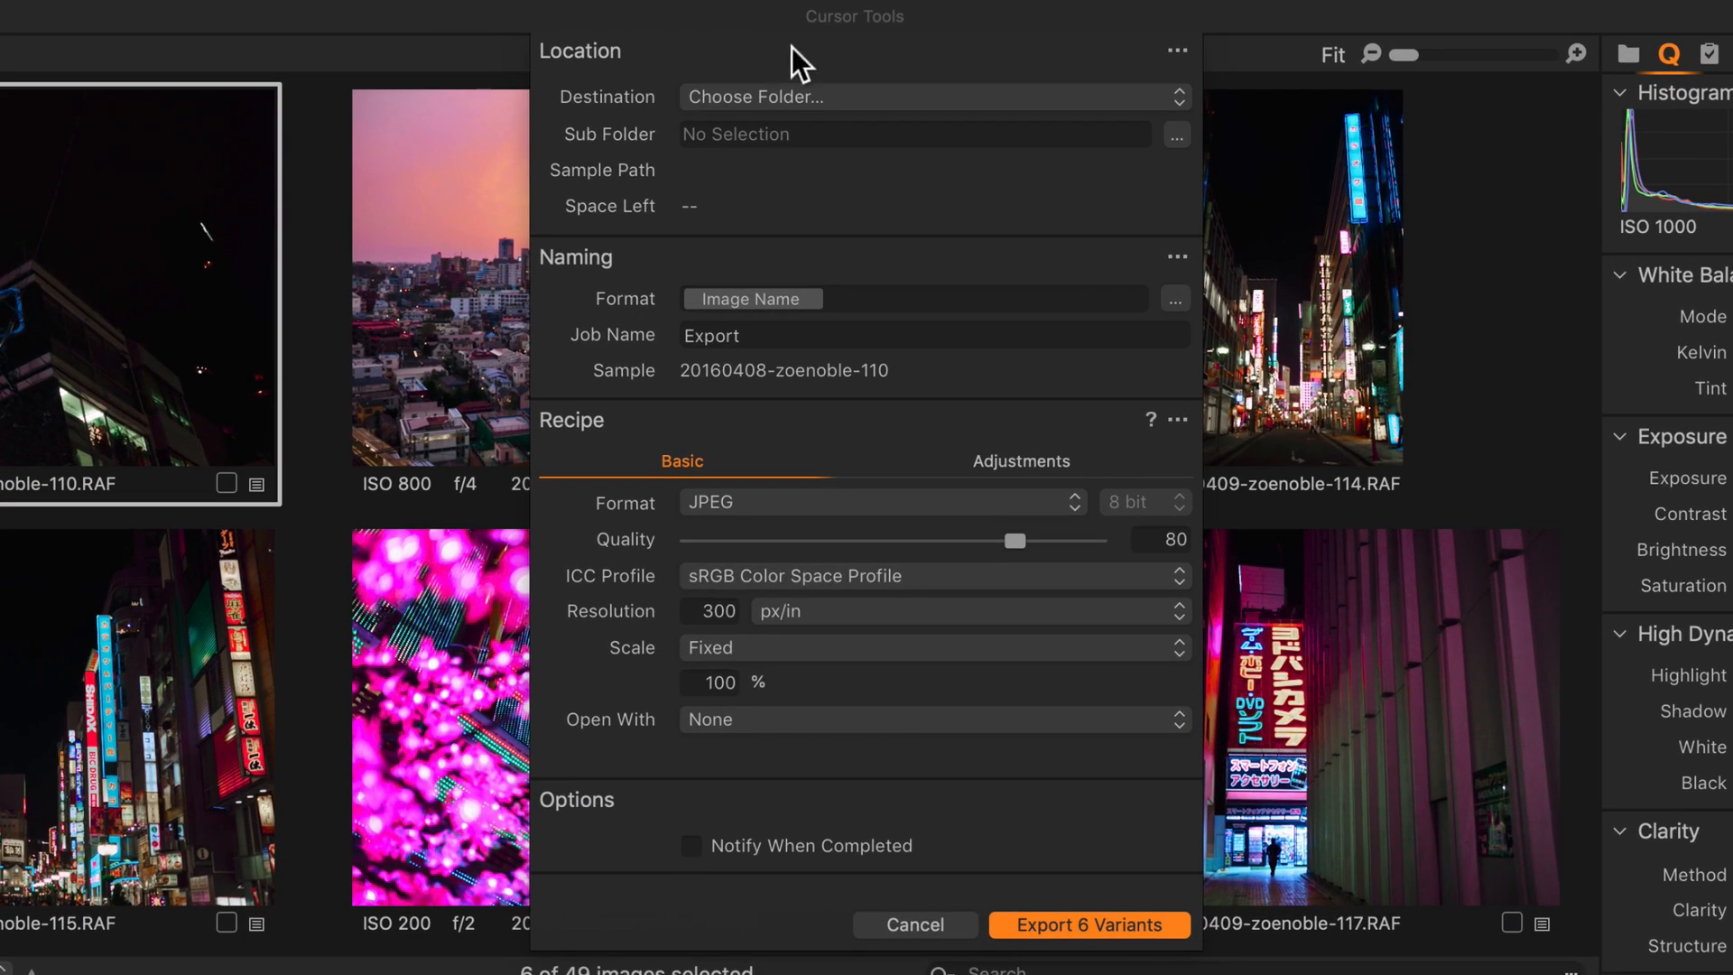
Step: Create a 'Tokyo Photos' folder inside Pictures and set it as the export destination
left_click(928, 98)
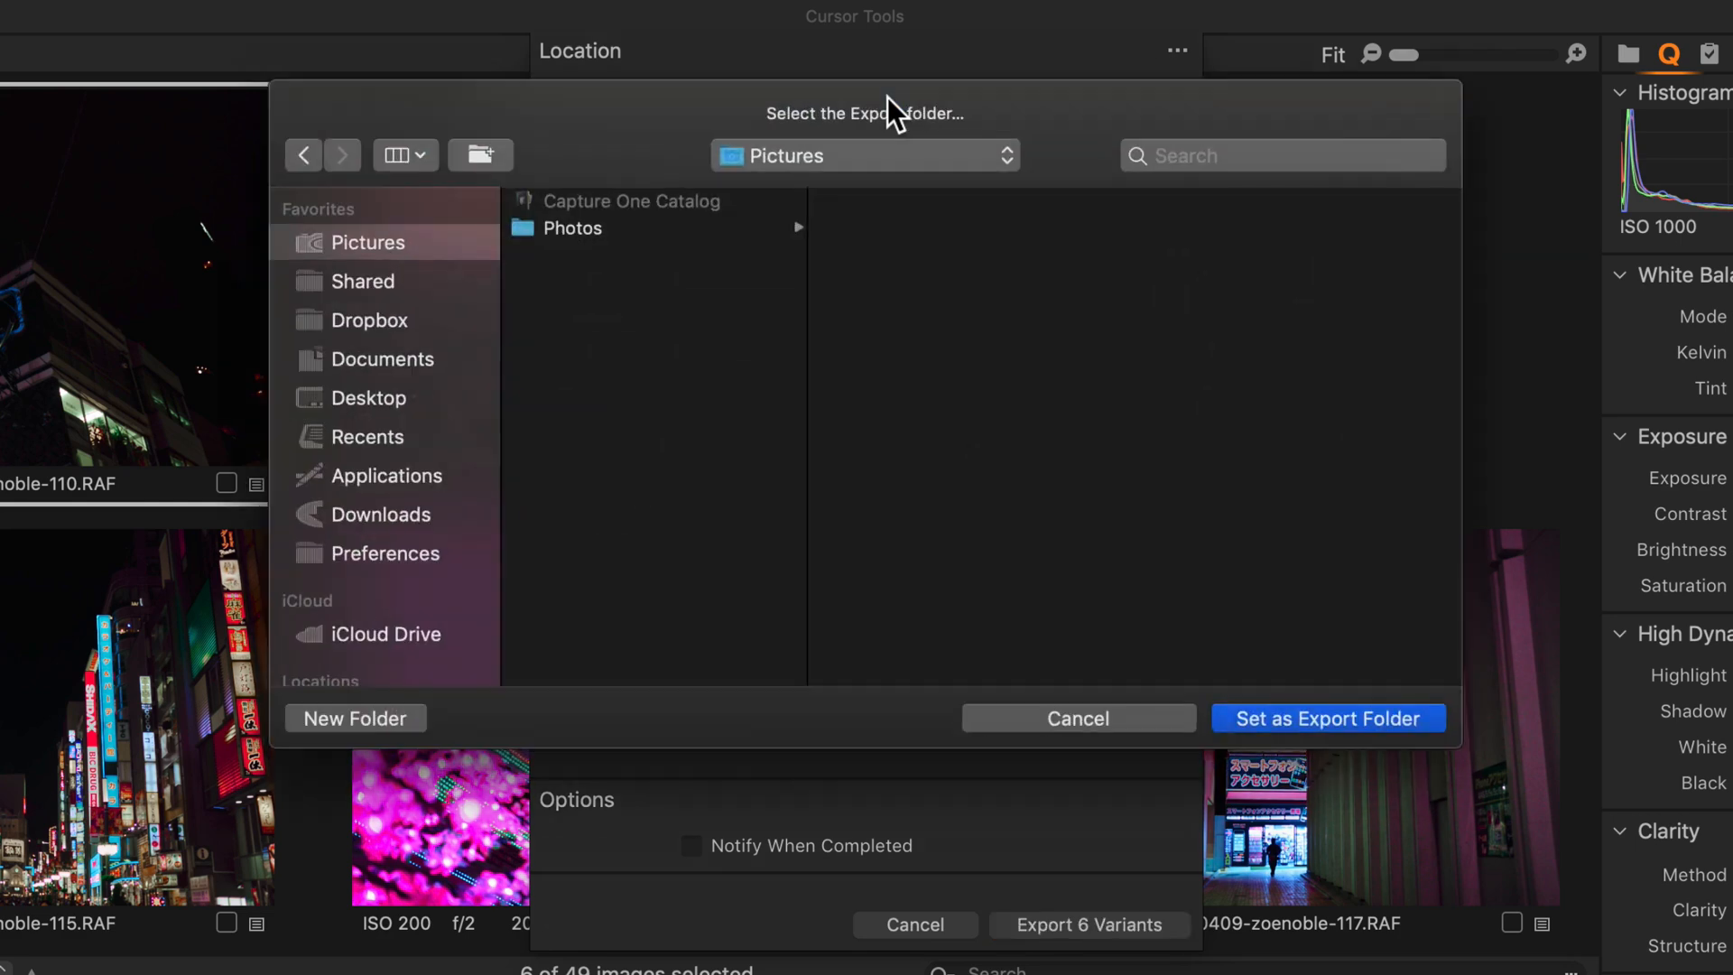
mouse_move(391, 662)
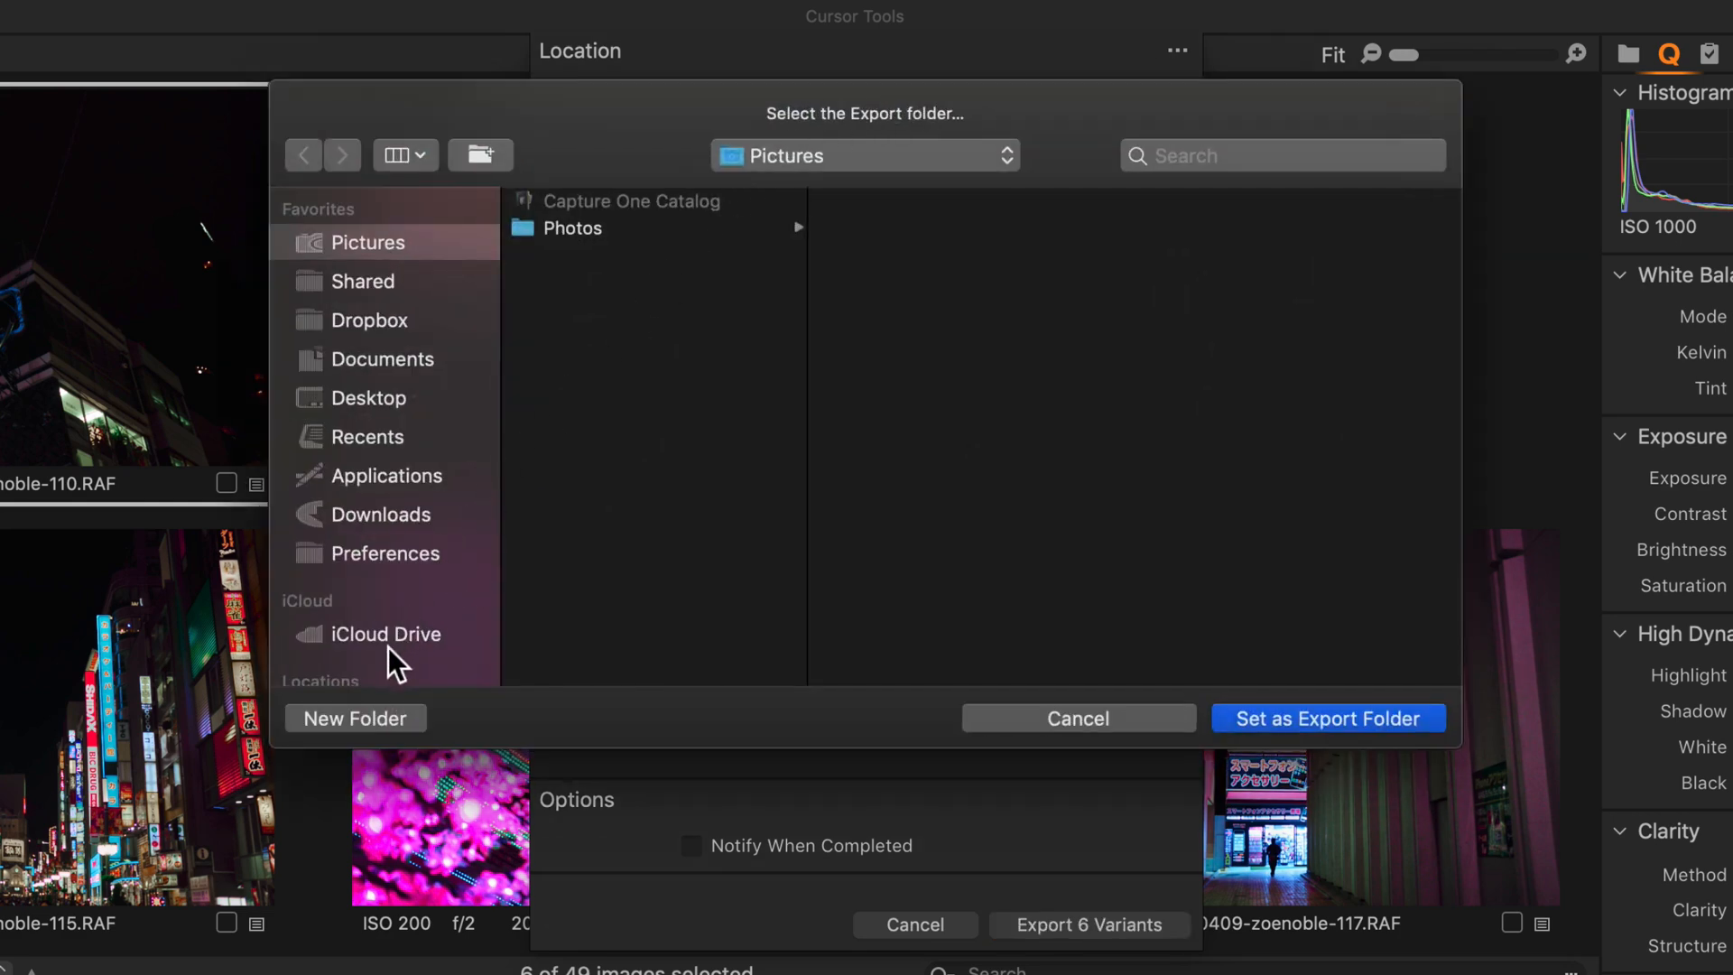
left_click(356, 716)
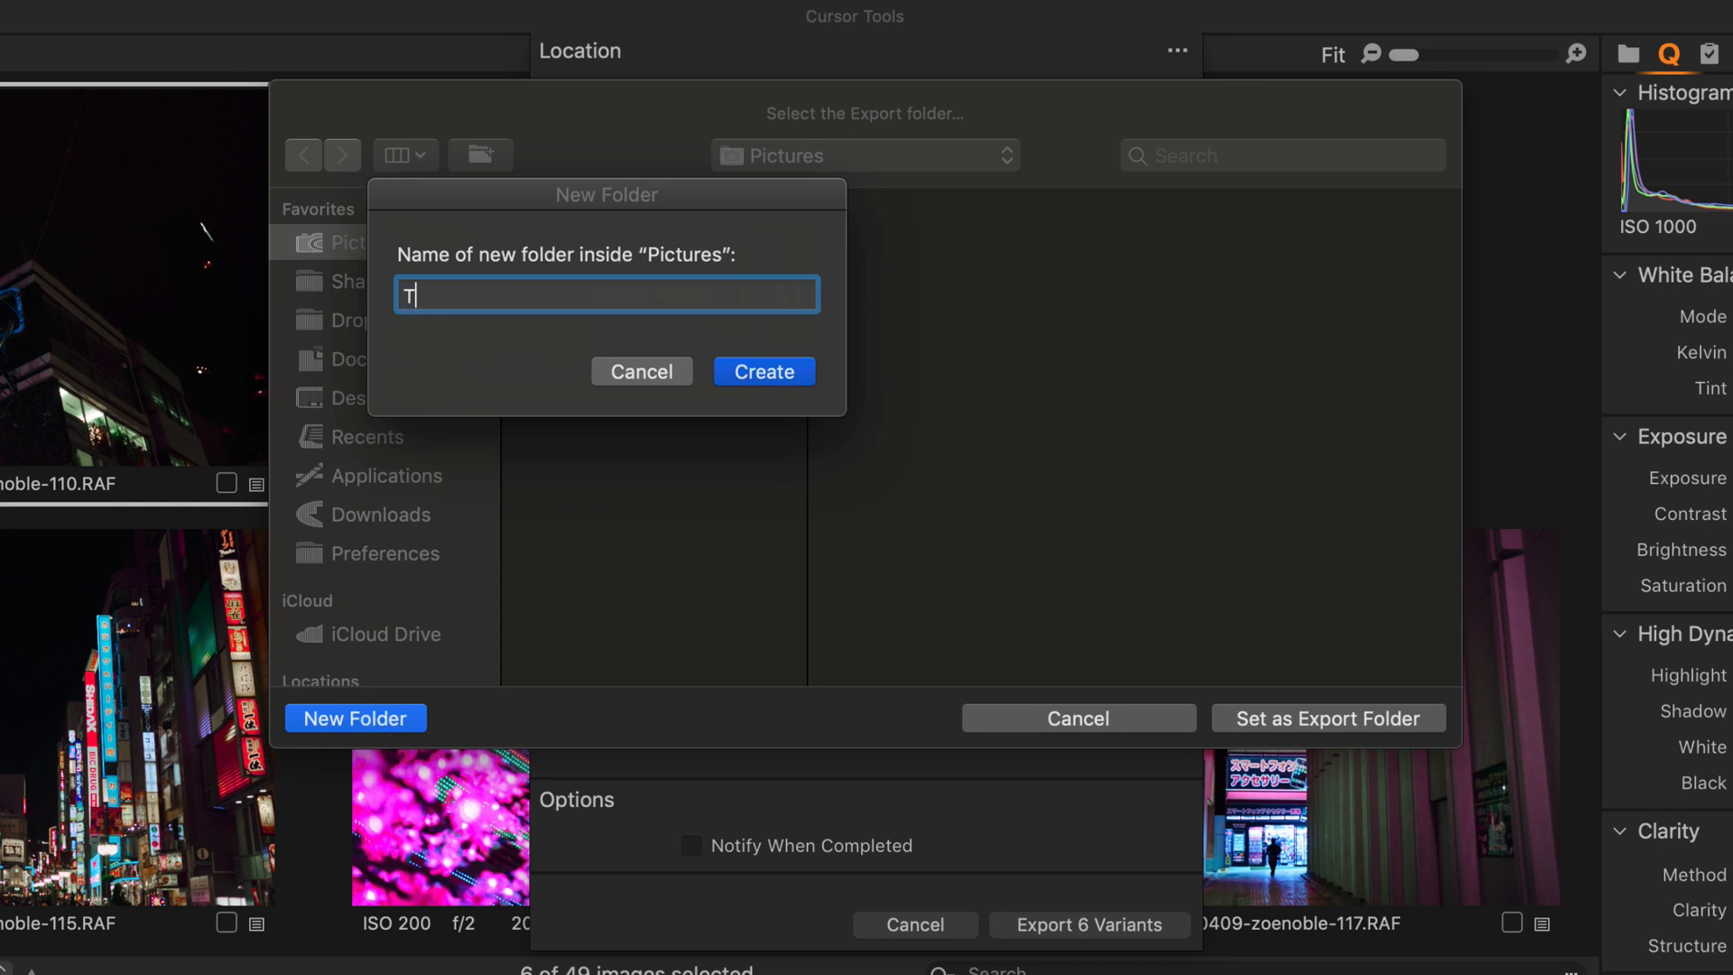
type("okyo Photos")
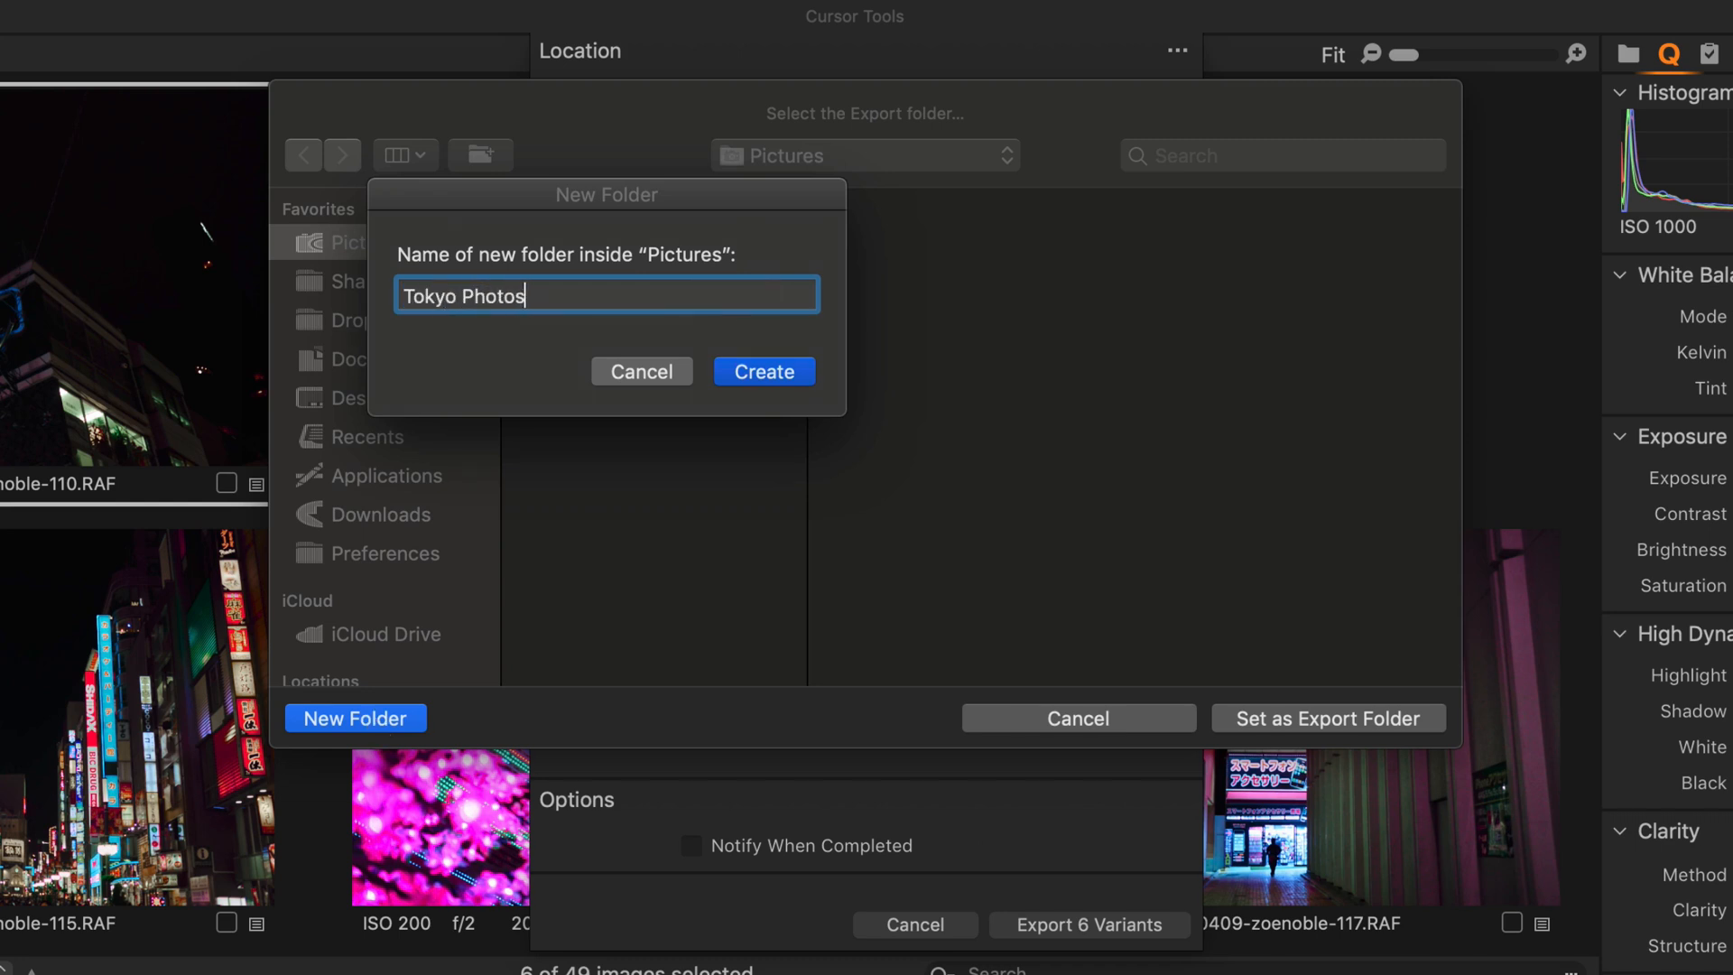
left_click(761, 370)
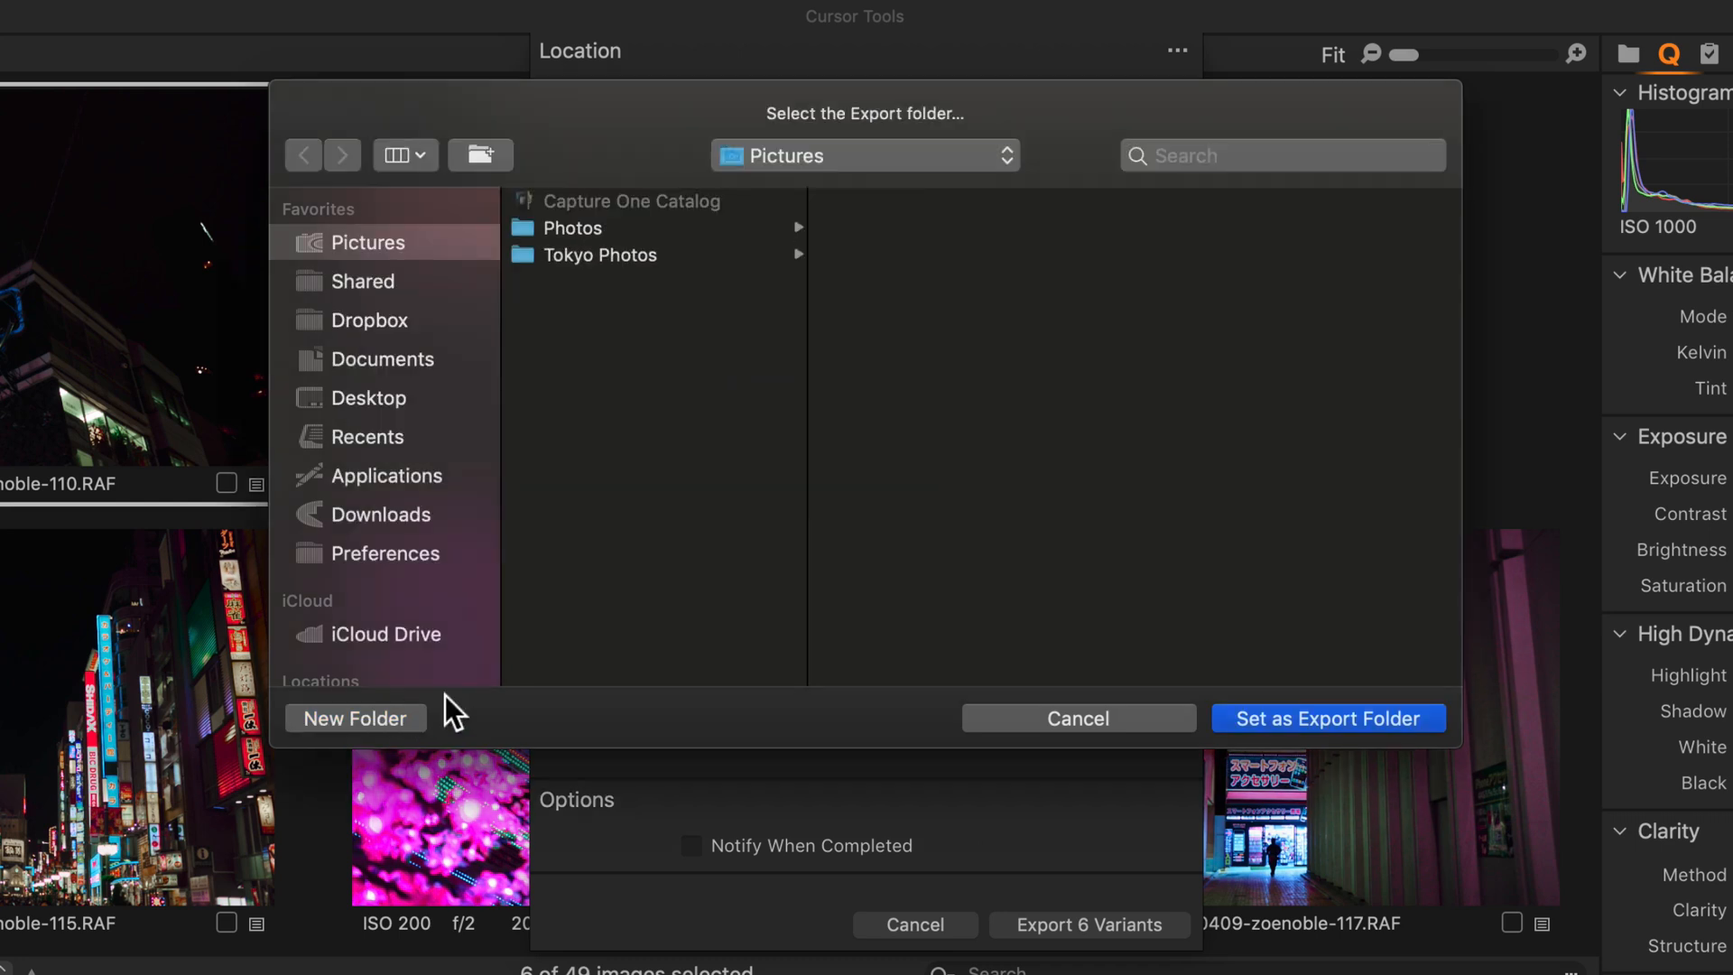
left_click(1325, 719)
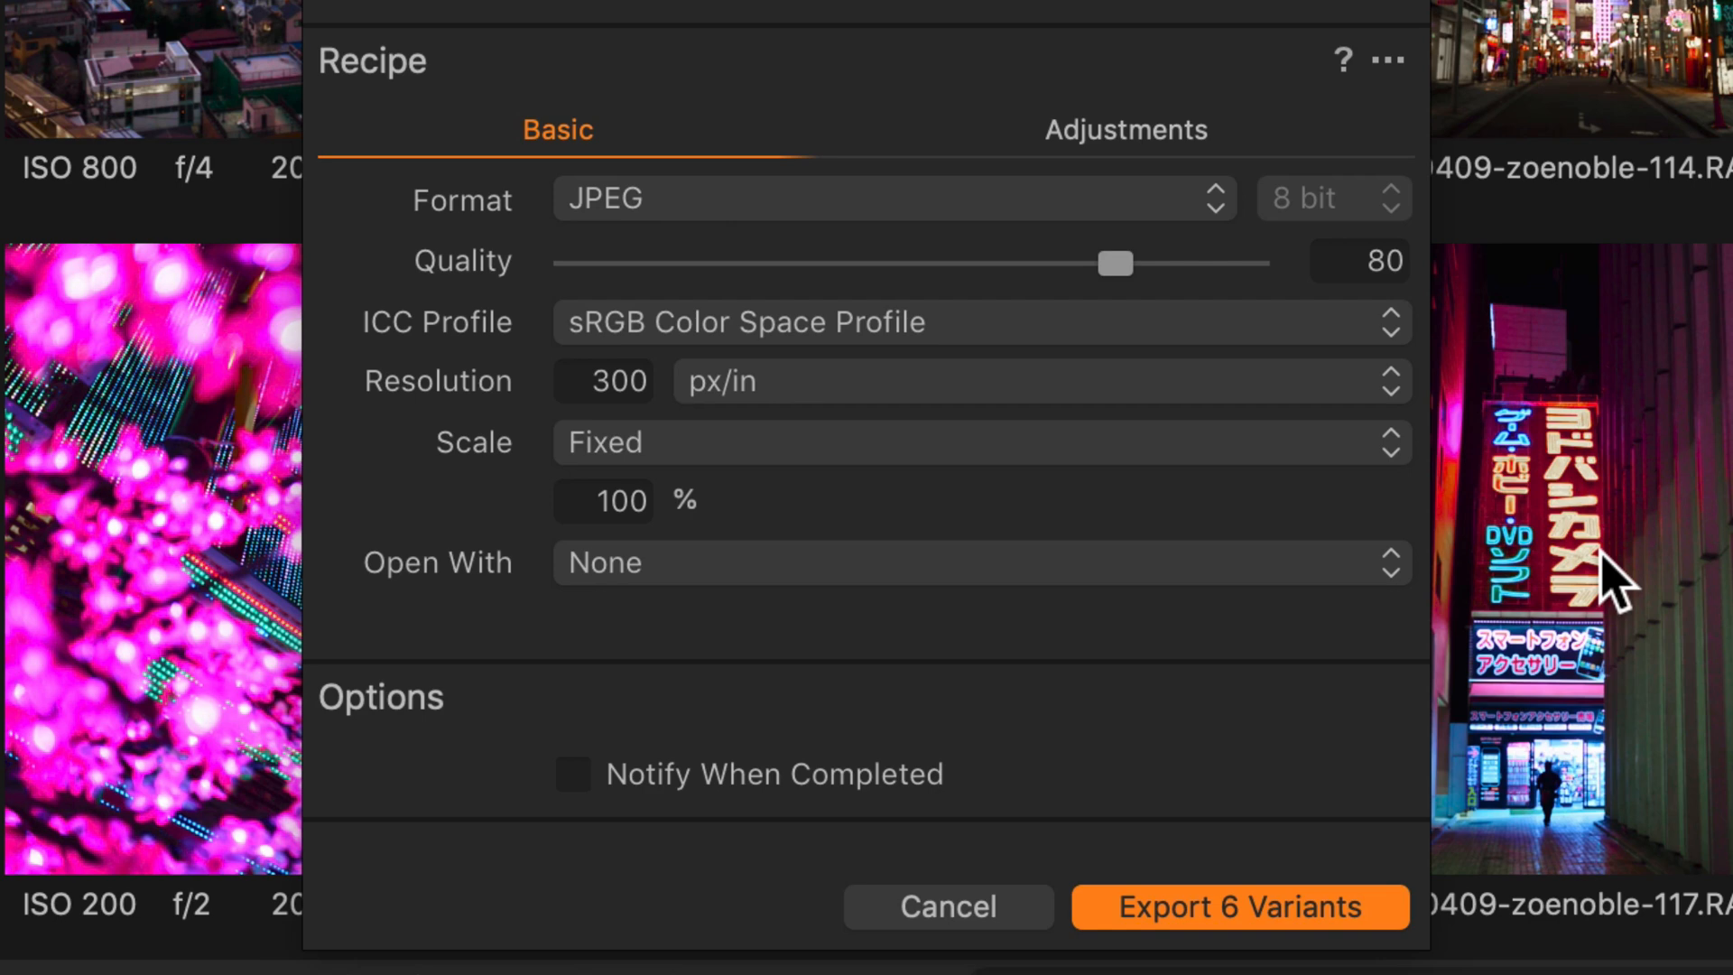
mouse_move(979, 459)
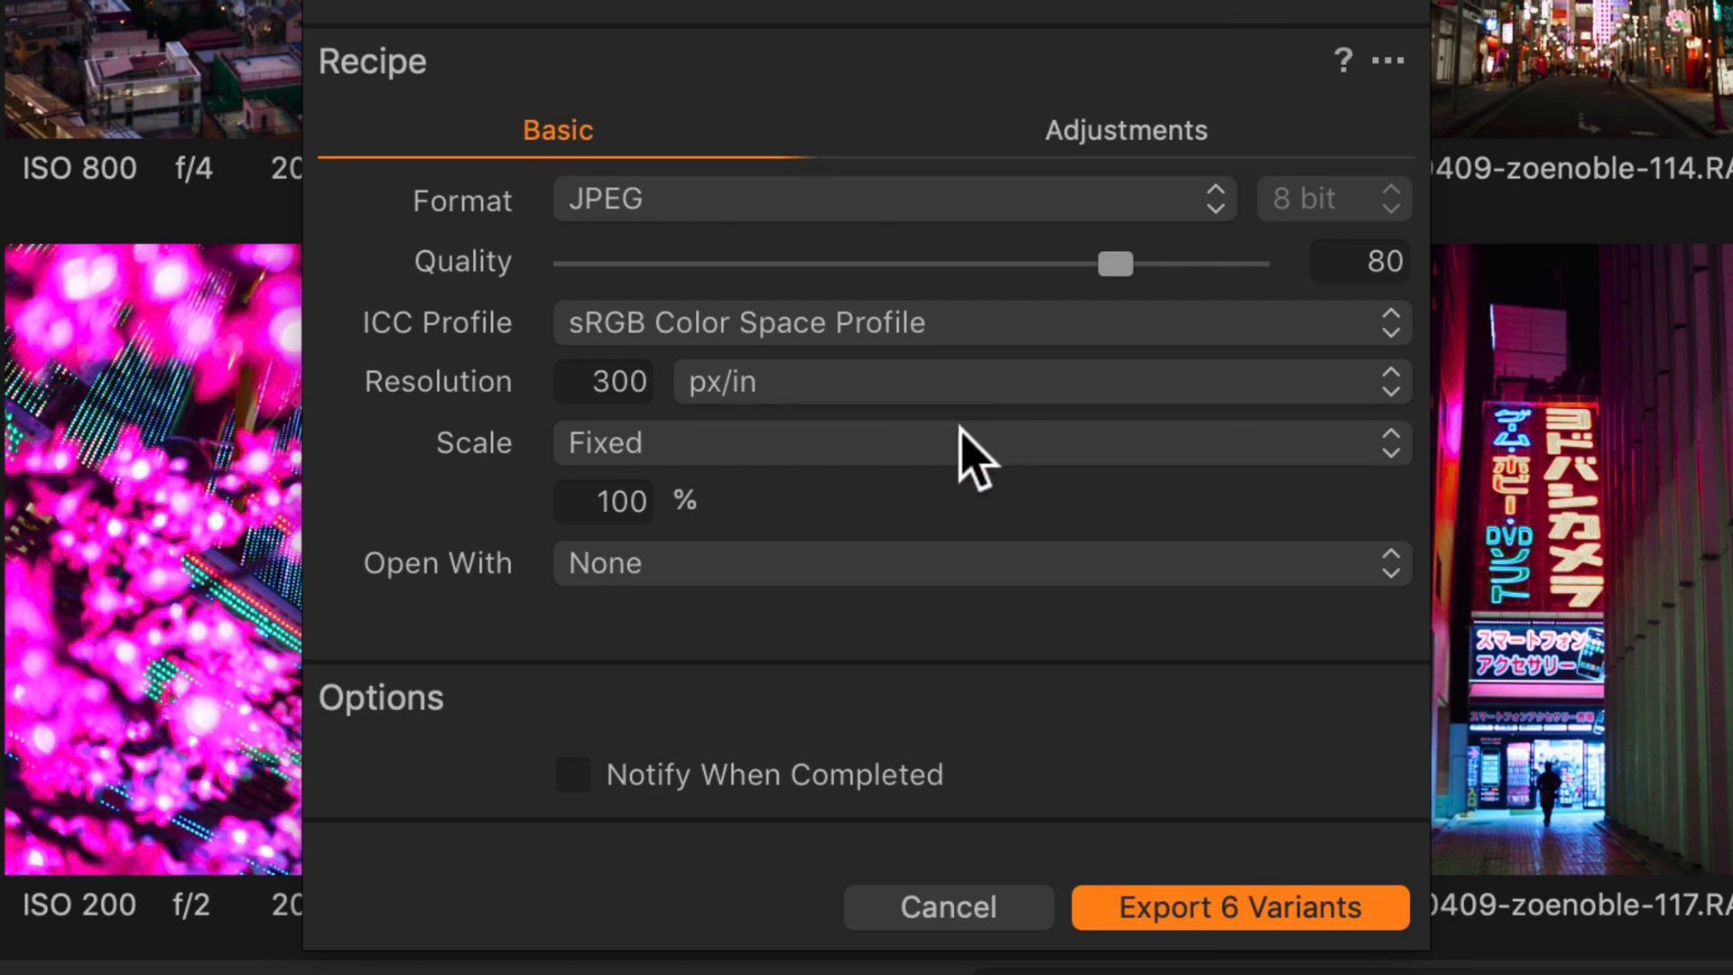
Step: Scale the export to 2000 px width and export the six variants
left_click(973, 442)
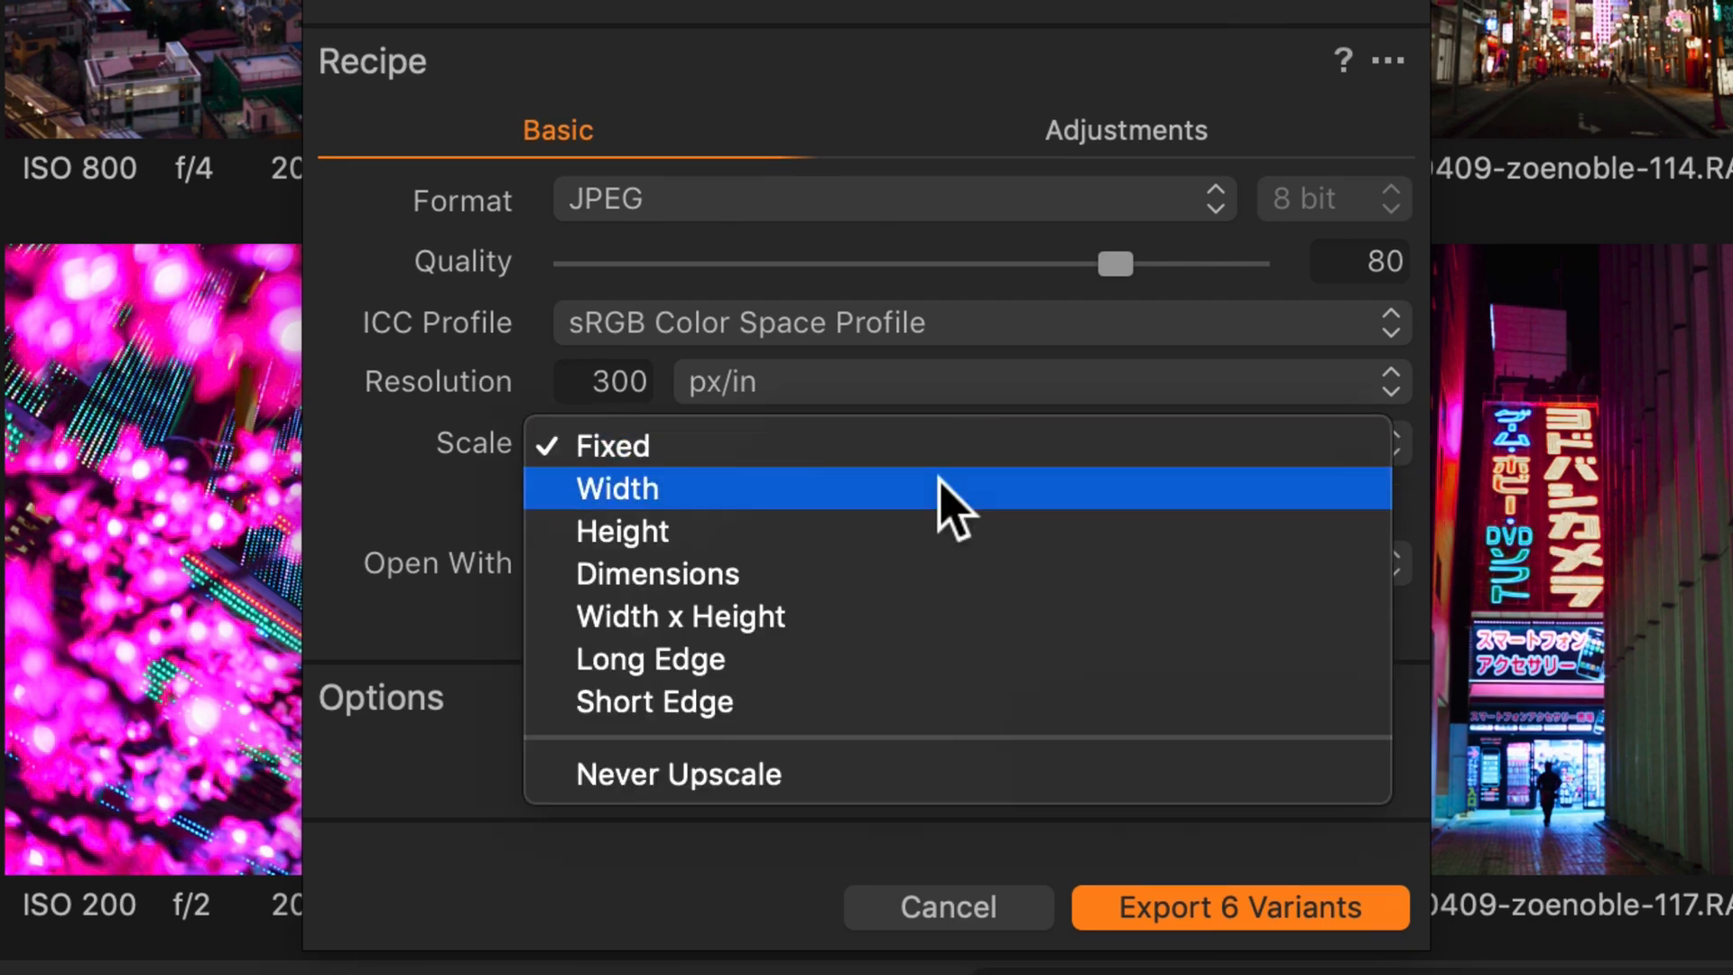
left_click(617, 489)
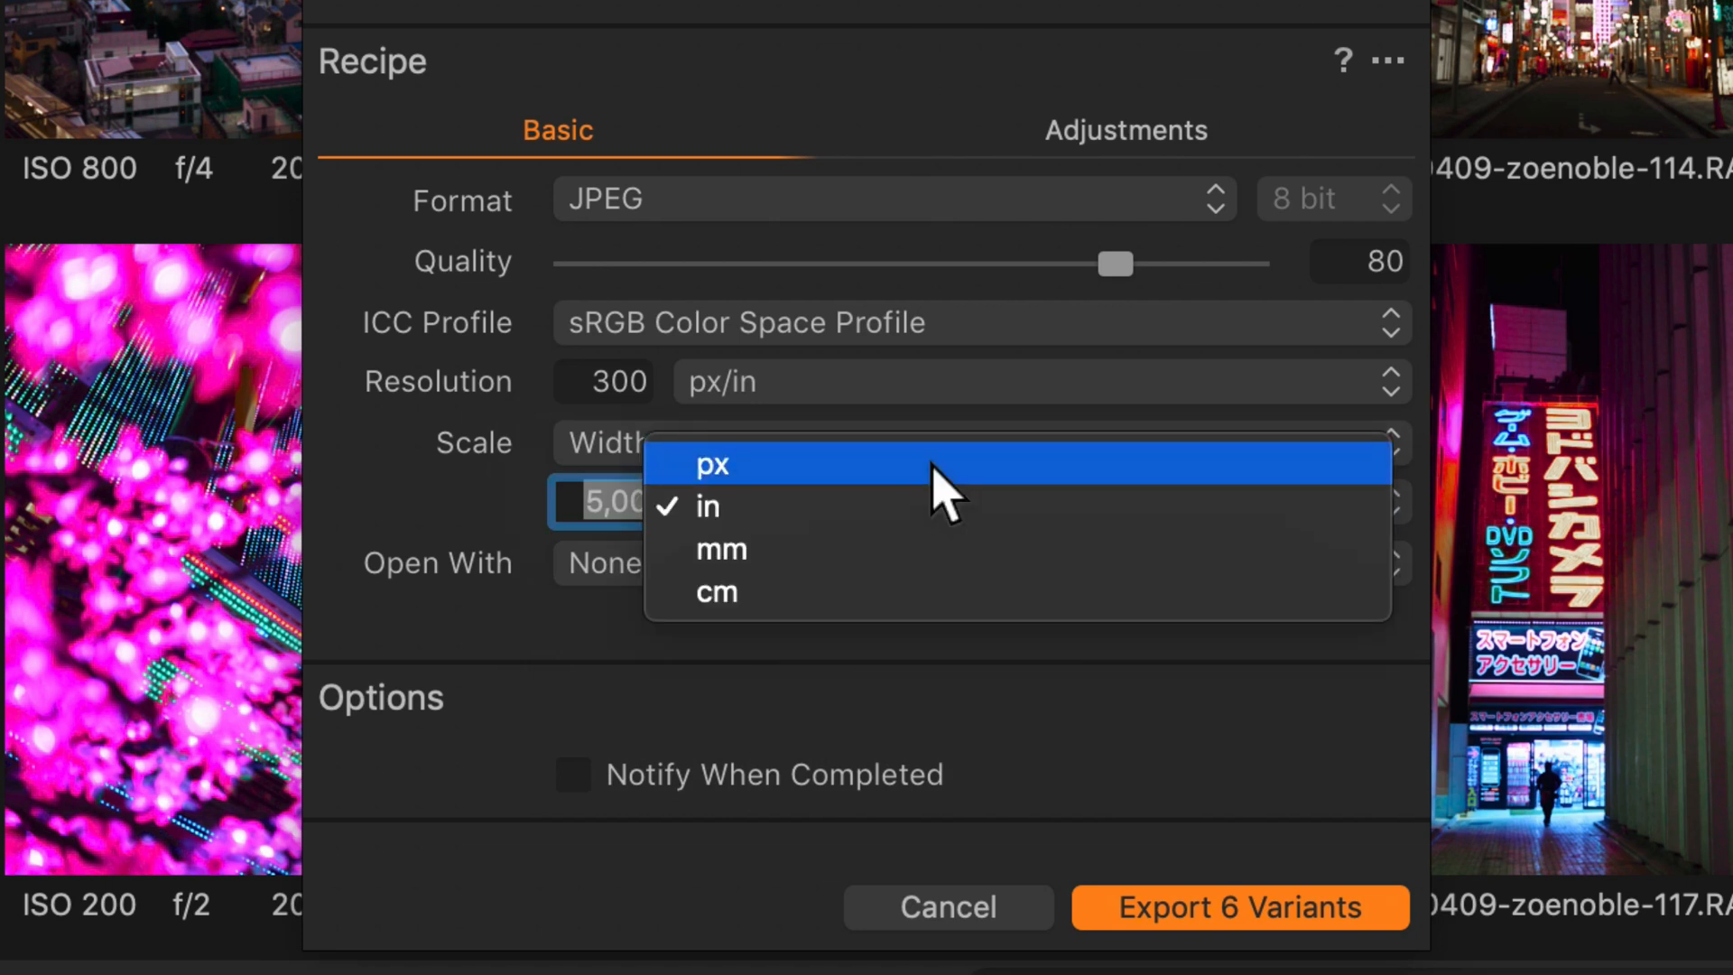
left_click(713, 464)
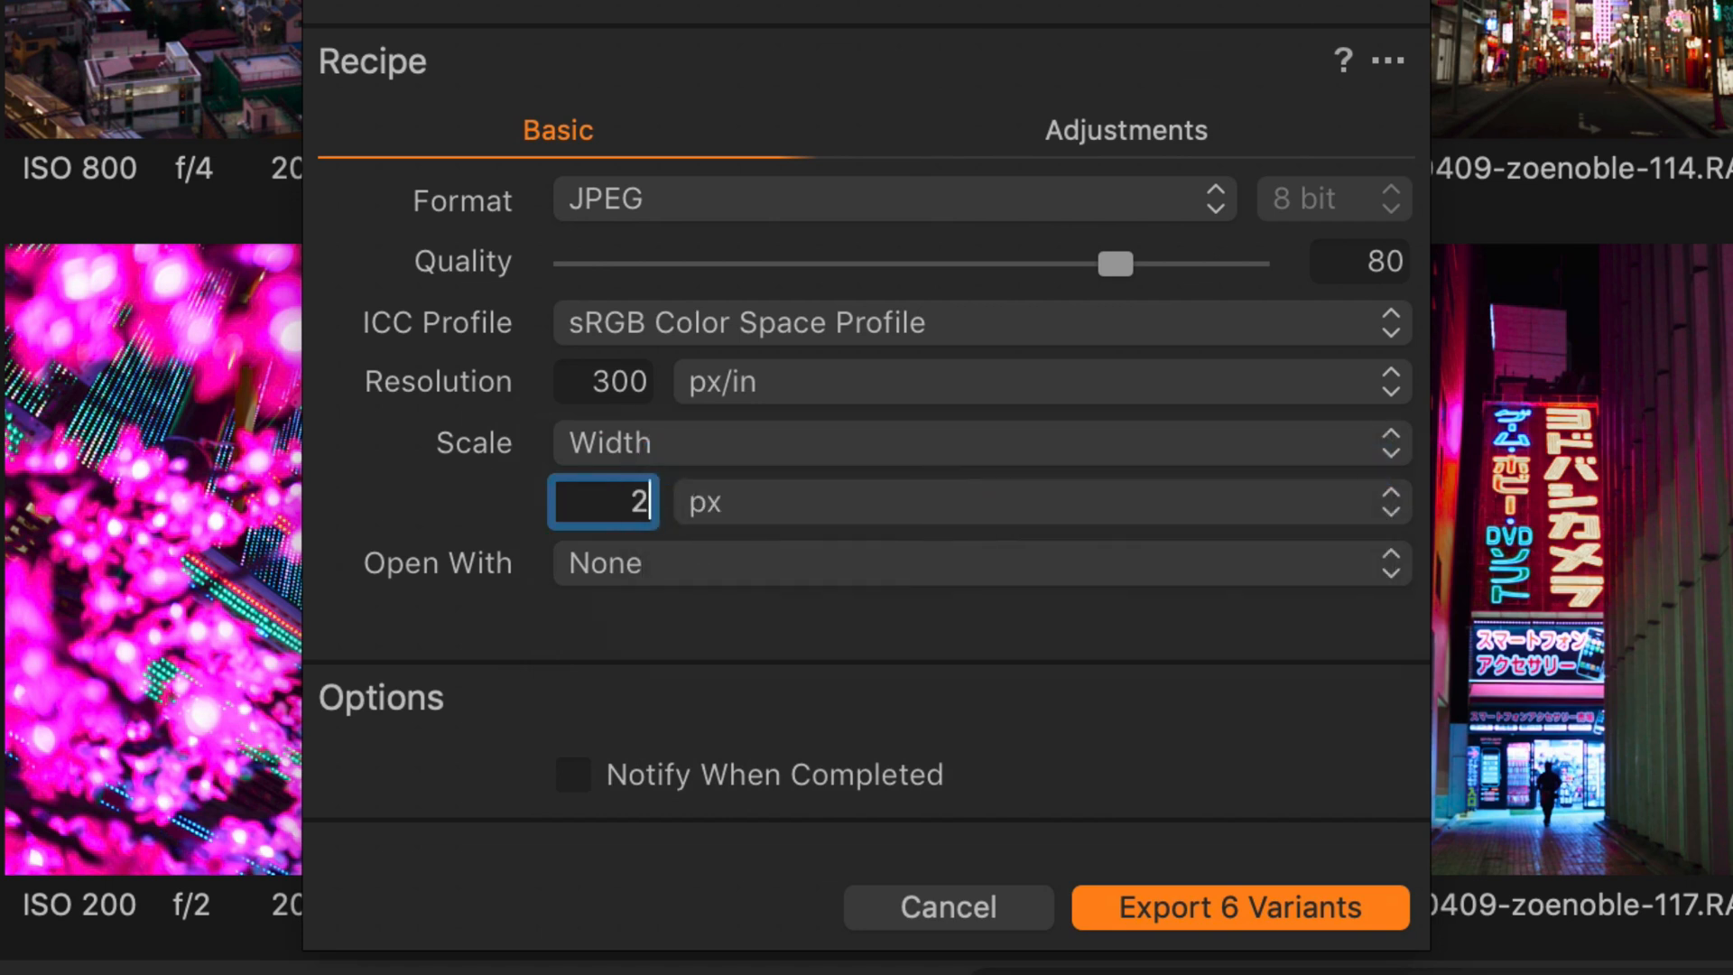
type("000")
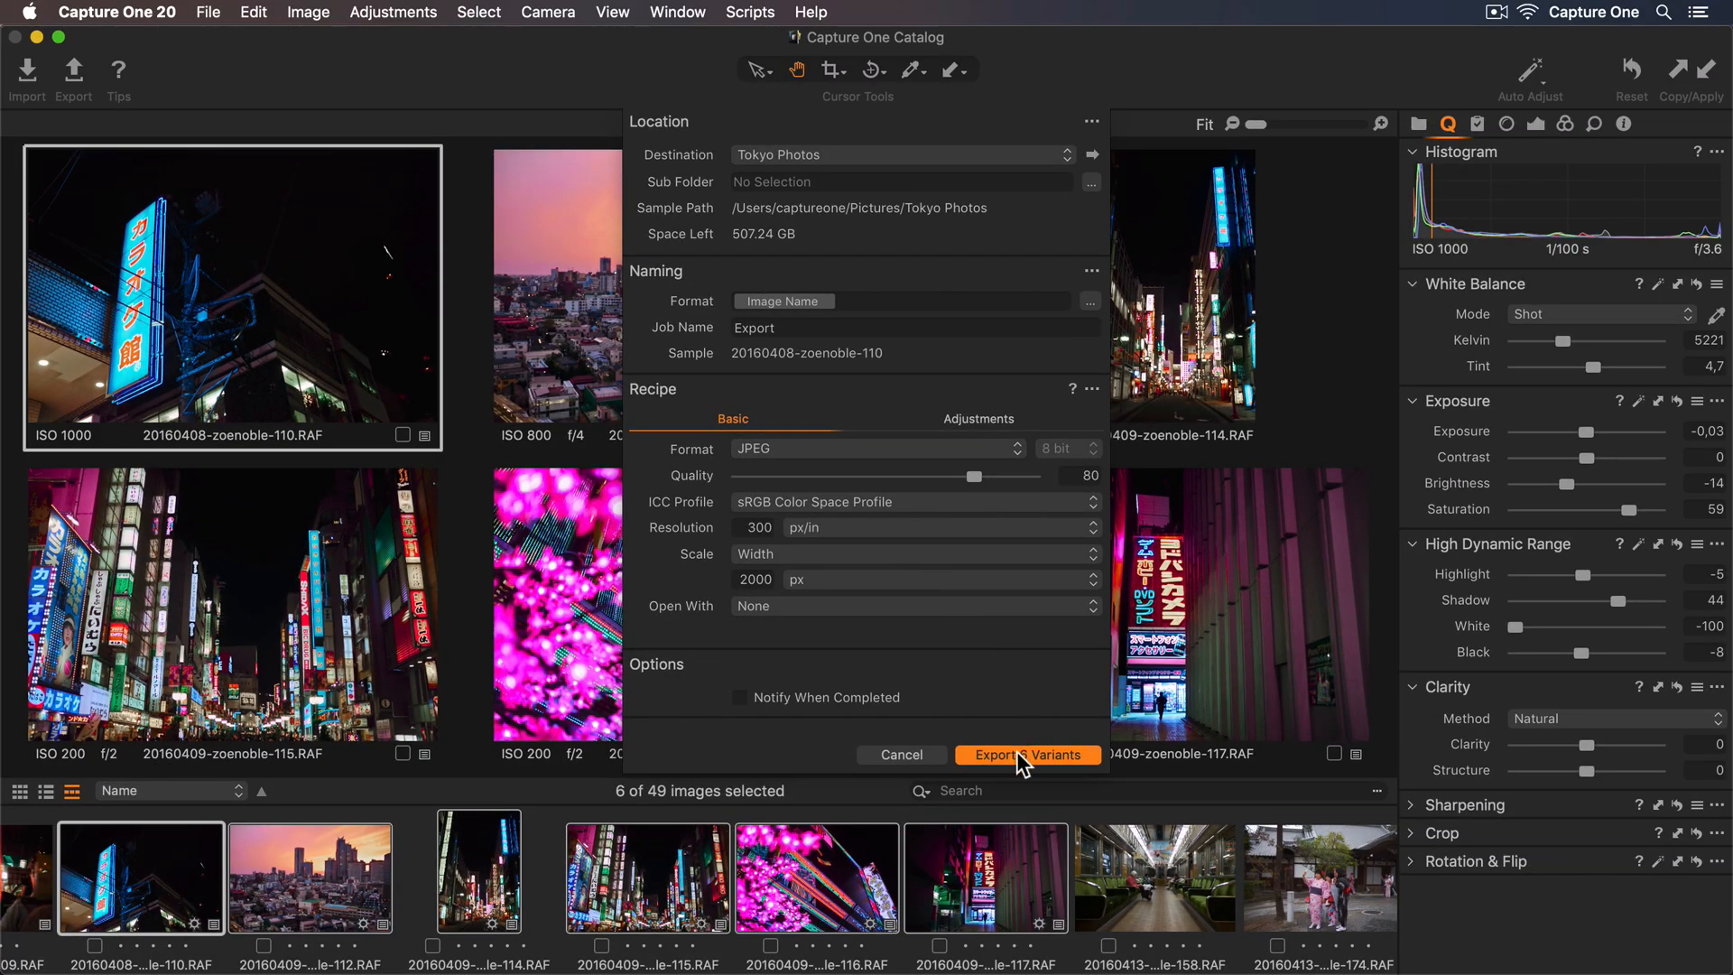
left_click(1027, 755)
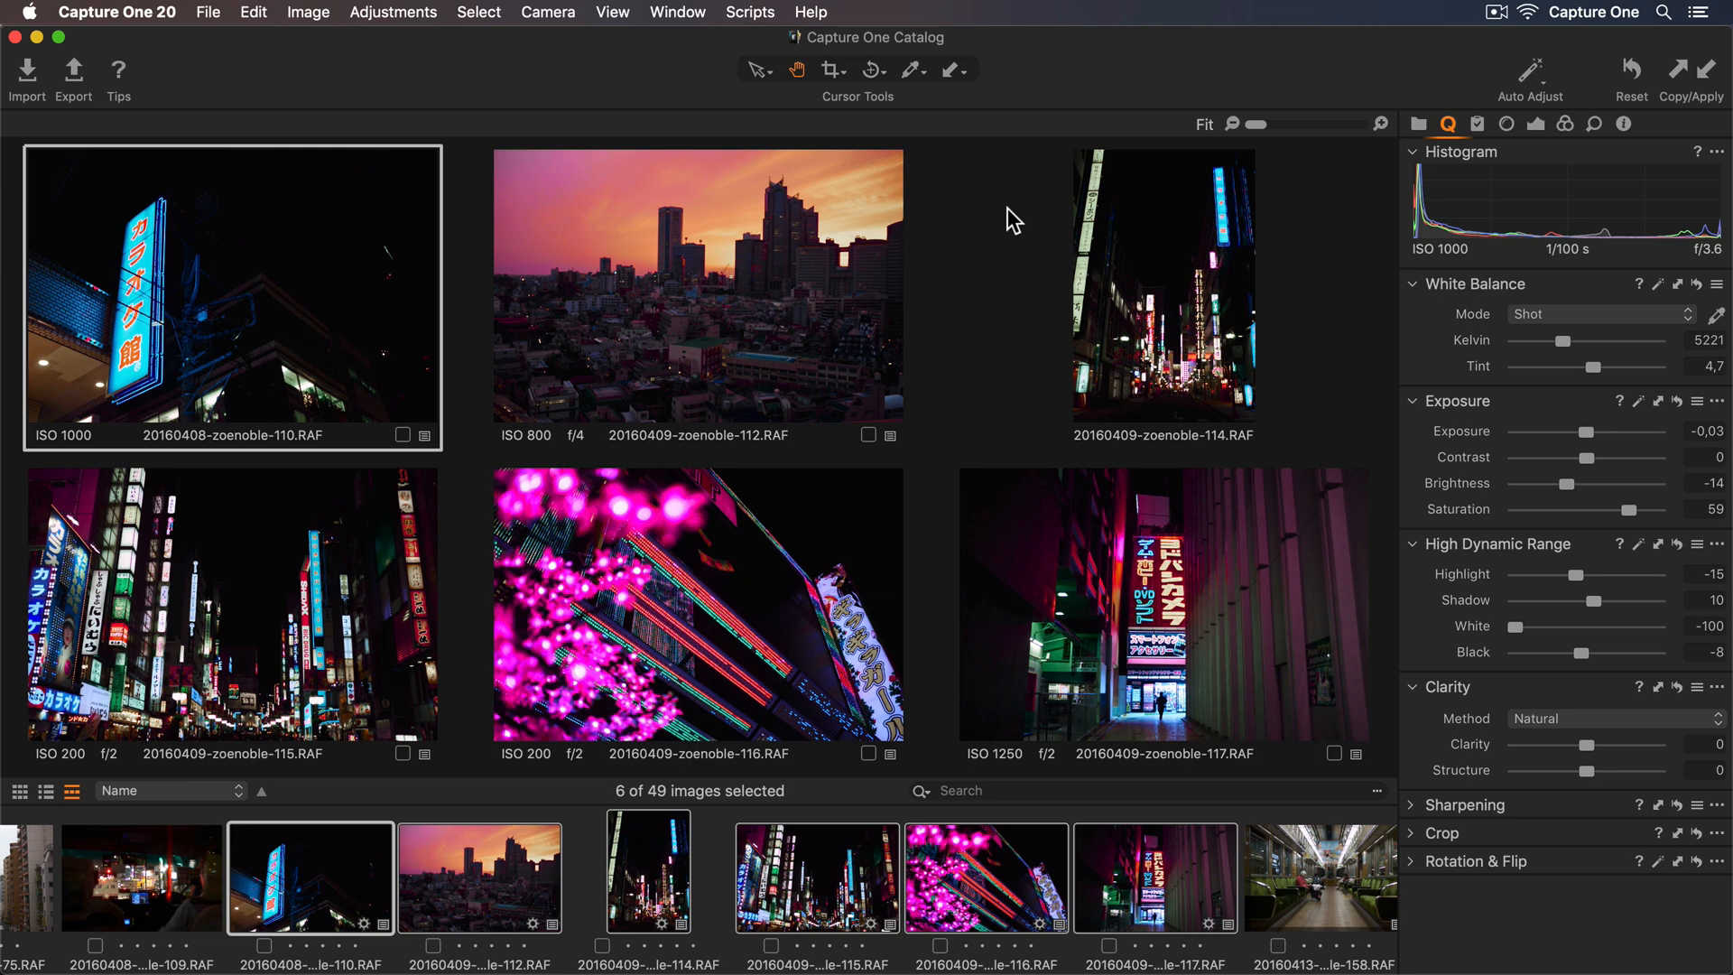
mouse_move(858, 114)
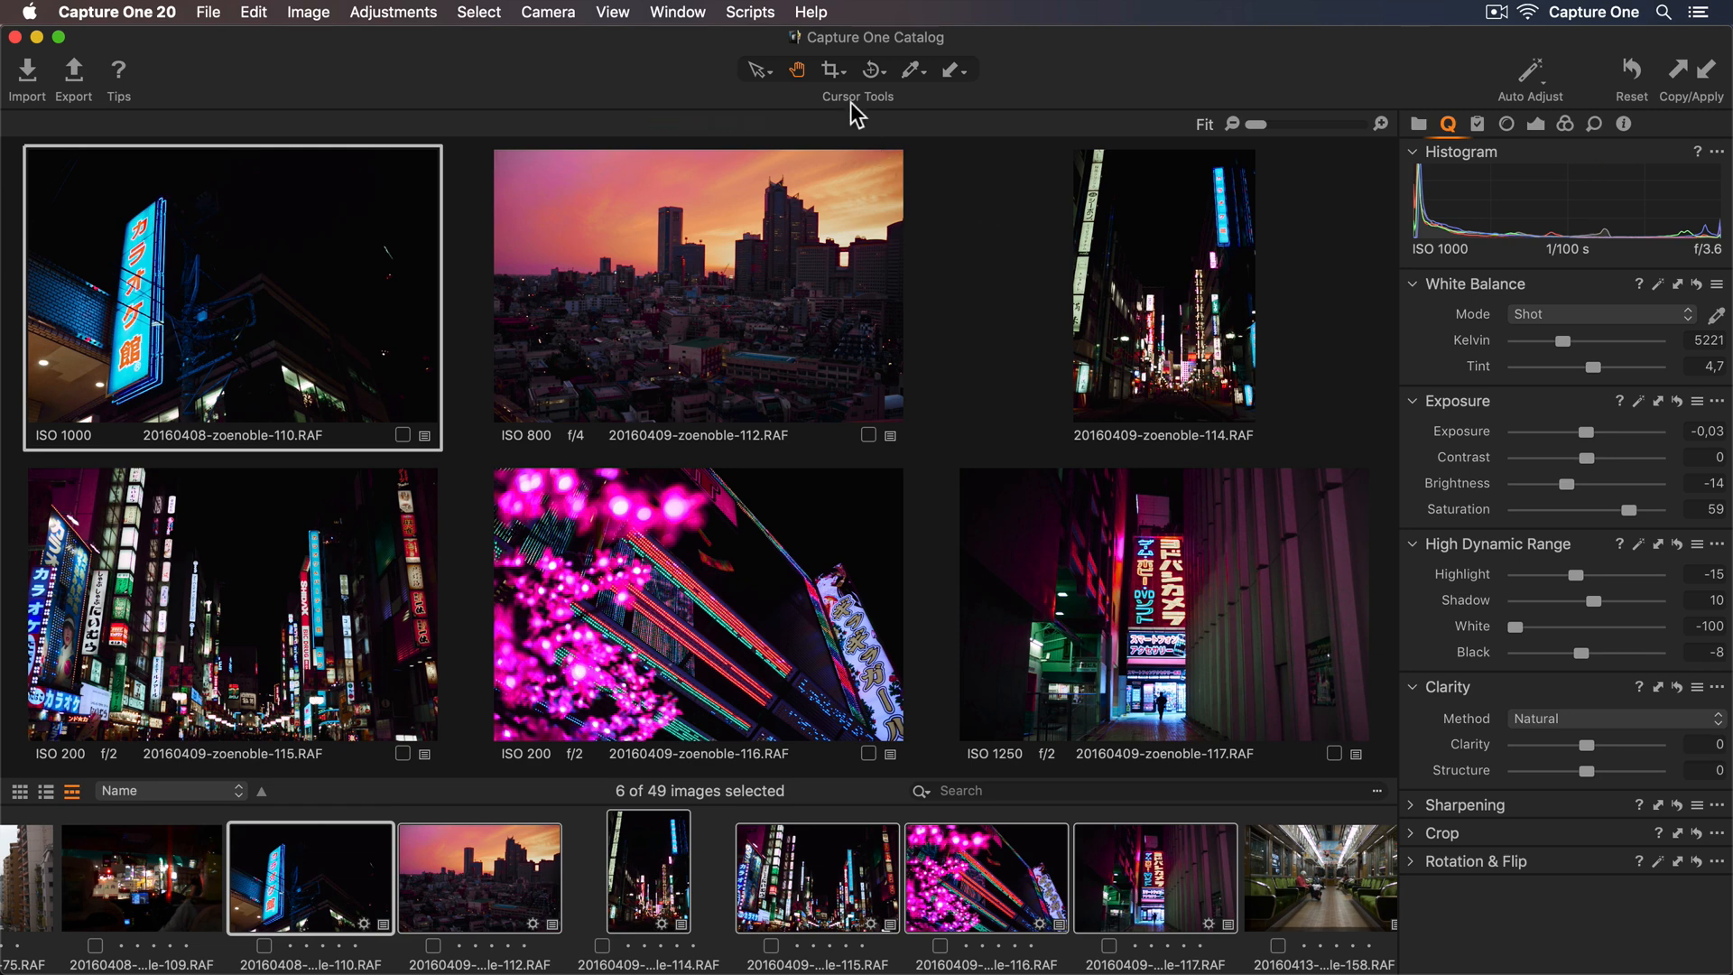
Step: Open the Resource Hub from Help and browse Tutorials, then the Support overview
left_click(810, 13)
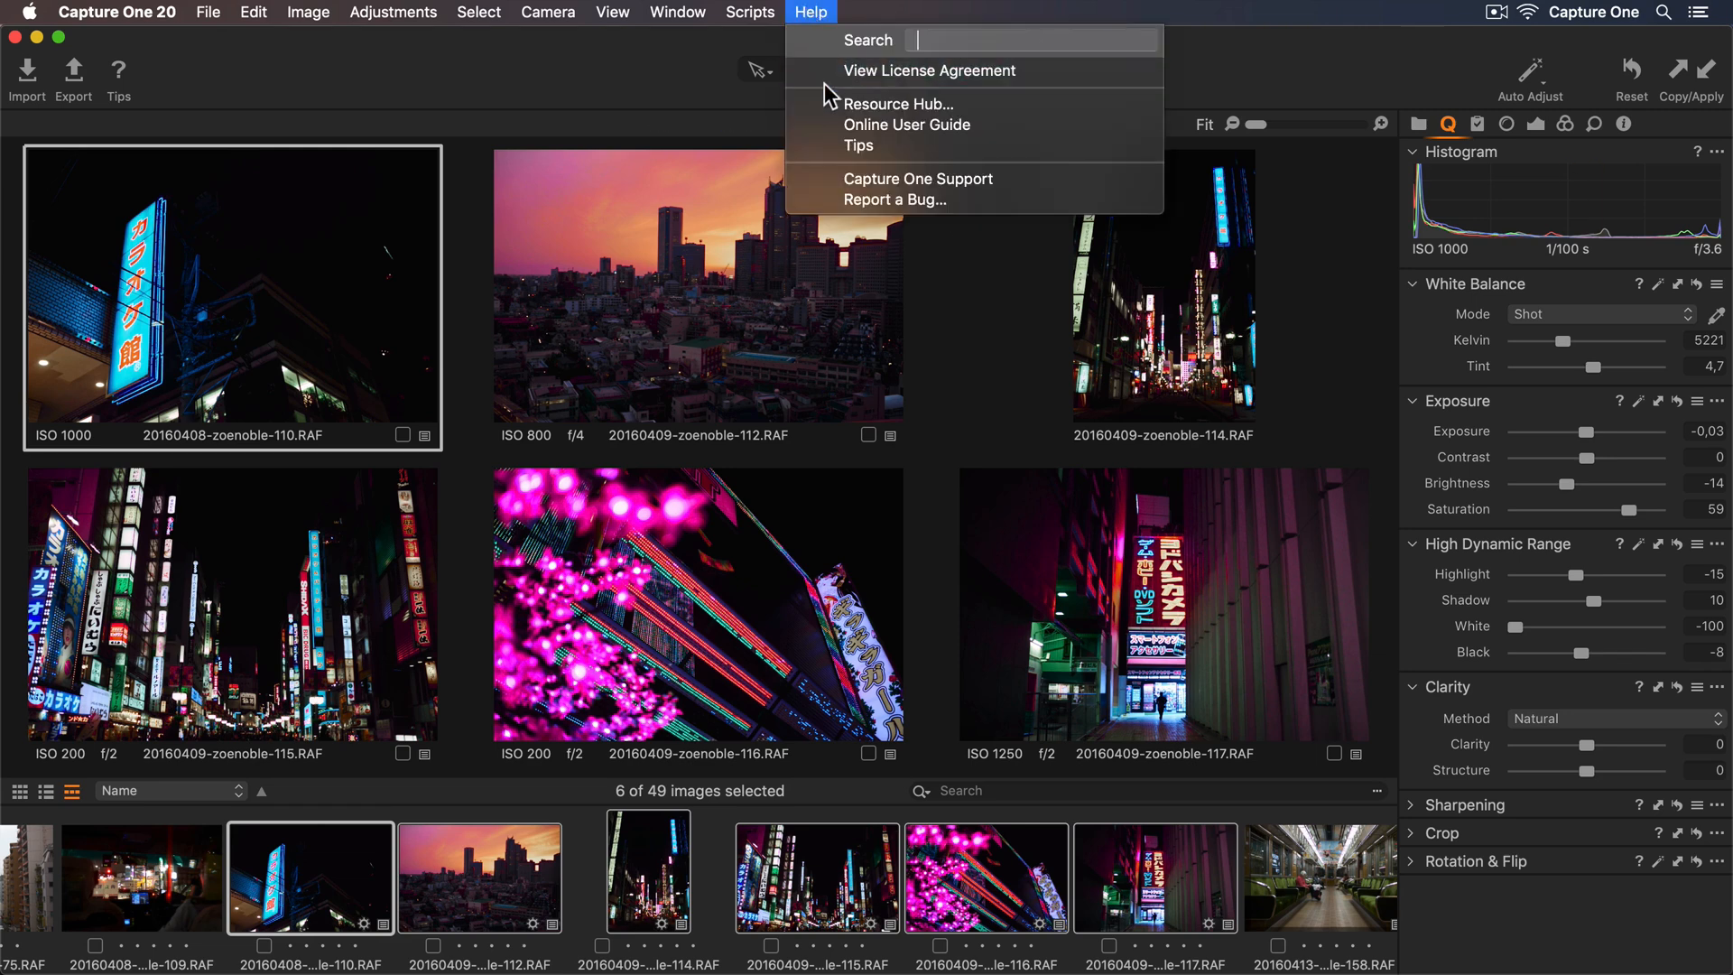
left_click(898, 105)
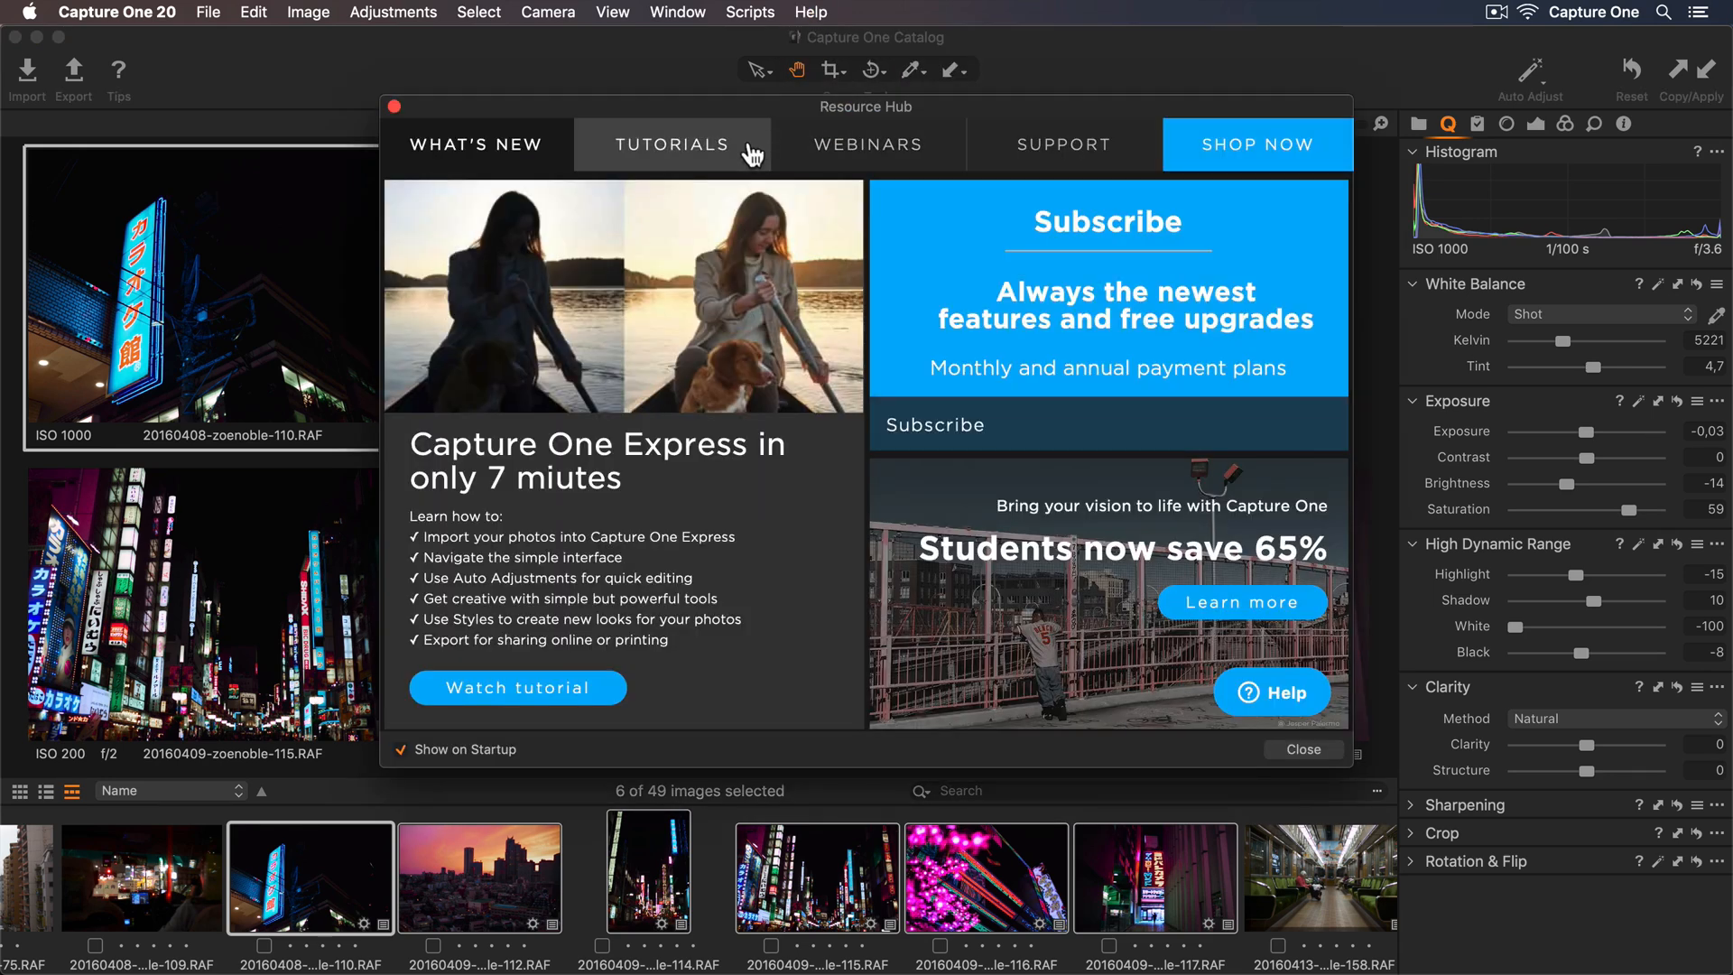
left_click(671, 144)
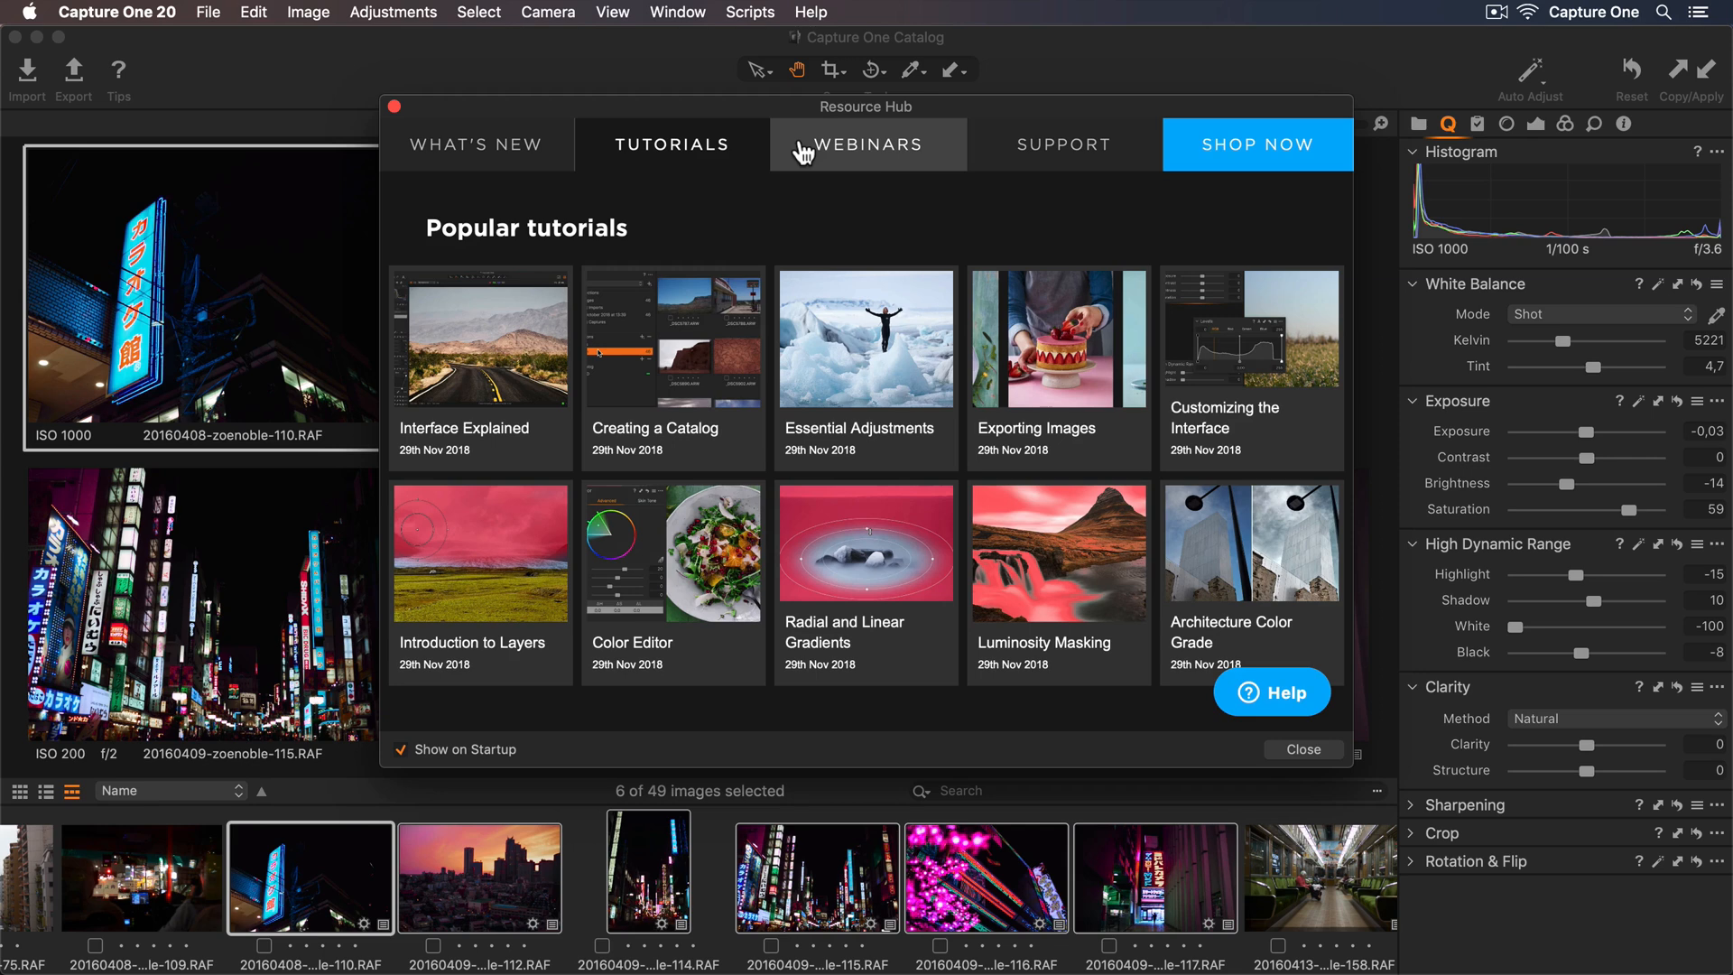
left_click(1063, 144)
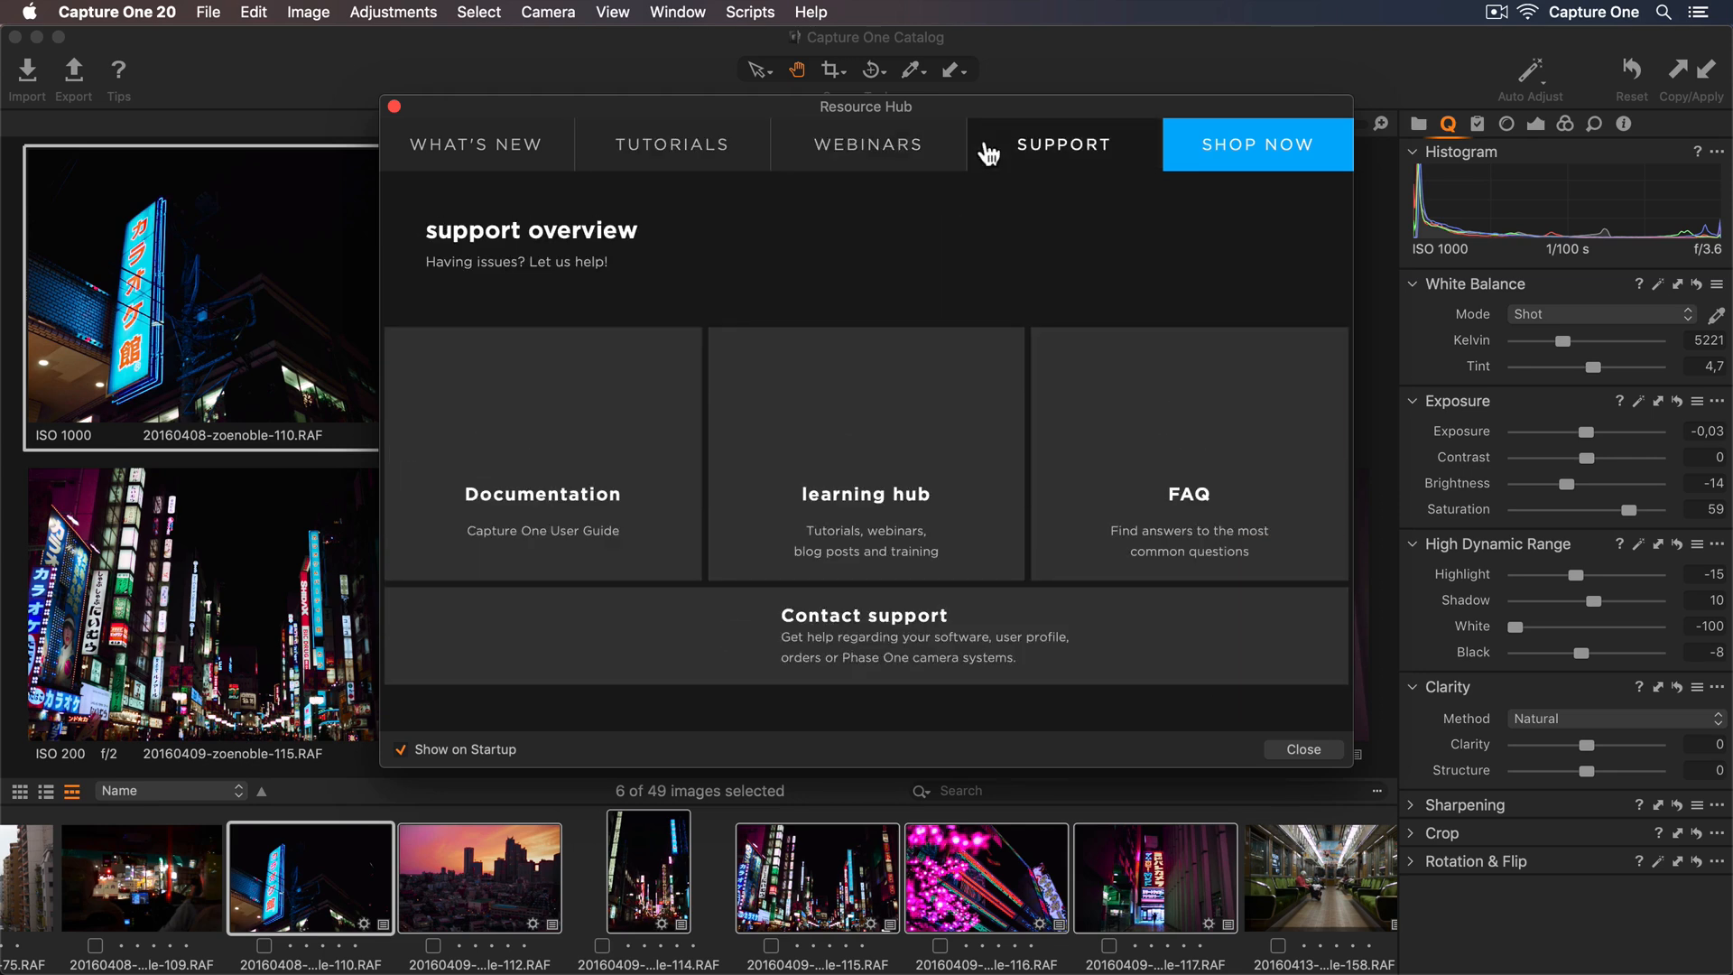